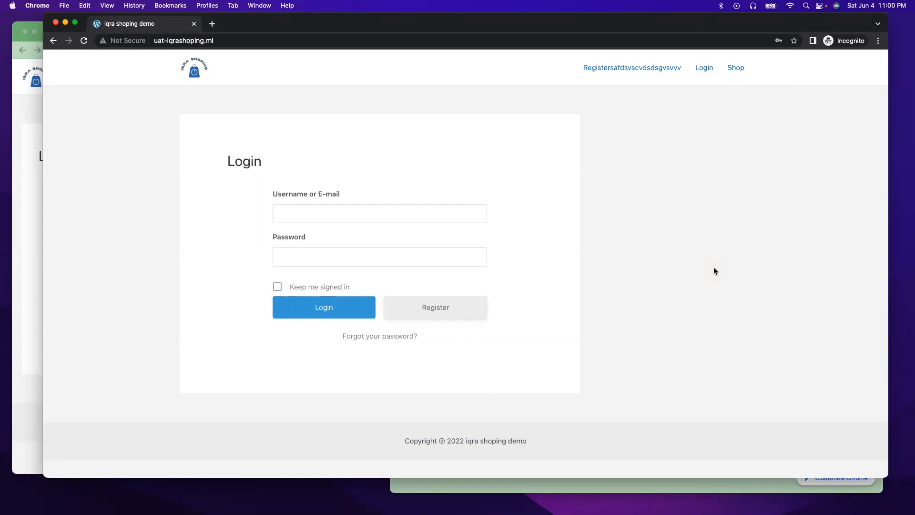
{"action": "mouse_move", "coordinate": [286, 45]}
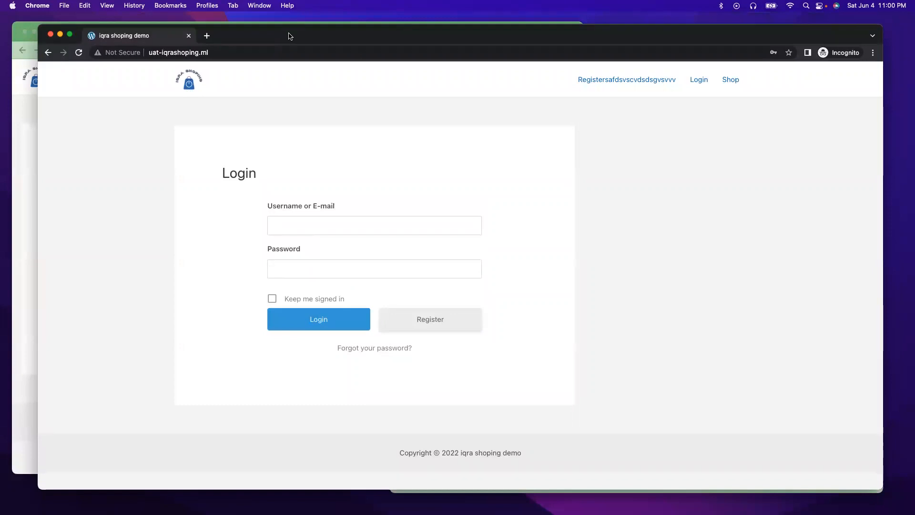
{"action": "mouse_move", "coordinate": [144, 83]}
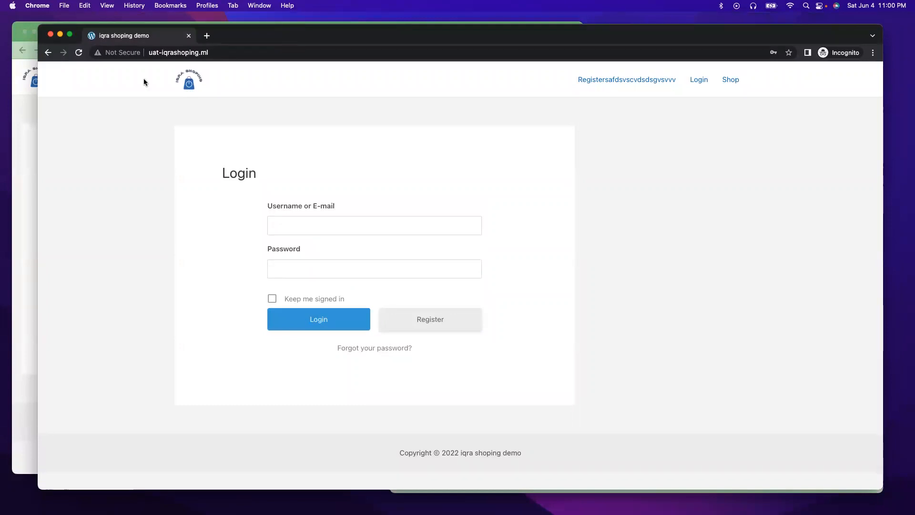
{"action": "mouse_move", "coordinate": [37, 159]}
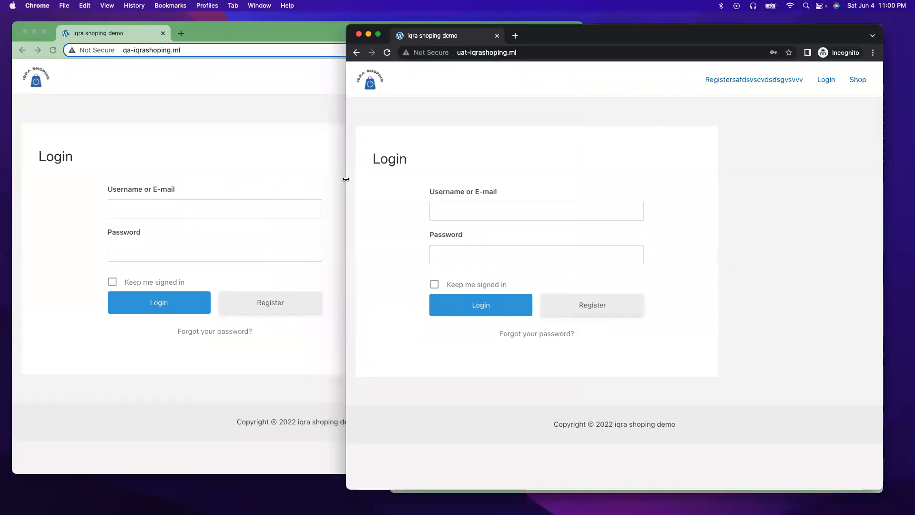
{"action": "mouse_move", "coordinate": [221, 219]}
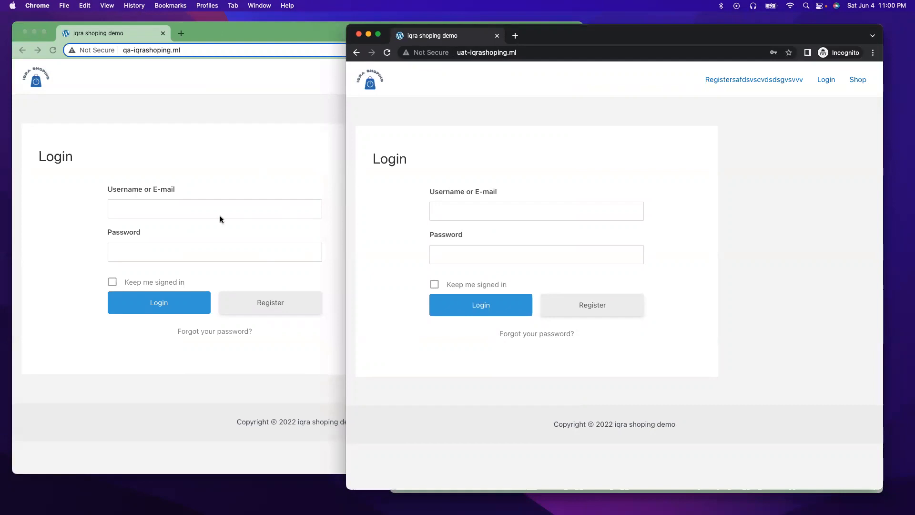
{"action": "mouse_move", "coordinate": [708, 148]}
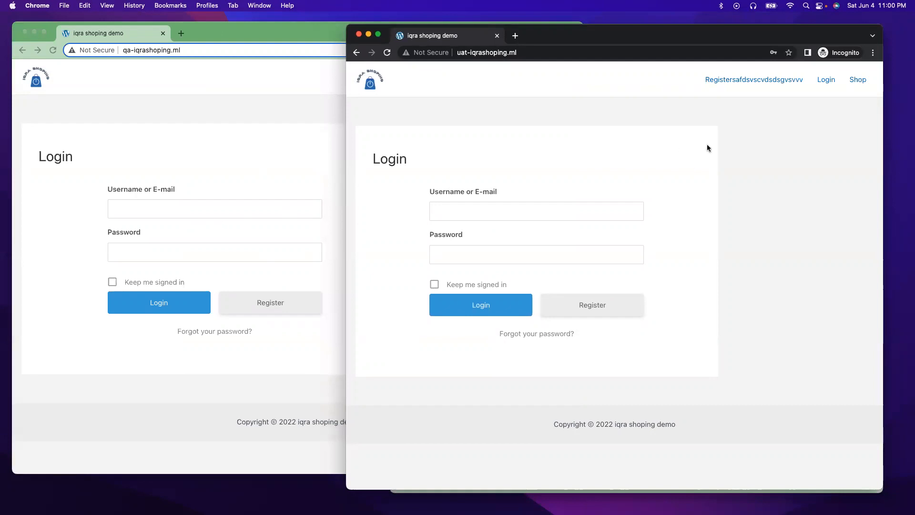
{"action": "mouse_move", "coordinate": [562, 92]}
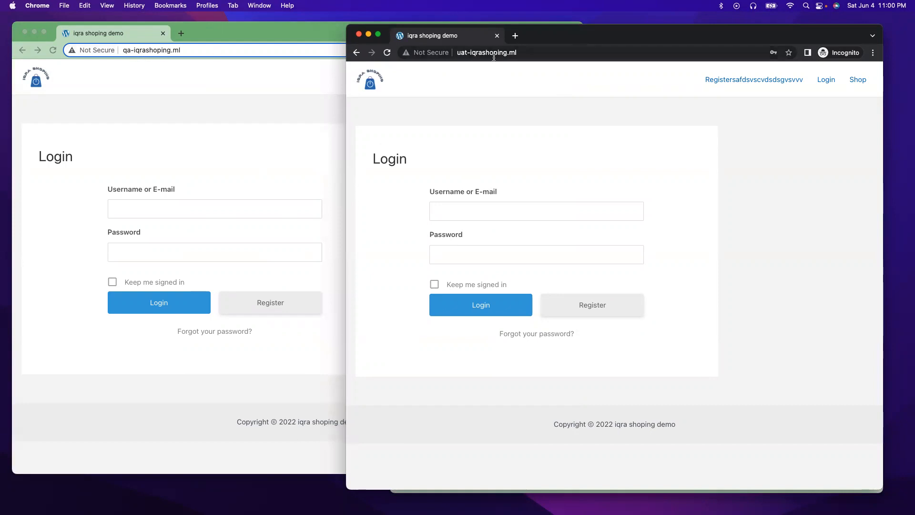
{"action": "mouse_move", "coordinate": [545, 62]}
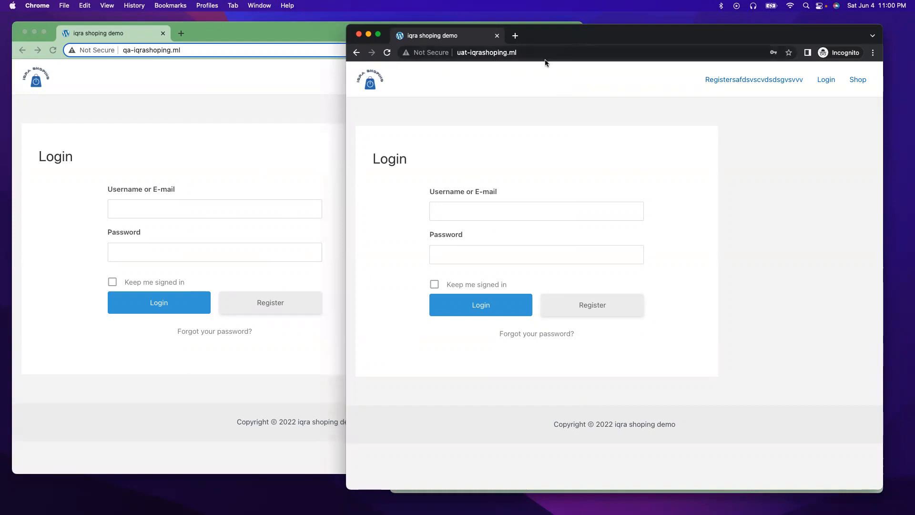
{"action": "mouse_move", "coordinate": [595, 67]}
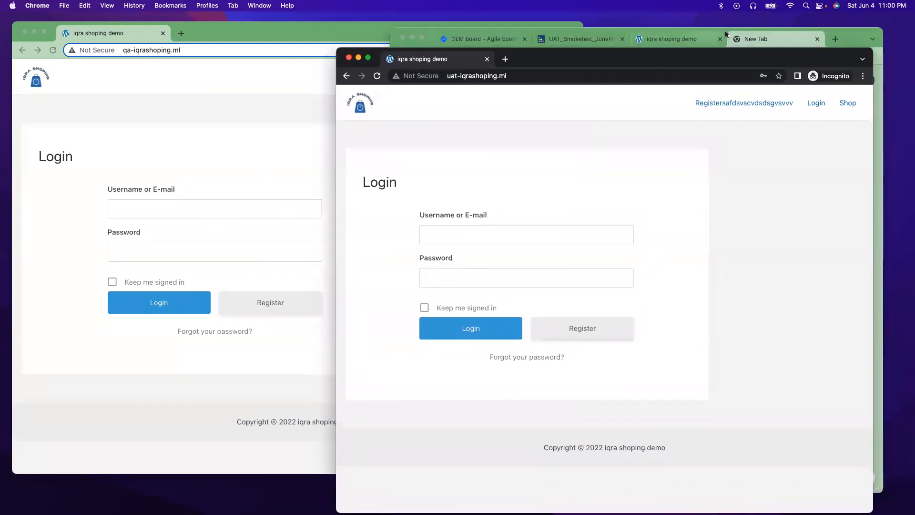
Switch to the DEM Iteration_3 board tab and maximize the Chrome window.
{"action": "left_click", "coordinate": [763, 39]}
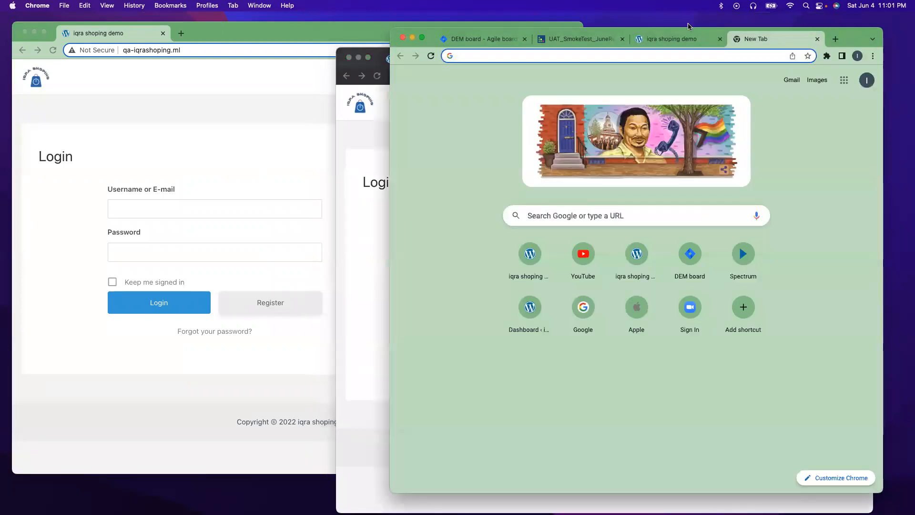
{"action": "left_click", "coordinate": [479, 38]}
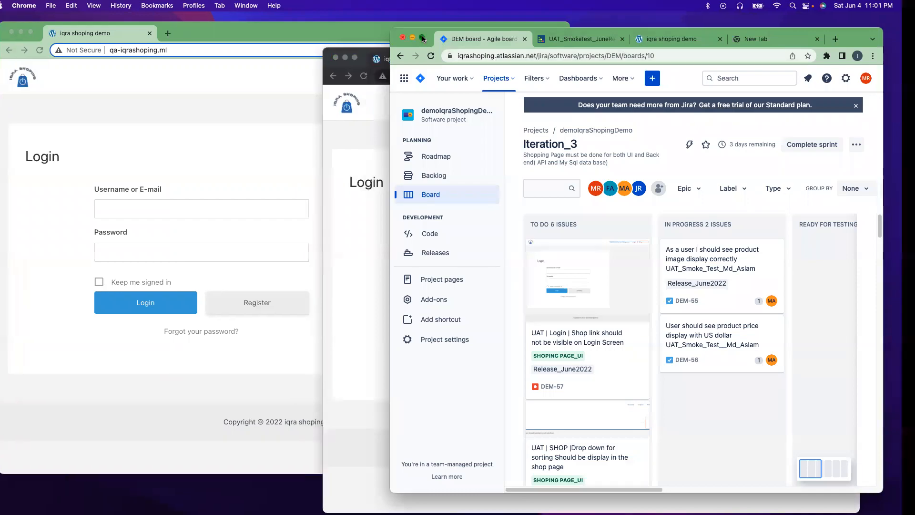
{"action": "left_click", "coordinate": [423, 38]}
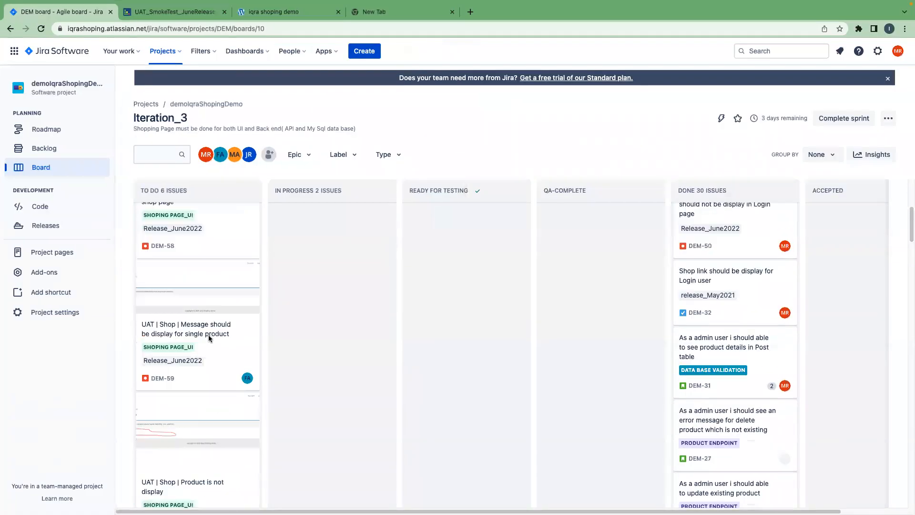
{"action": "scroll", "scroll_direction": "up", "scroll_amount": 3}
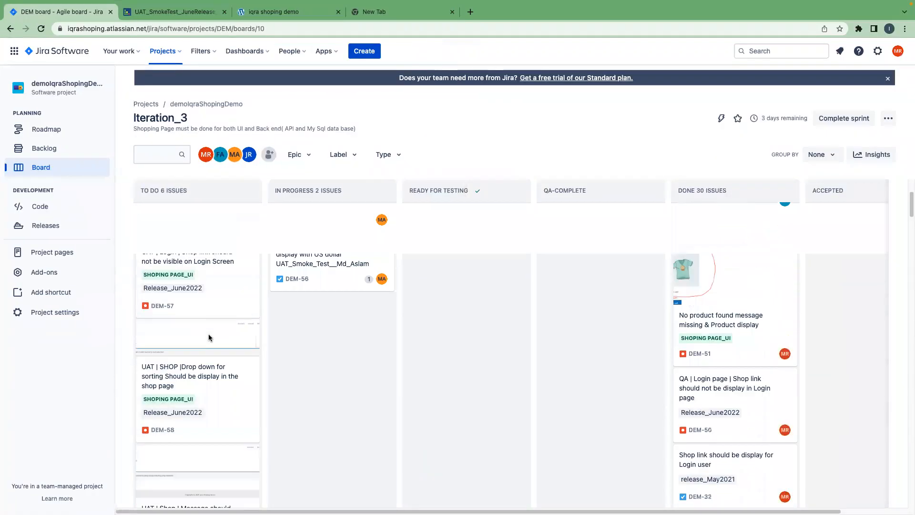
{"action": "scroll", "scroll_direction": "up", "scroll_amount": 3}
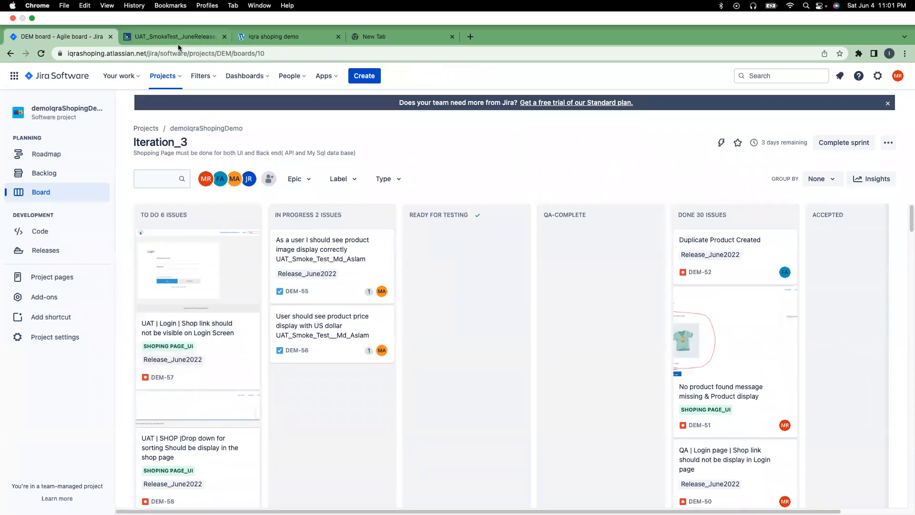
Open test T228 in the UAT_SmokeTest_JuneRelease_Ferdous run and open its status dropdown.
{"action": "left_click", "coordinate": [172, 28]}
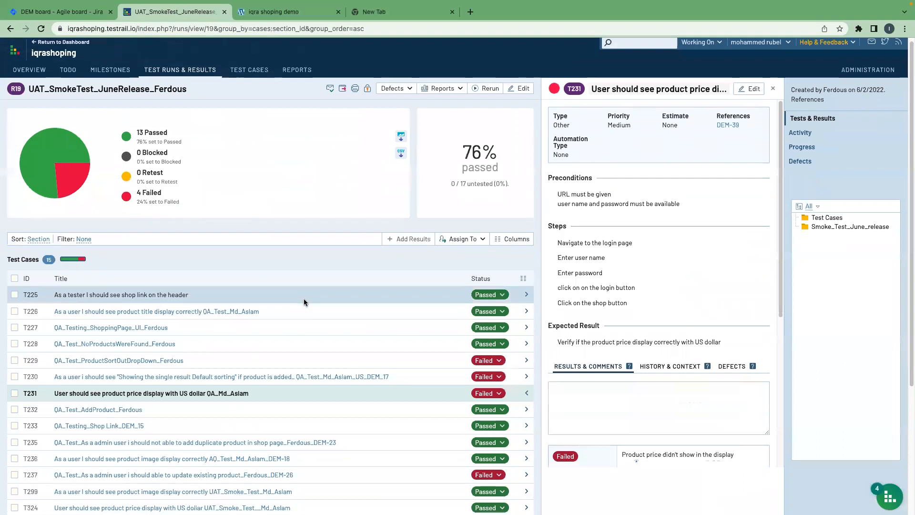
{"action": "scroll", "scroll_direction": "down", "scroll_amount": 3}
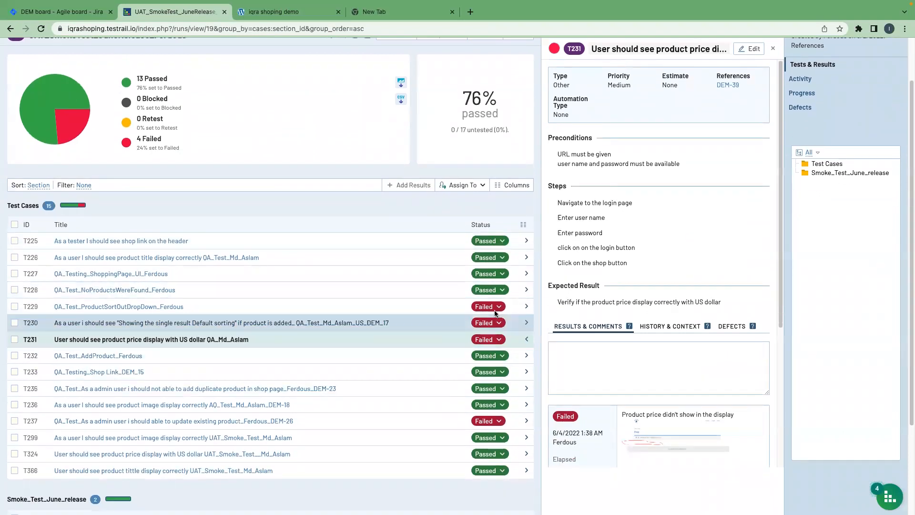
{"action": "mouse_move", "coordinate": [467, 320]}
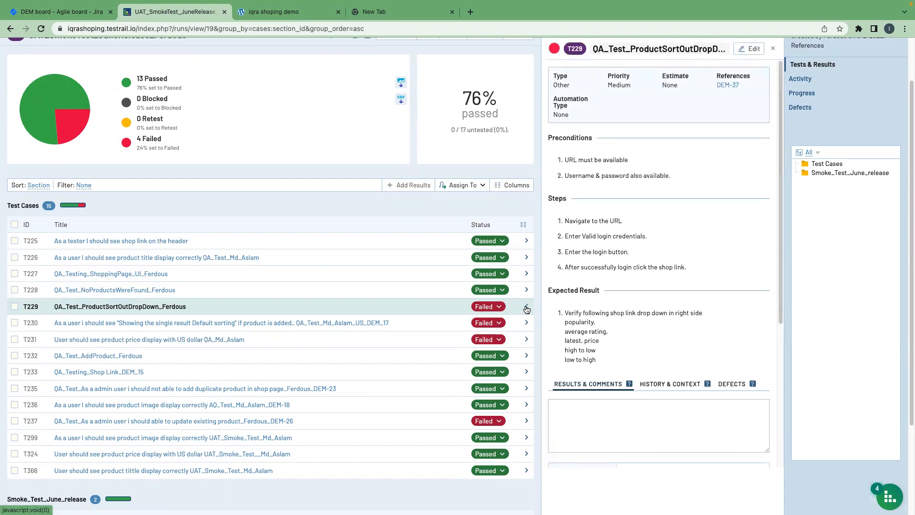
{"action": "mouse_move", "coordinate": [754, 48]}
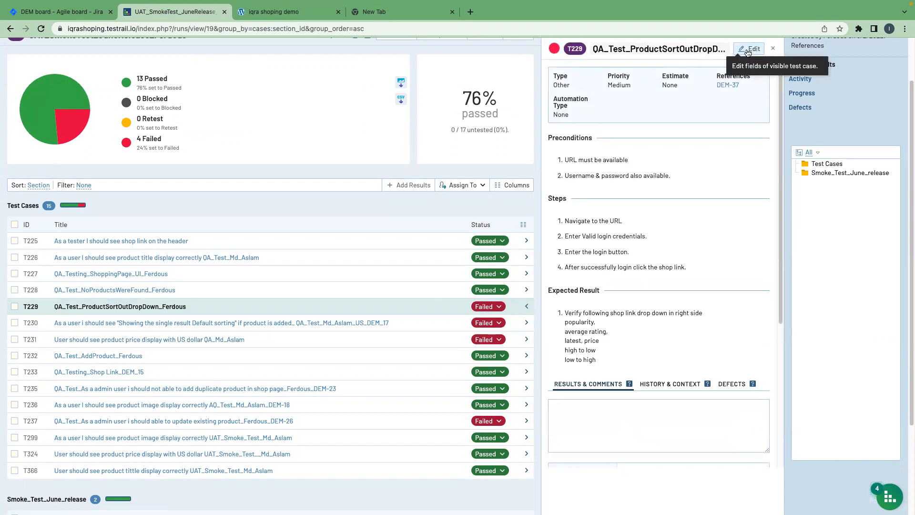
{"action": "mouse_move", "coordinate": [525, 289]}
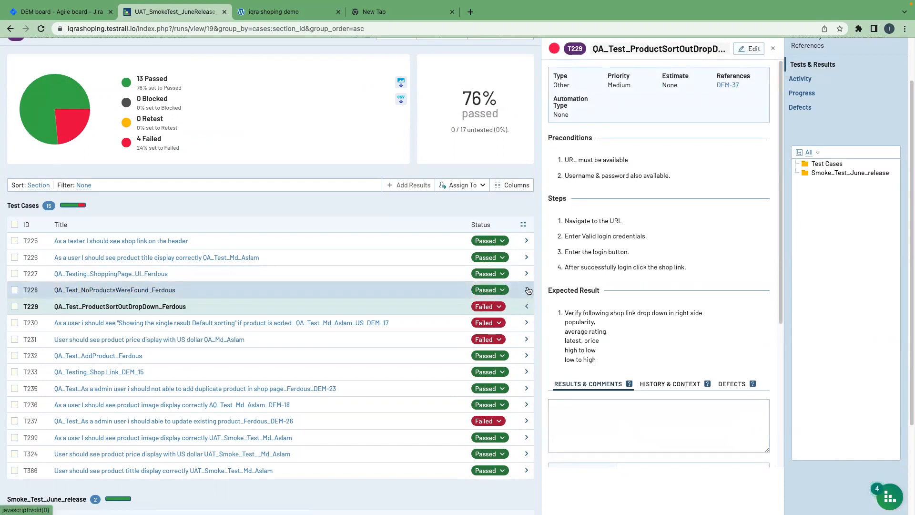
{"action": "left_click", "coordinate": [115, 289]}
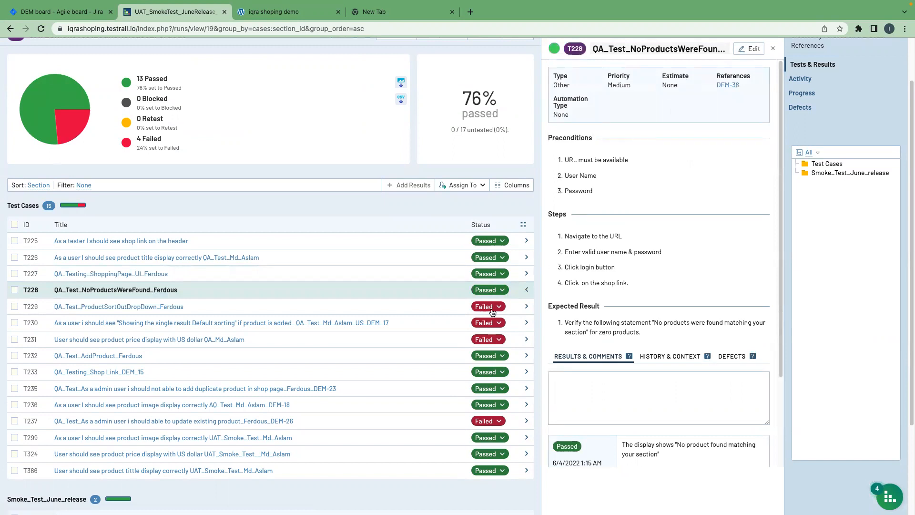
{"action": "left_click", "coordinate": [489, 289]}
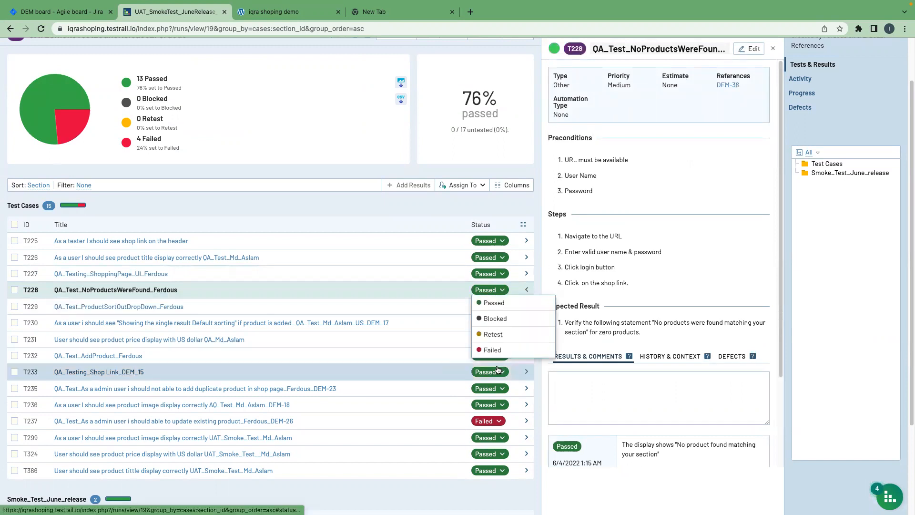
Mark T228 as Failed and add a linked Jira defect for it.
{"action": "left_click", "coordinate": [492, 349]}
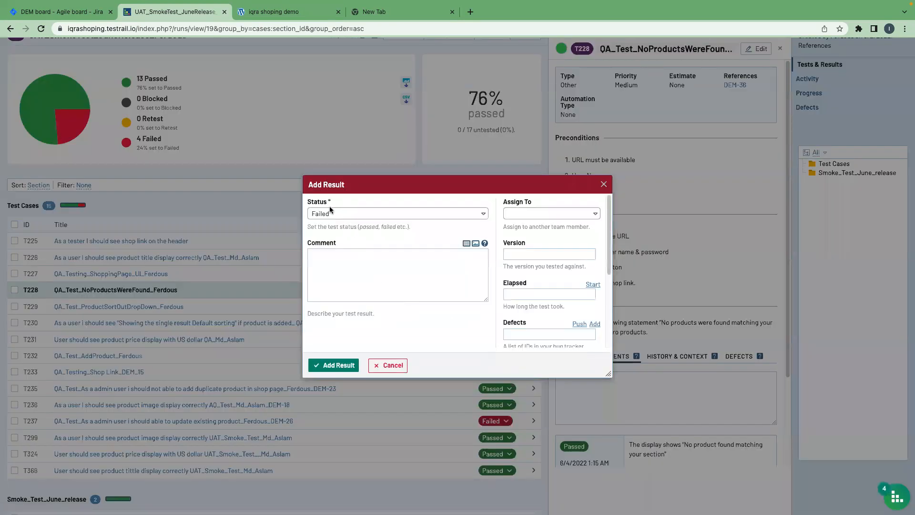
{"action": "mouse_move", "coordinate": [543, 321]}
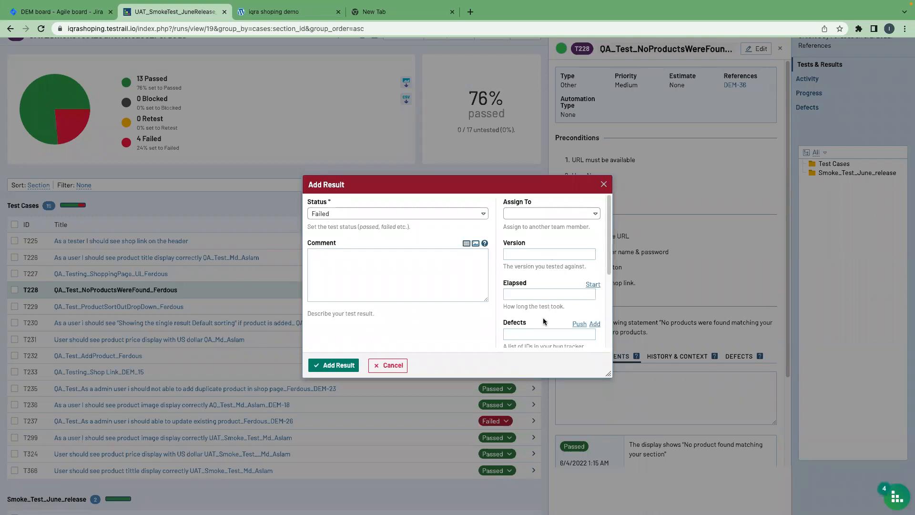
{"action": "mouse_move", "coordinate": [526, 324]}
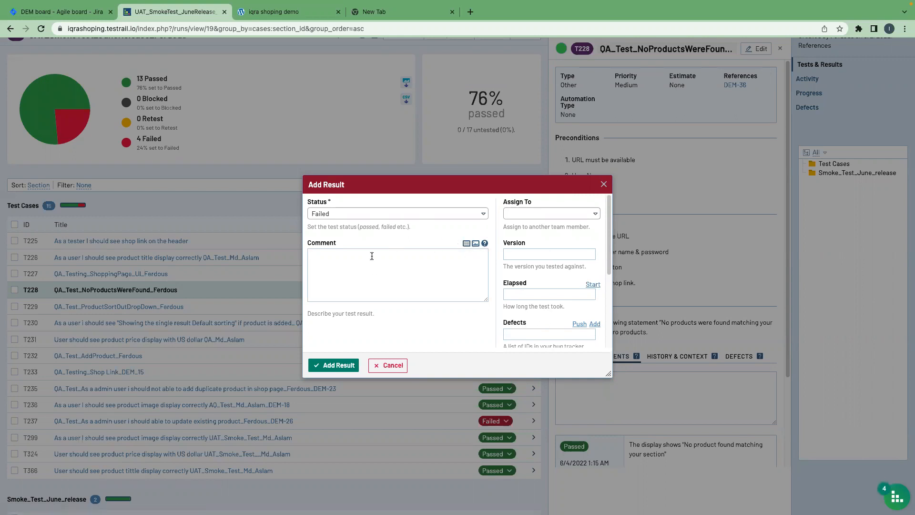
{"action": "mouse_move", "coordinate": [594, 324]}
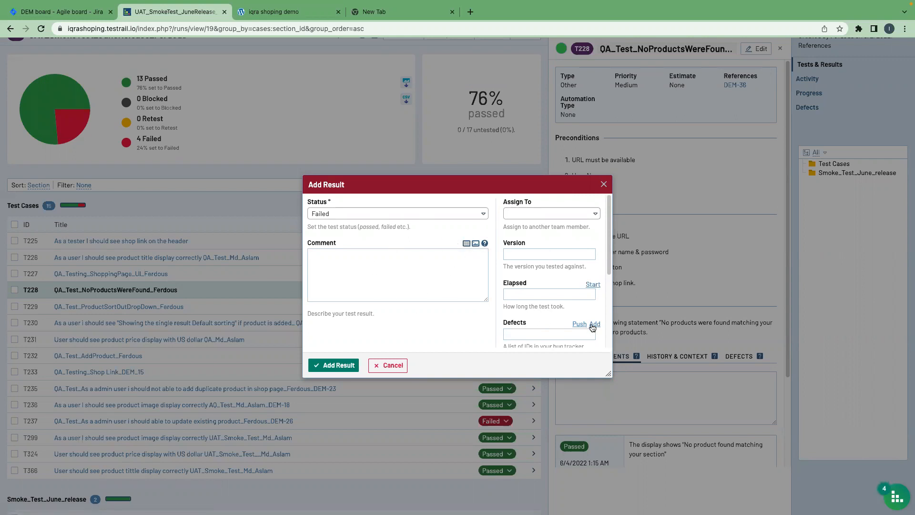
{"action": "left_click", "coordinate": [595, 324]}
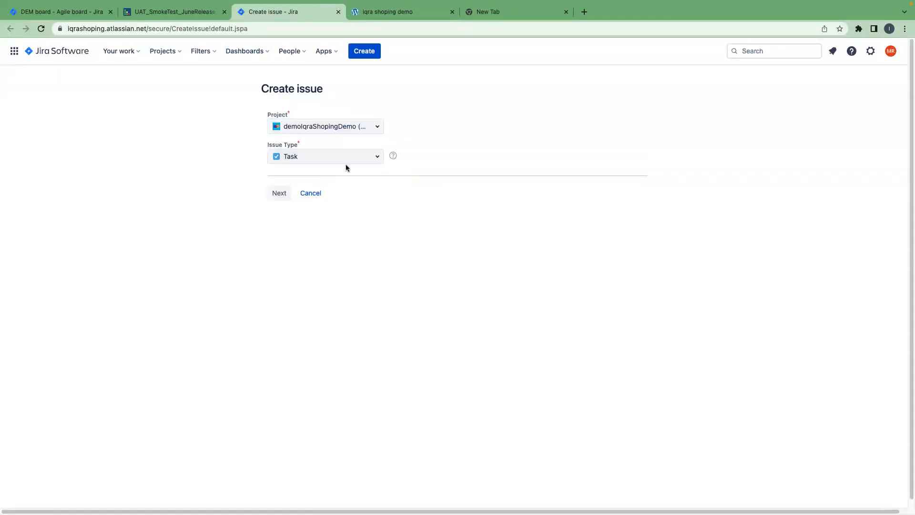
Set the new issue type to Bug, then return to the DEM board tab.
{"action": "left_click", "coordinate": [325, 156]}
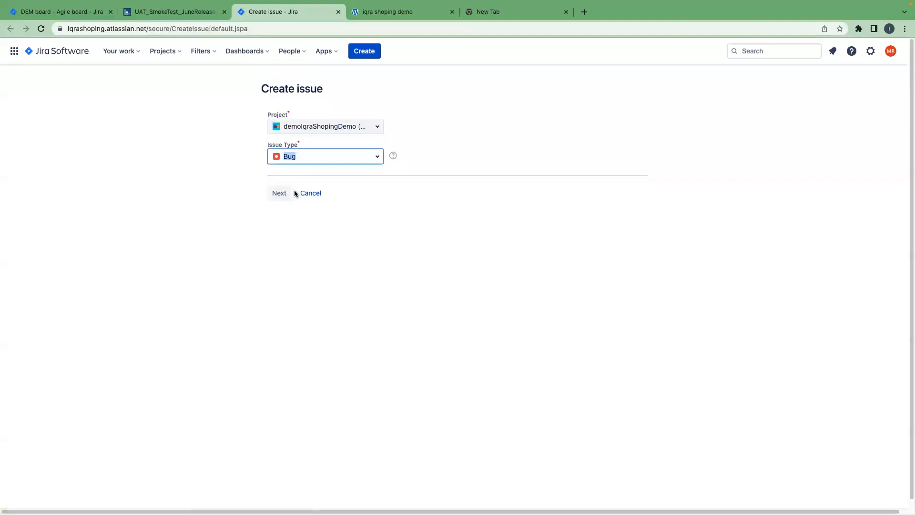
{"action": "mouse_move", "coordinate": [312, 220]}
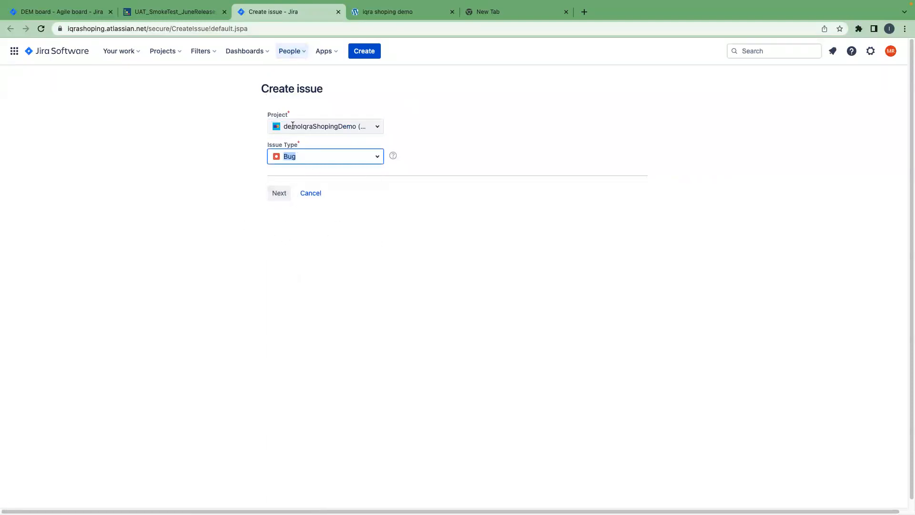
{"action": "mouse_move", "coordinate": [310, 193]}
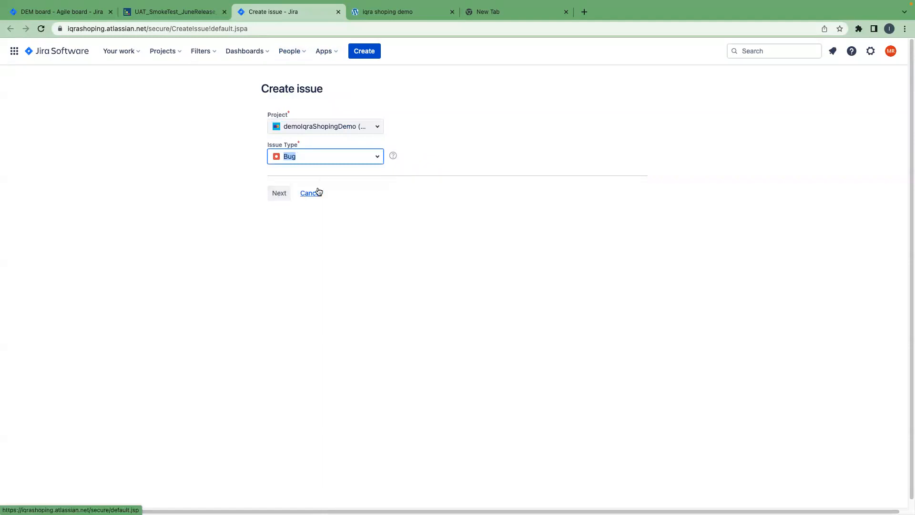
{"action": "mouse_move", "coordinate": [44, 12]}
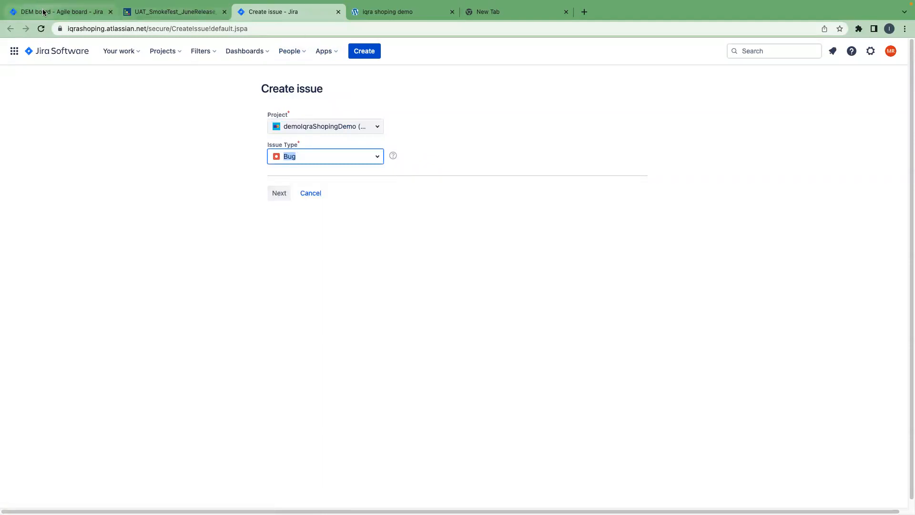
{"action": "left_click", "coordinate": [61, 11]}
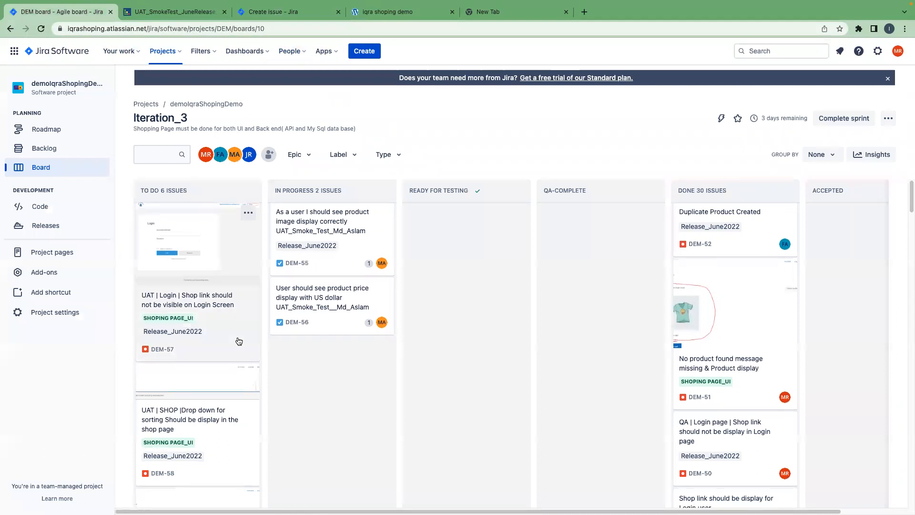
{"action": "mouse_move", "coordinate": [304, 381]}
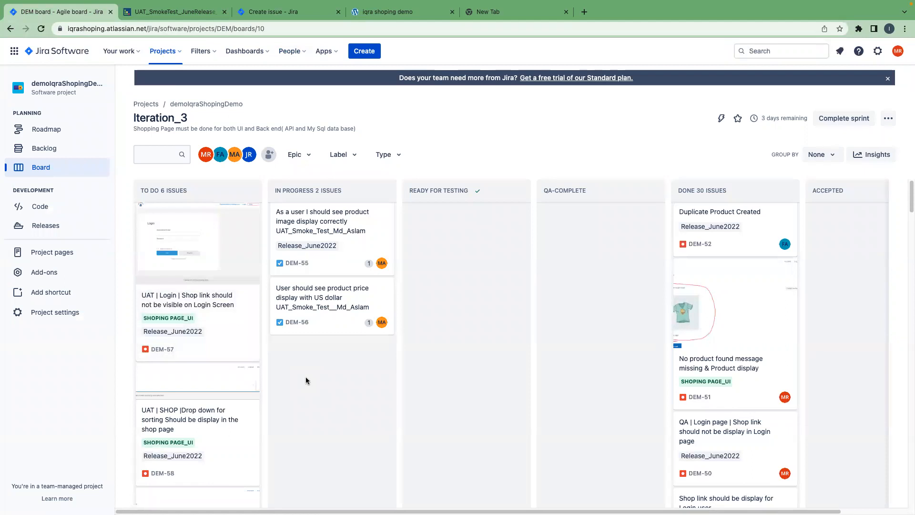
{"action": "mouse_move", "coordinate": [624, 382]}
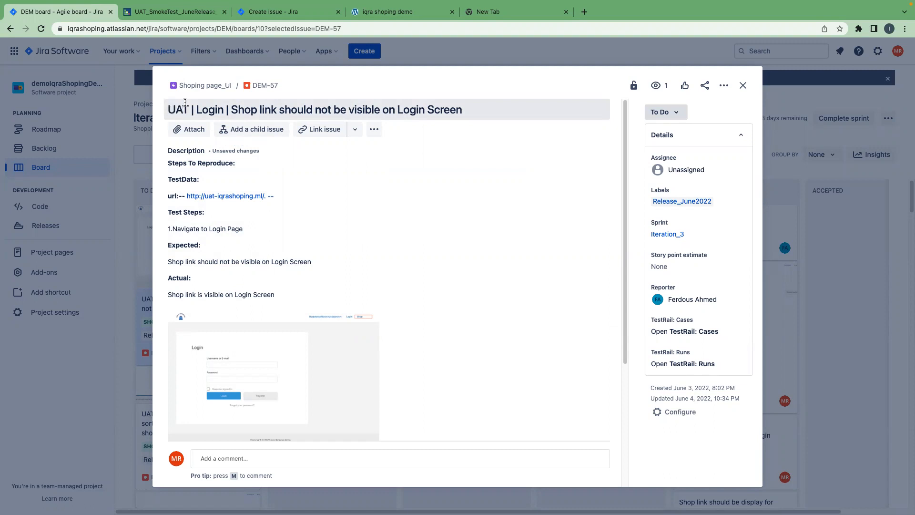
{"action": "mouse_move", "coordinate": [197, 110]}
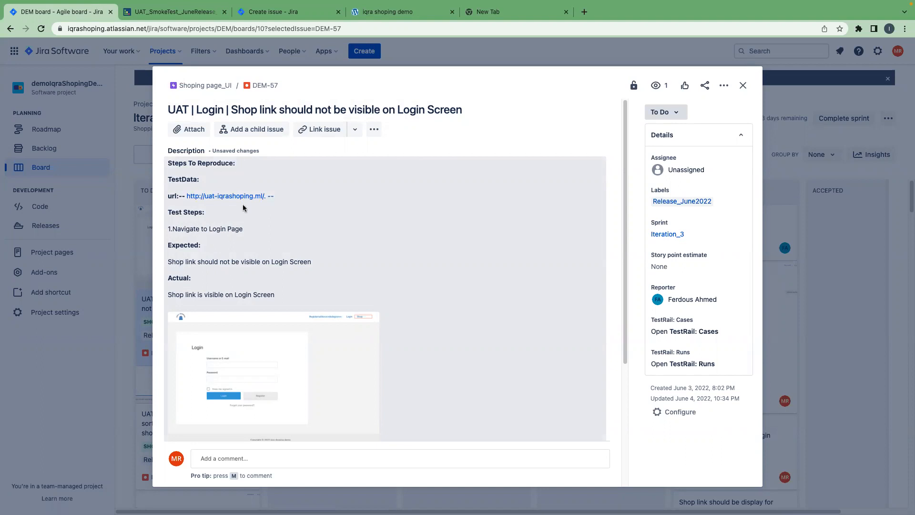
{"action": "mouse_move", "coordinate": [240, 280]}
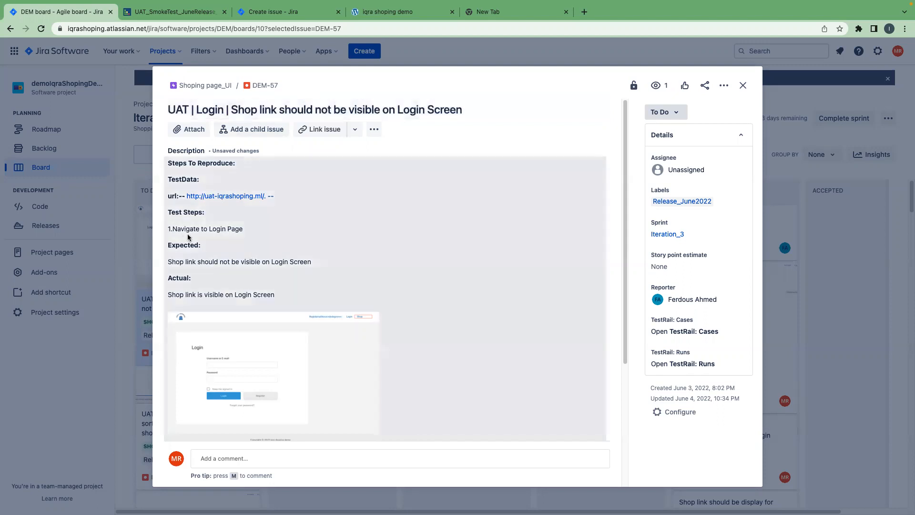
{"action": "mouse_move", "coordinate": [167, 262]}
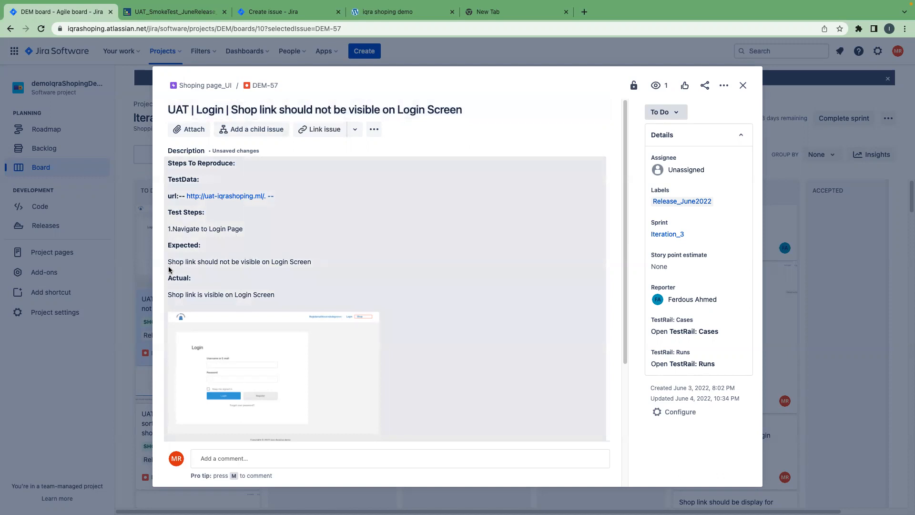
{"action": "mouse_move", "coordinate": [319, 271]}
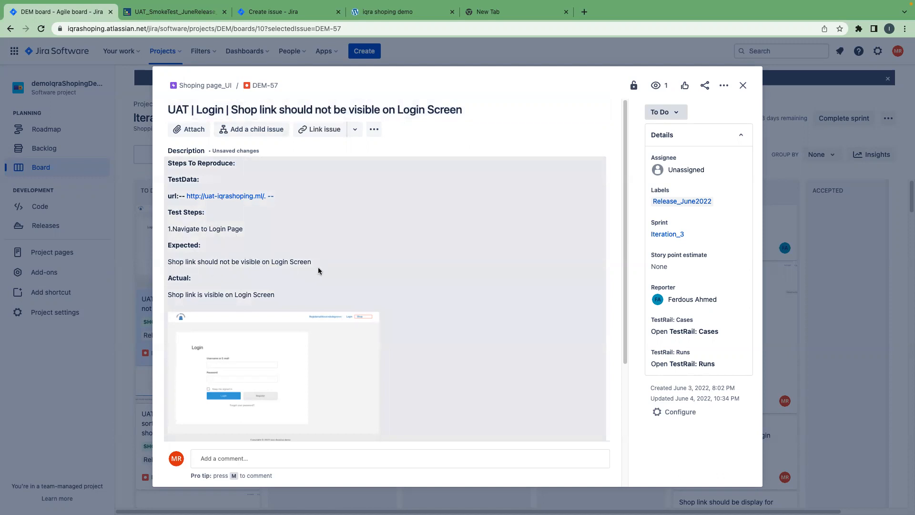
{"action": "mouse_move", "coordinate": [193, 327]}
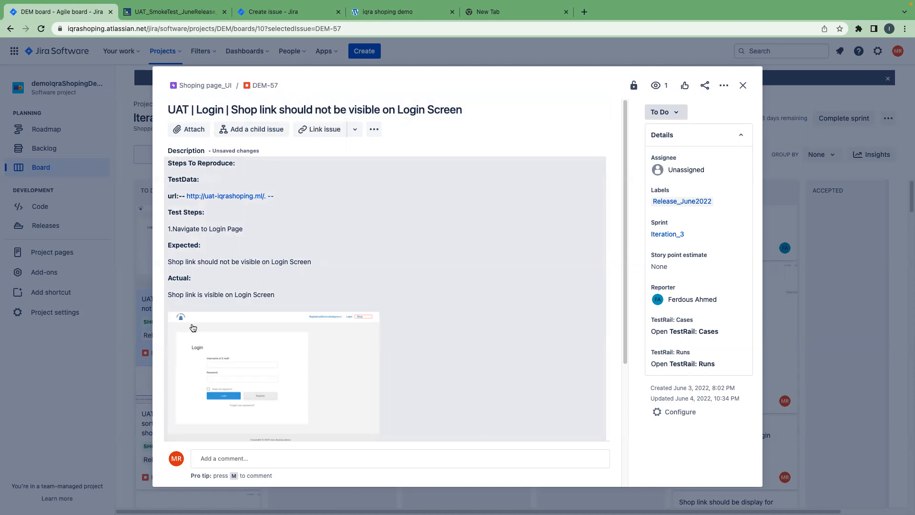
{"action": "mouse_move", "coordinate": [255, 308]}
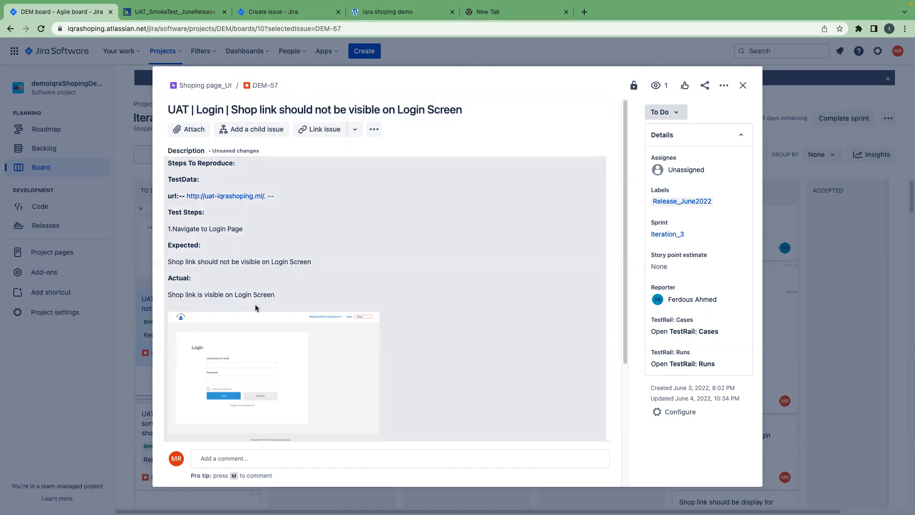
{"action": "mouse_move", "coordinate": [276, 333]}
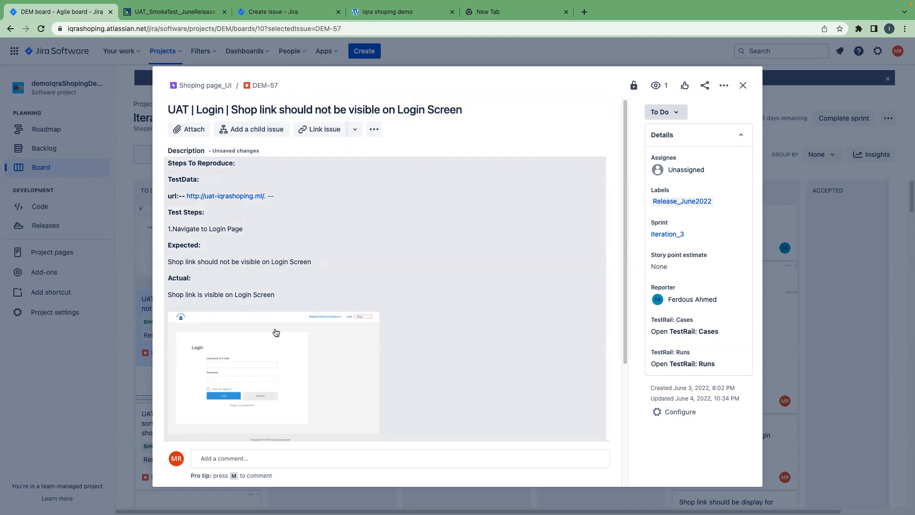
Open DEM-57's attached Login page screenshot at full size.
{"action": "left_click", "coordinate": [273, 374]}
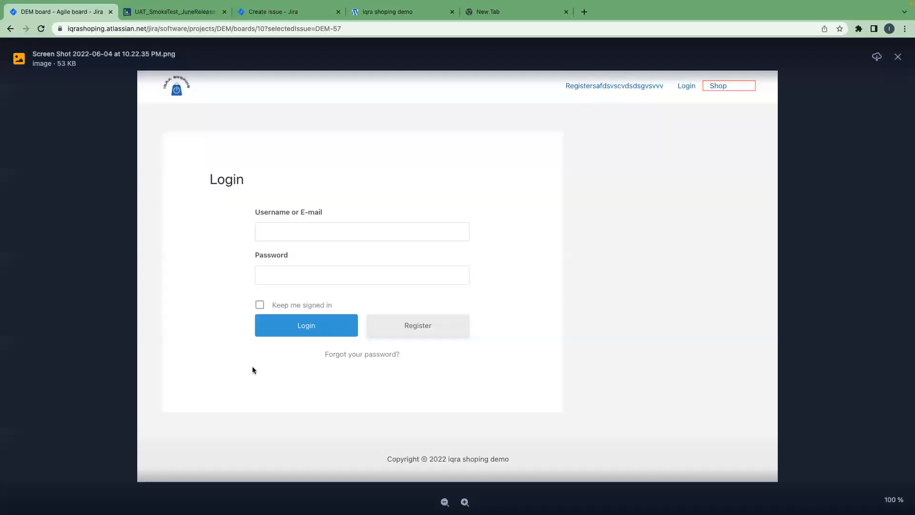
{"action": "mouse_move", "coordinate": [289, 177]}
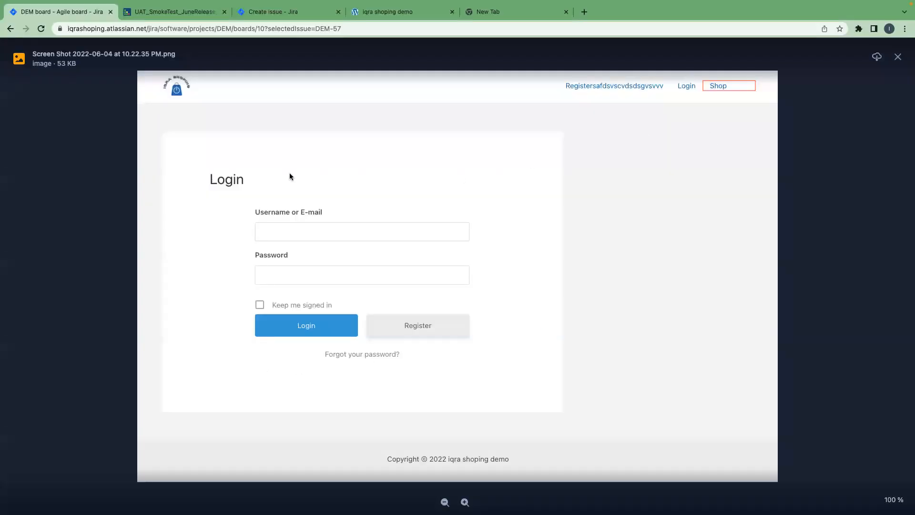
{"action": "mouse_move", "coordinate": [764, 94]}
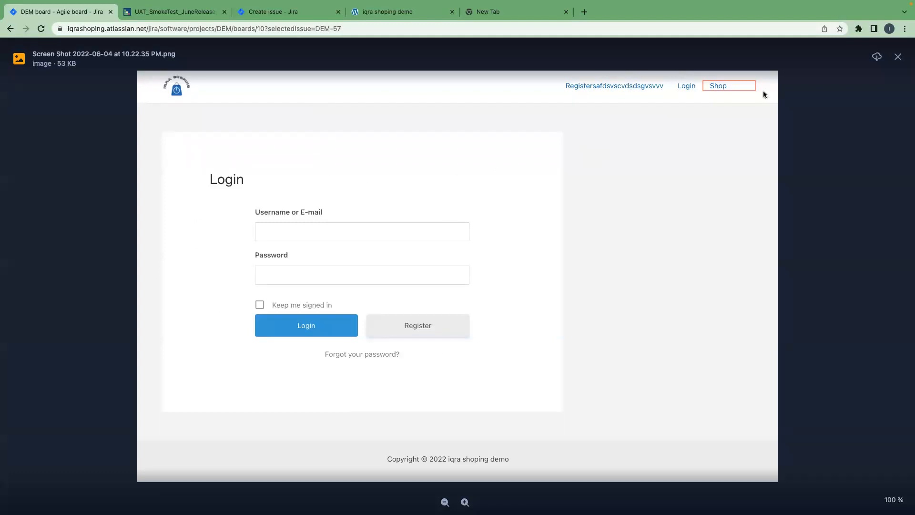
{"action": "mouse_move", "coordinate": [745, 86]}
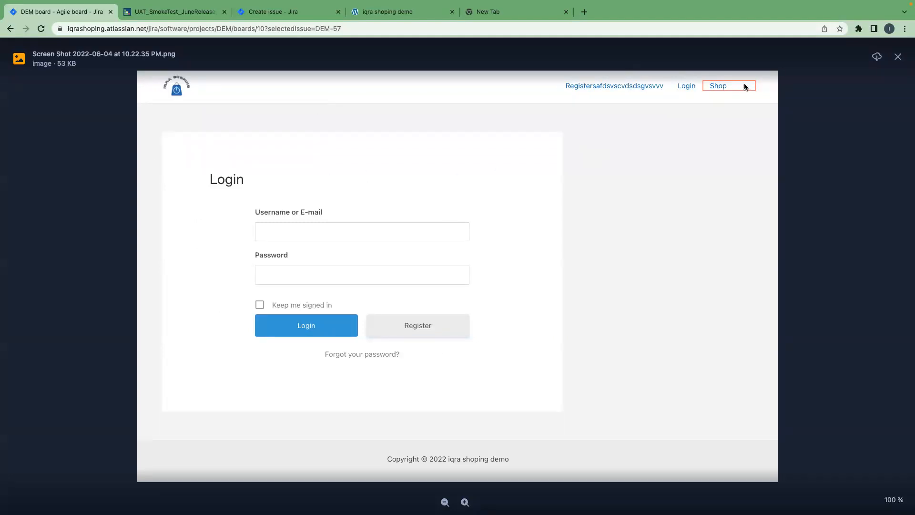
{"action": "mouse_move", "coordinate": [729, 117]}
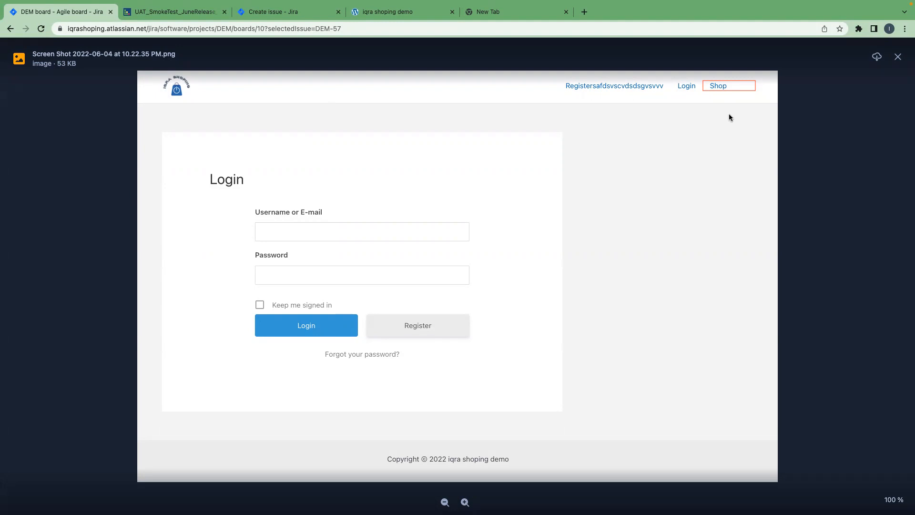
{"action": "mouse_move", "coordinate": [733, 120]}
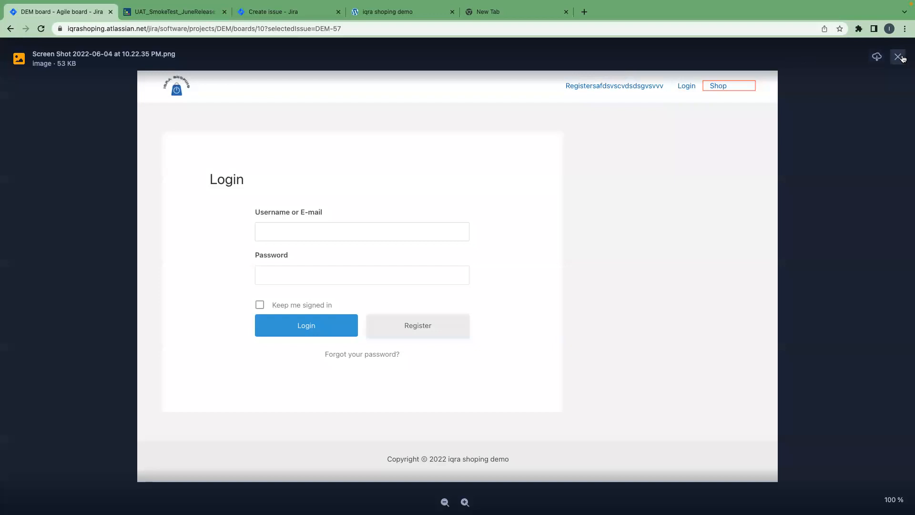
Close the screenshot preview and the DEM-57 issue dialog.
{"action": "left_click", "coordinate": [903, 57]}
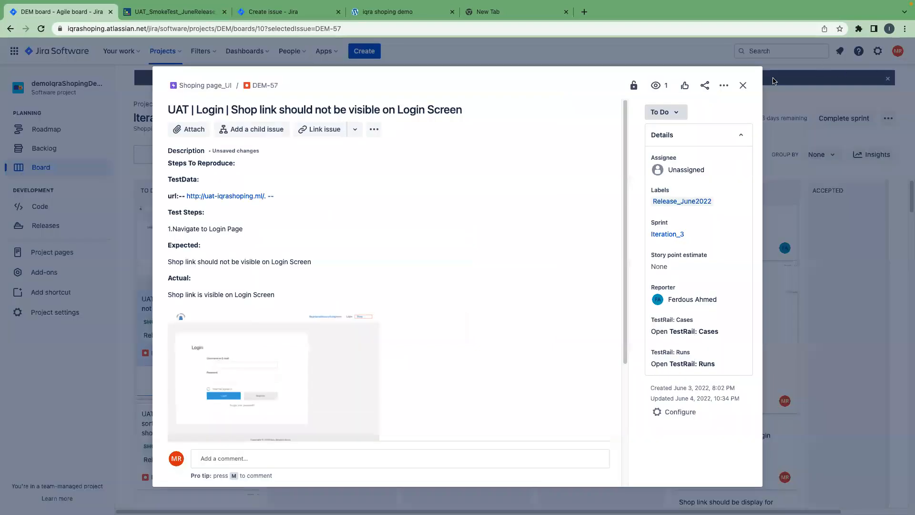
{"action": "mouse_move", "coordinate": [744, 86]}
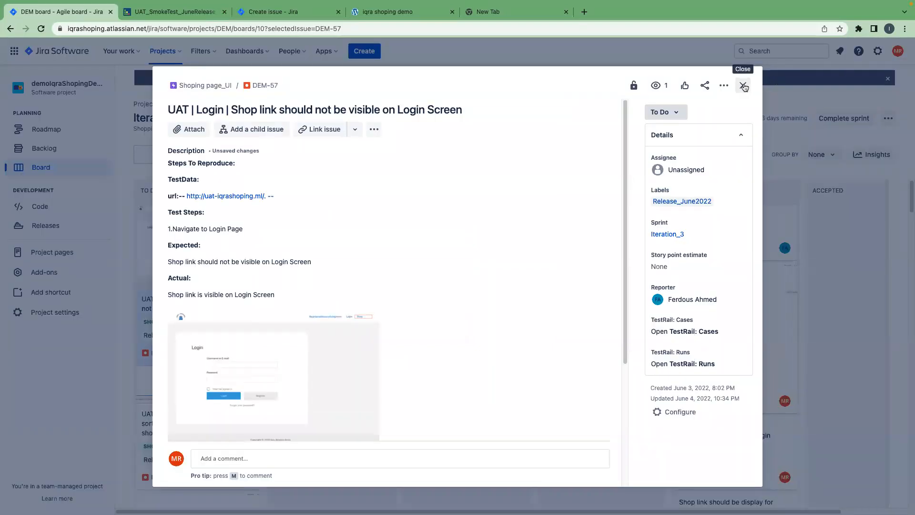
{"action": "mouse_move", "coordinate": [416, 88]}
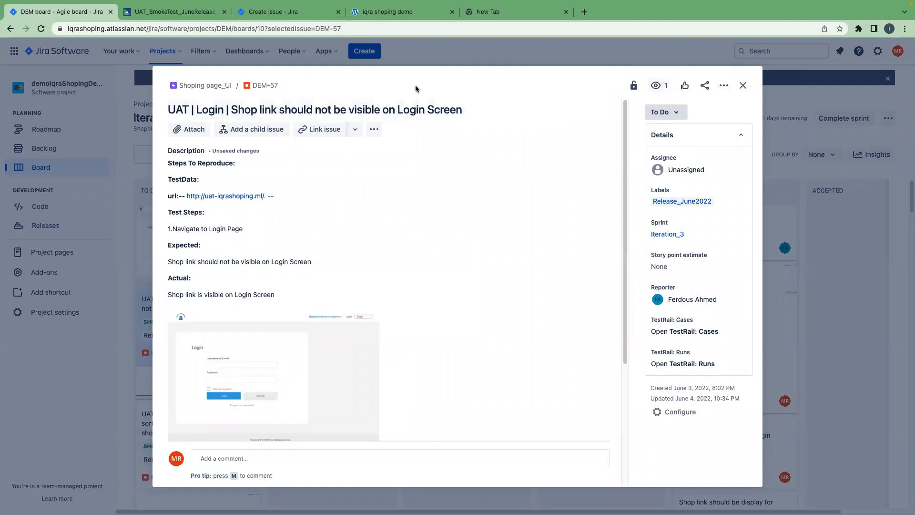
{"action": "left_click", "coordinate": [742, 85]}
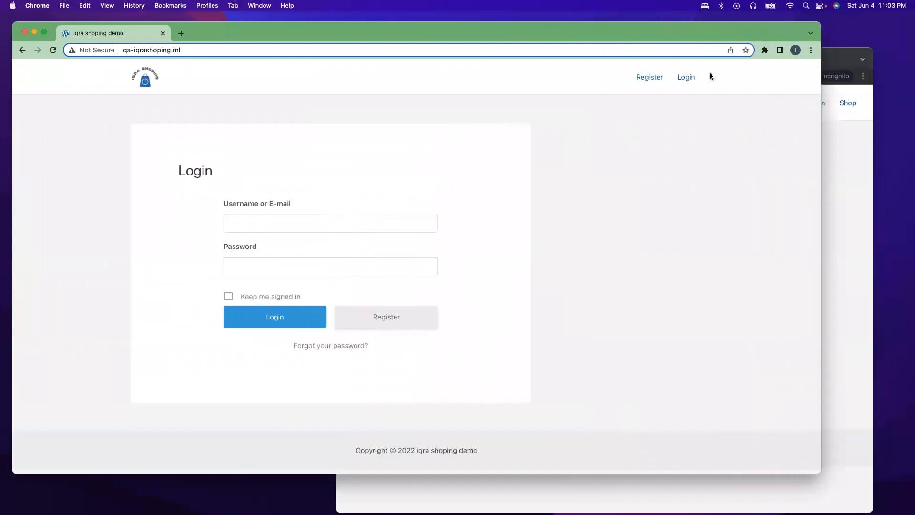
{"action": "mouse_move", "coordinate": [720, 76]}
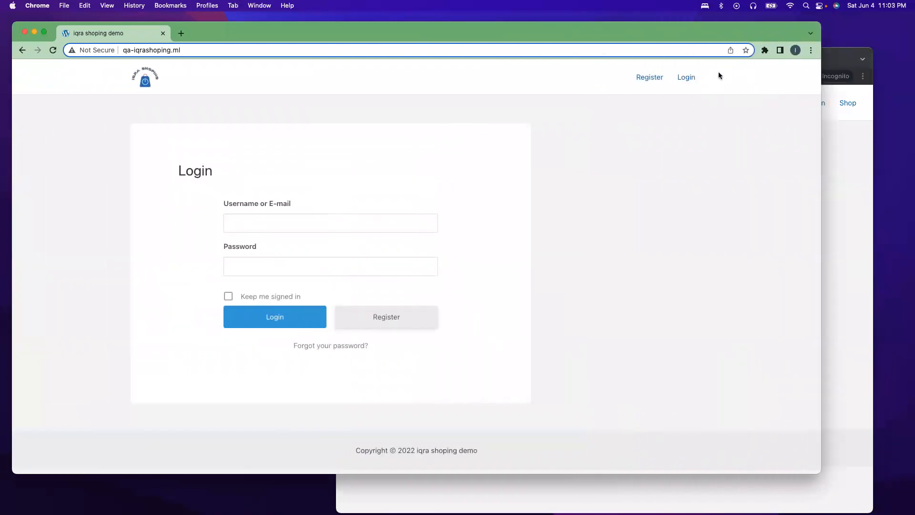
{"action": "mouse_move", "coordinate": [687, 77]}
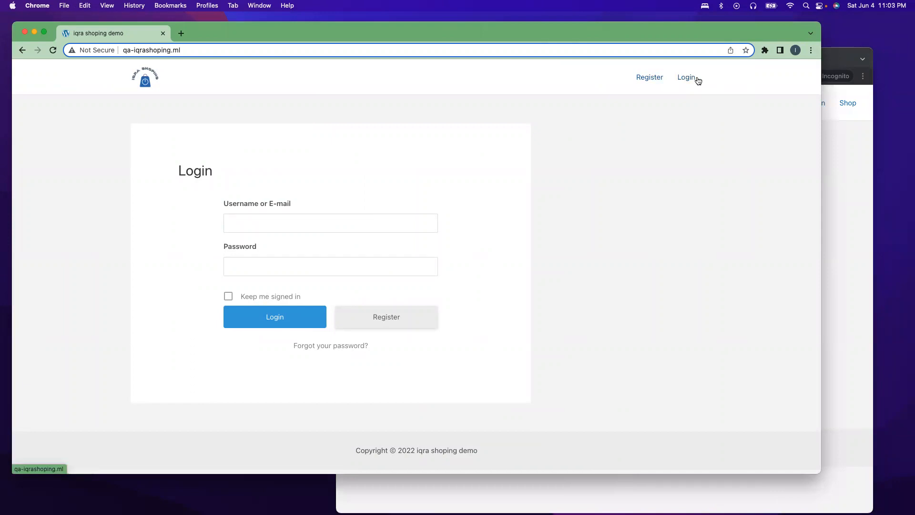
{"action": "mouse_move", "coordinate": [776, 164]}
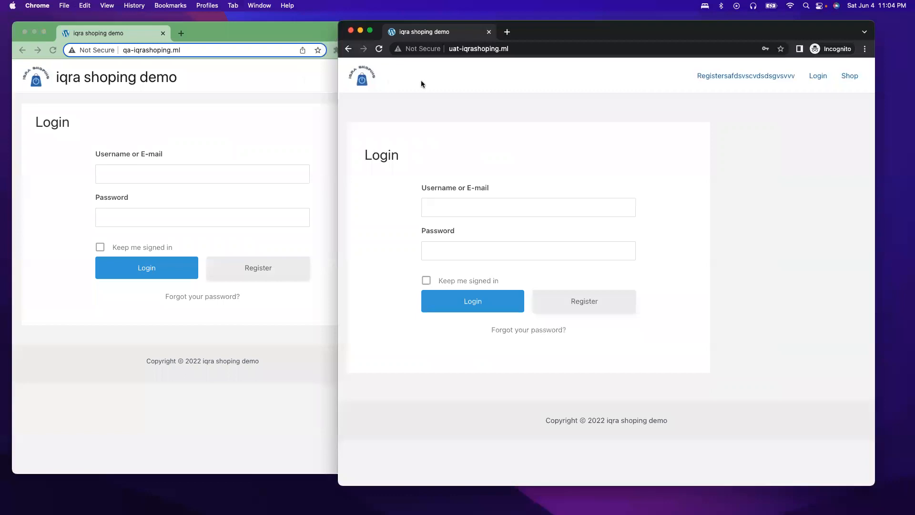
{"action": "mouse_move", "coordinate": [763, 129]}
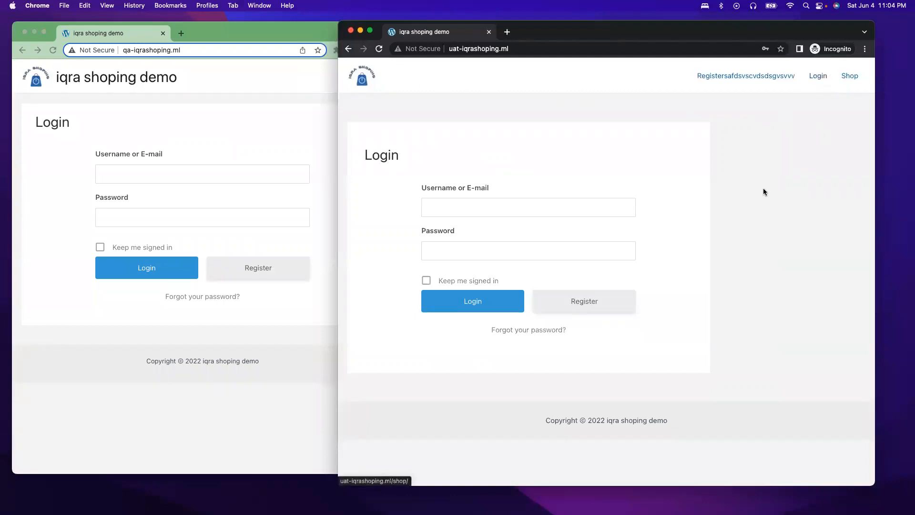
{"action": "mouse_move", "coordinate": [671, 185]}
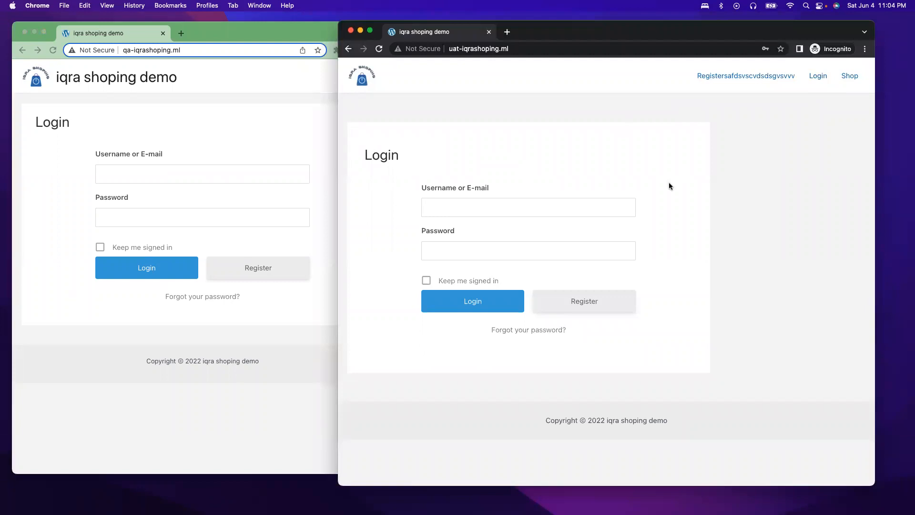
{"action": "mouse_move", "coordinate": [780, 144]}
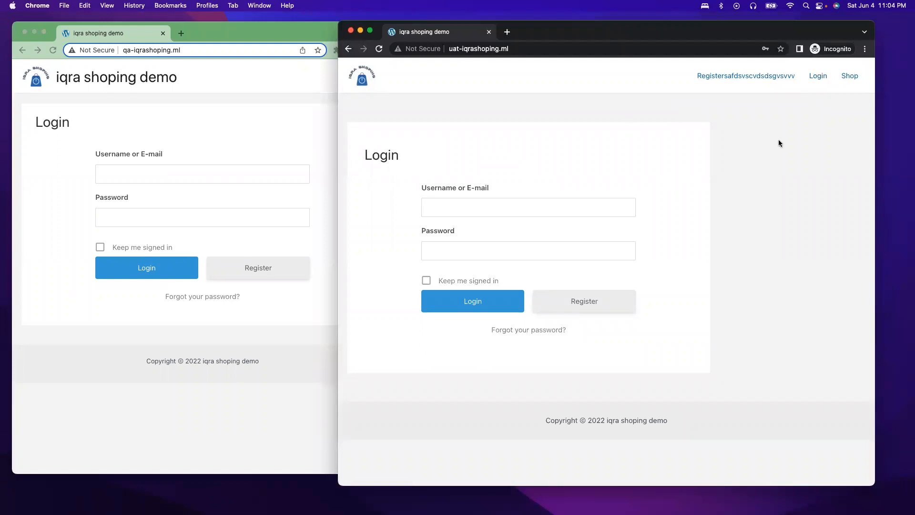
{"action": "mouse_move", "coordinate": [790, 161]}
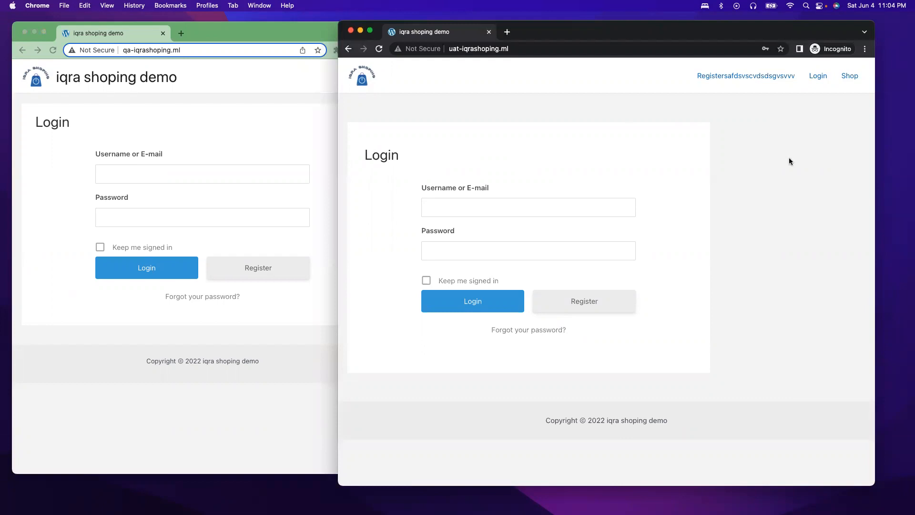
{"action": "mouse_move", "coordinate": [872, 68]}
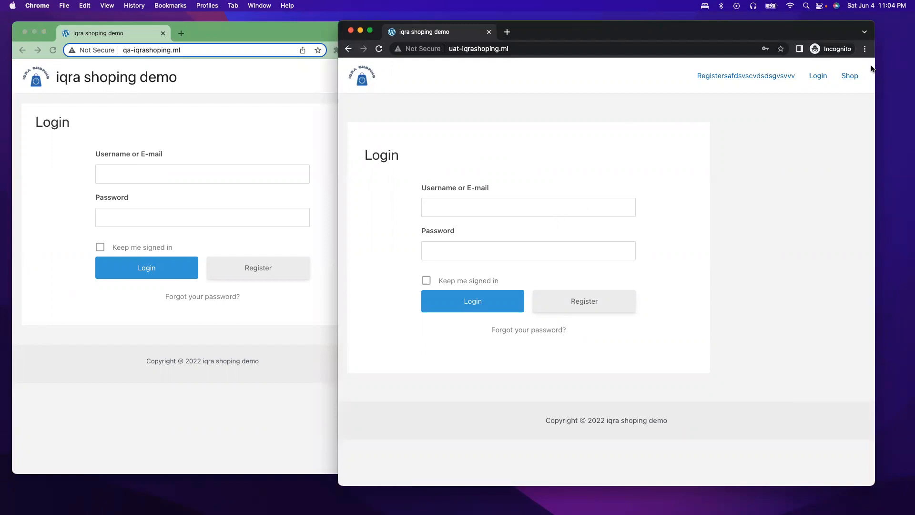
{"action": "mouse_move", "coordinate": [703, 100]}
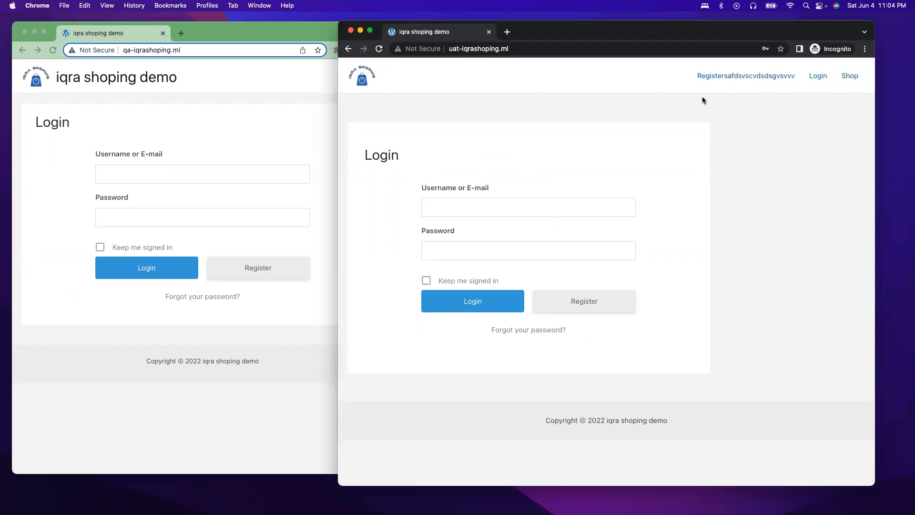
{"action": "mouse_move", "coordinate": [675, 234]}
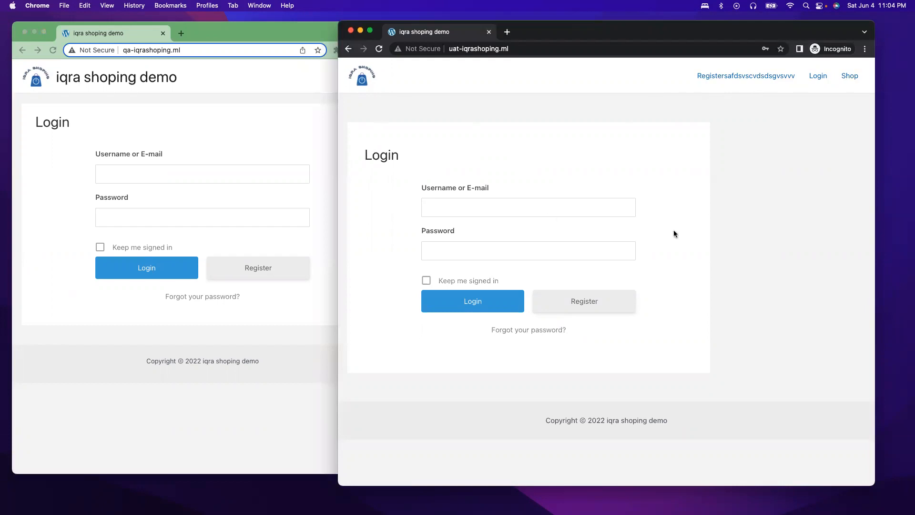
{"action": "mouse_move", "coordinate": [874, 145]}
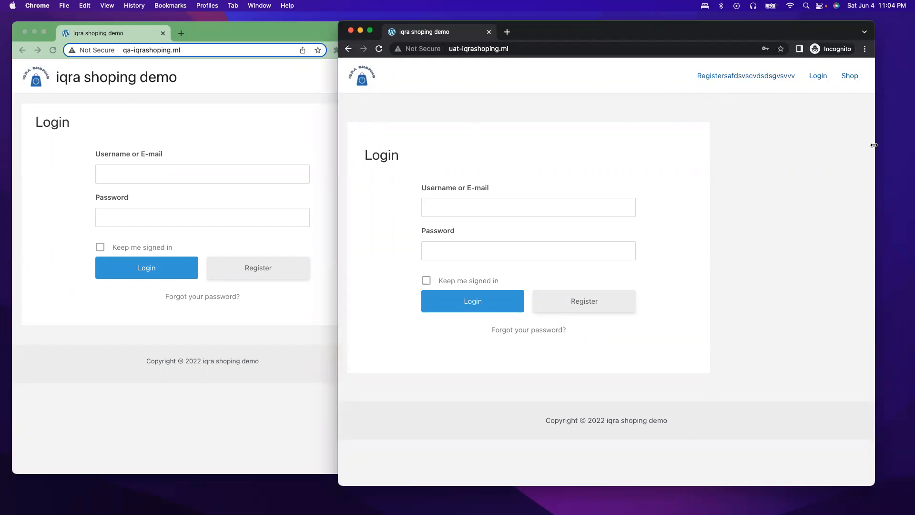
{"action": "mouse_move", "coordinate": [567, 184]}
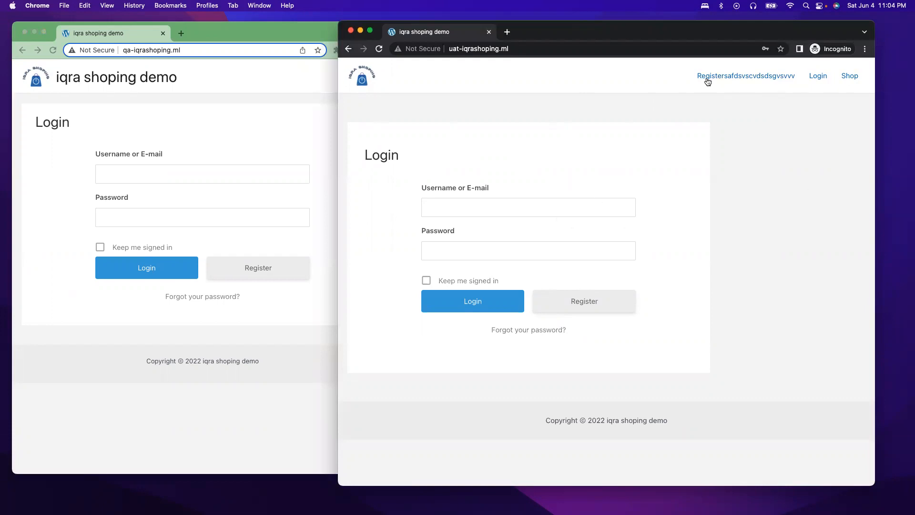
{"action": "mouse_move", "coordinate": [798, 139]}
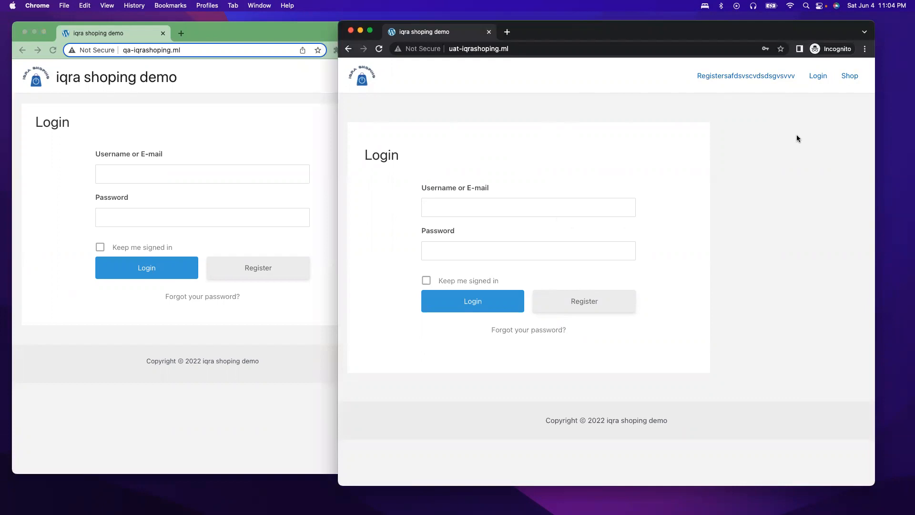
{"action": "mouse_move", "coordinate": [811, 109]}
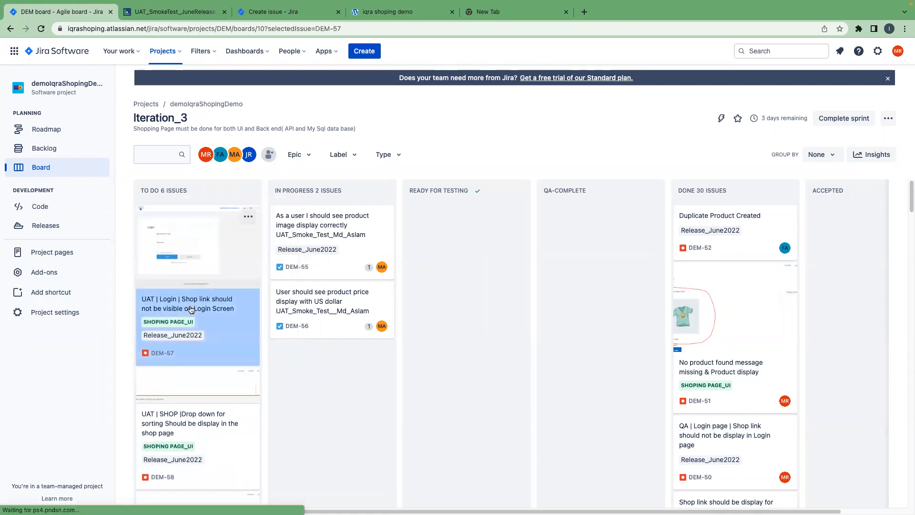
Assign bug DEM-57 to Md Rubel with 'Assign to me' and close the issue.
{"action": "left_click", "coordinate": [187, 304]}
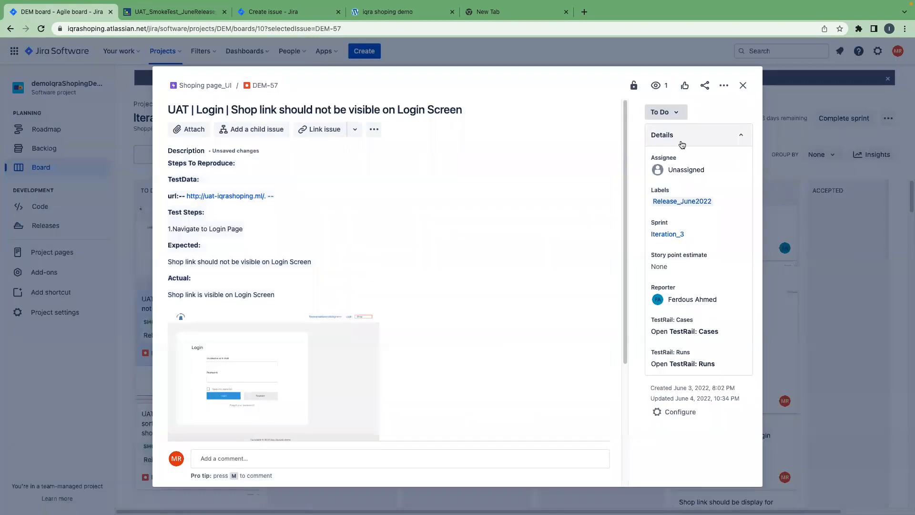
{"action": "left_click", "coordinate": [694, 169]}
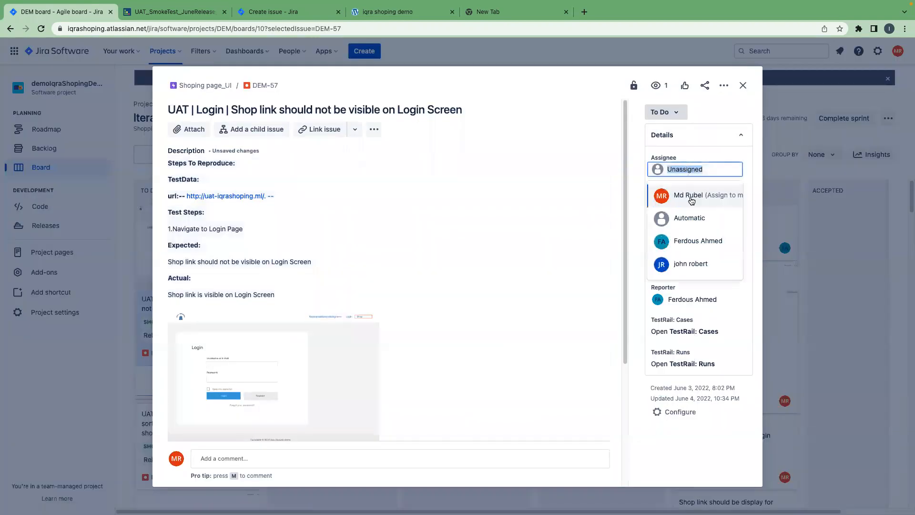
{"action": "left_click", "coordinate": [689, 195]}
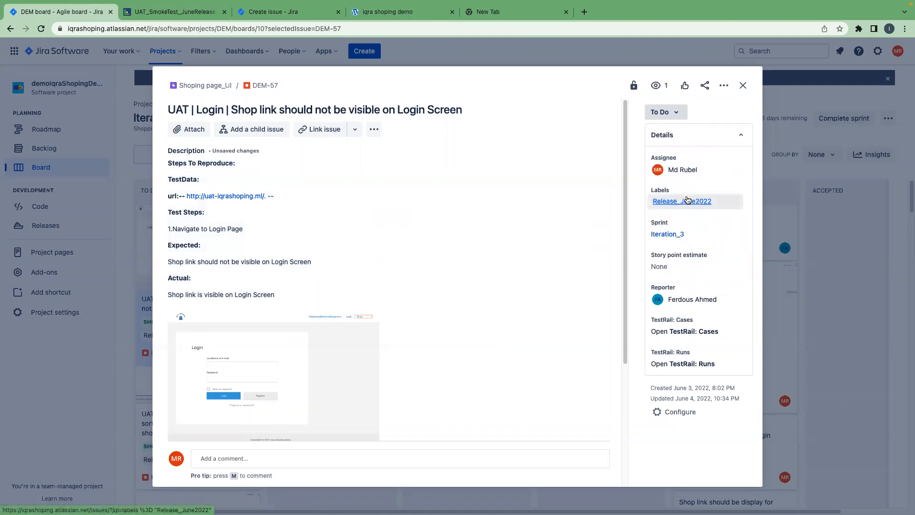
{"action": "mouse_move", "coordinate": [743, 85]}
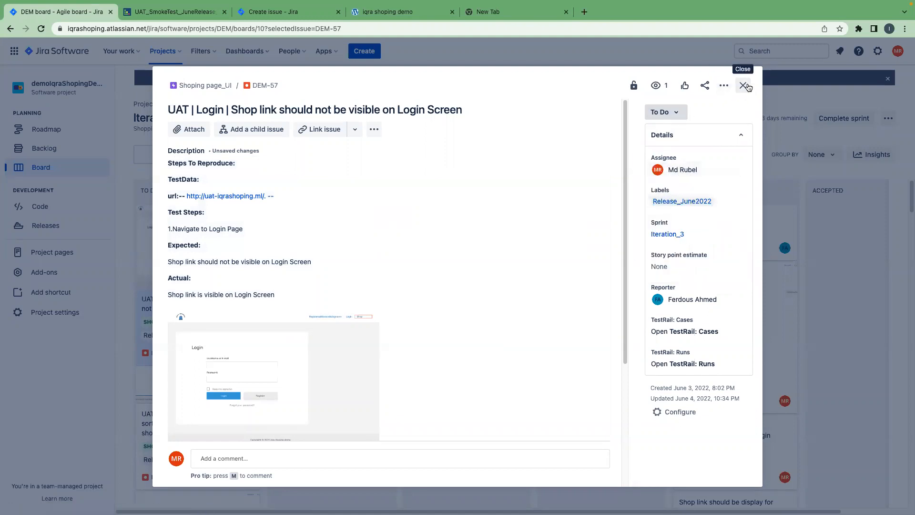
{"action": "left_click", "coordinate": [747, 86]}
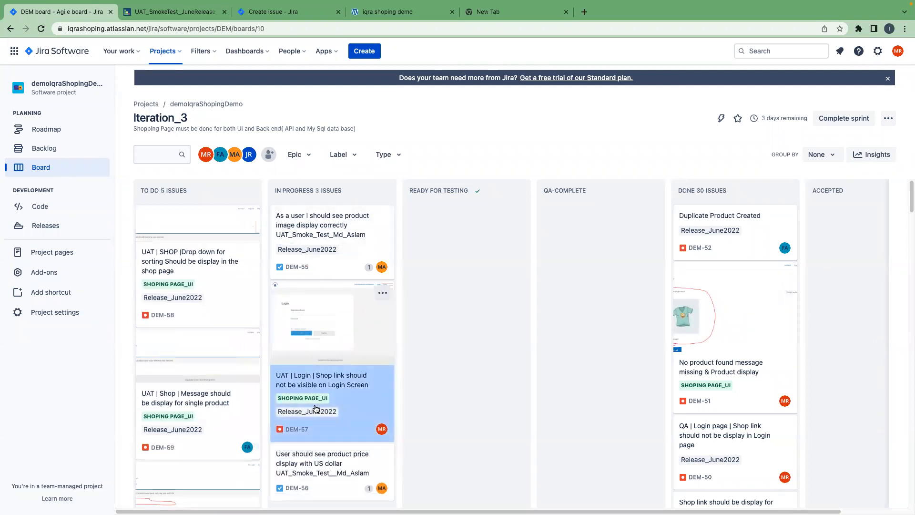
{"action": "mouse_move", "coordinate": [322, 426]}
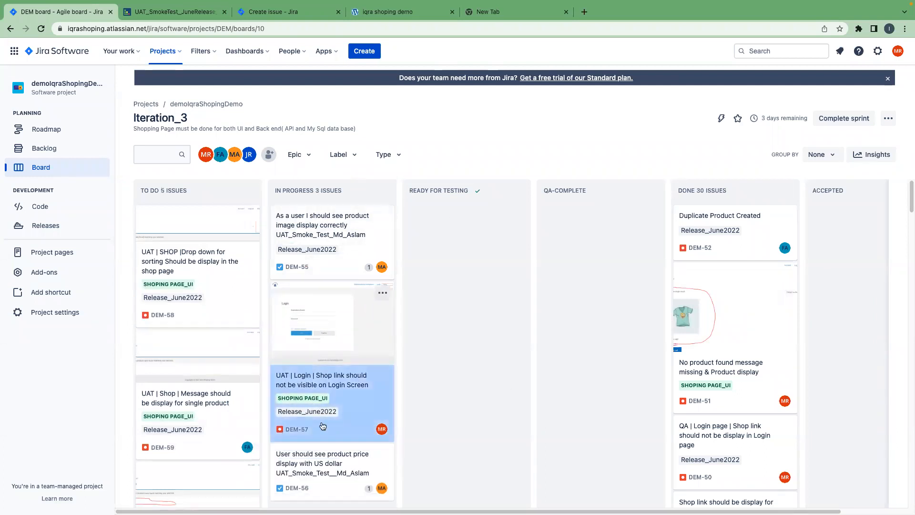
{"action": "mouse_move", "coordinate": [313, 437]}
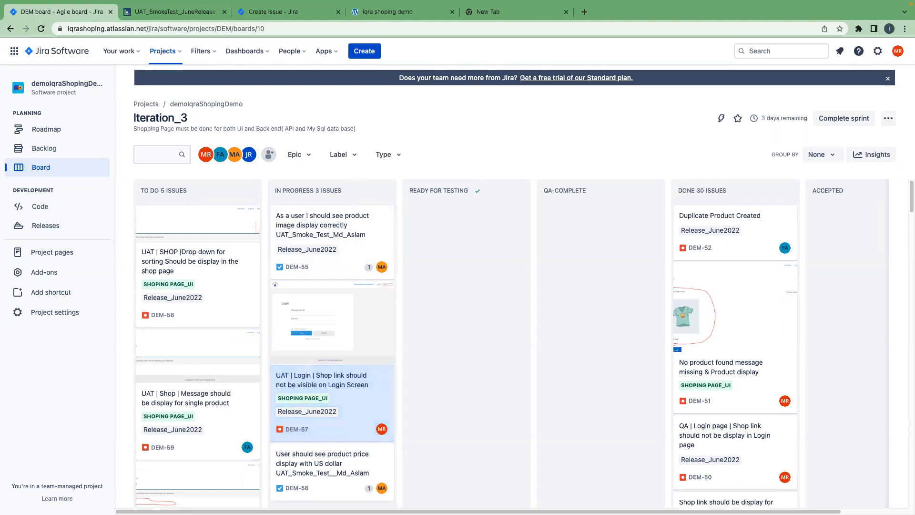
{"action": "mouse_move", "coordinate": [310, 402]}
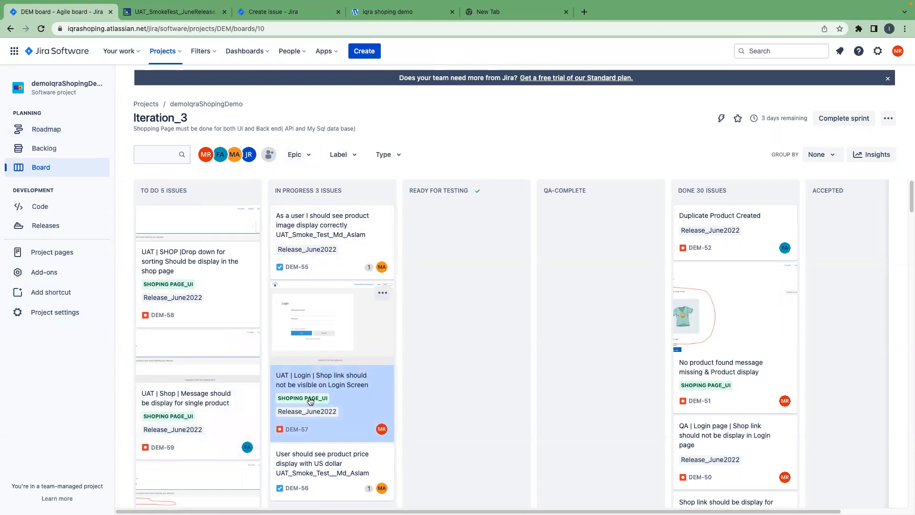
{"action": "mouse_move", "coordinate": [408, 341]}
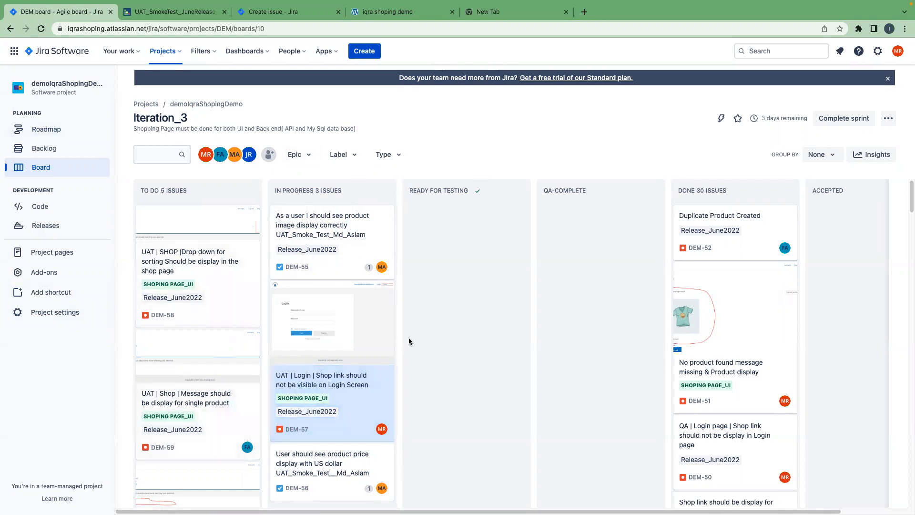
{"action": "mouse_move", "coordinate": [337, 414]}
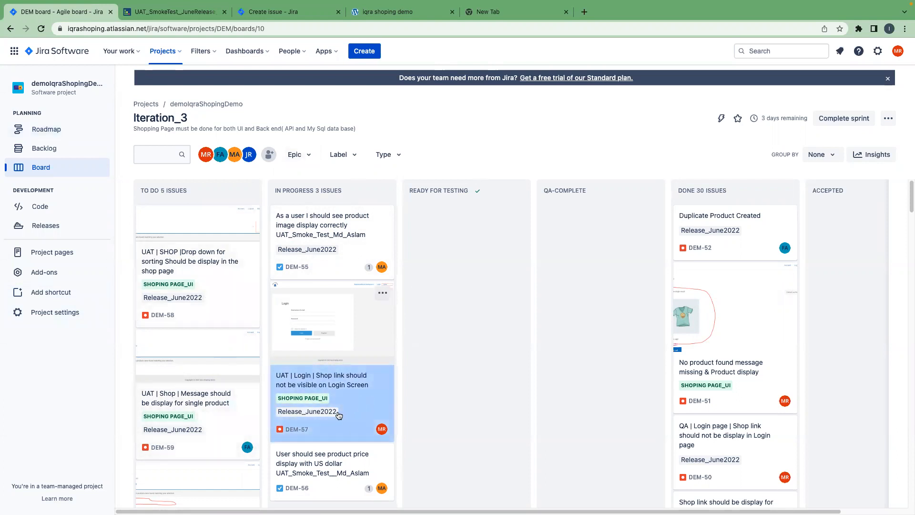
{"action": "mouse_move", "coordinate": [316, 420]}
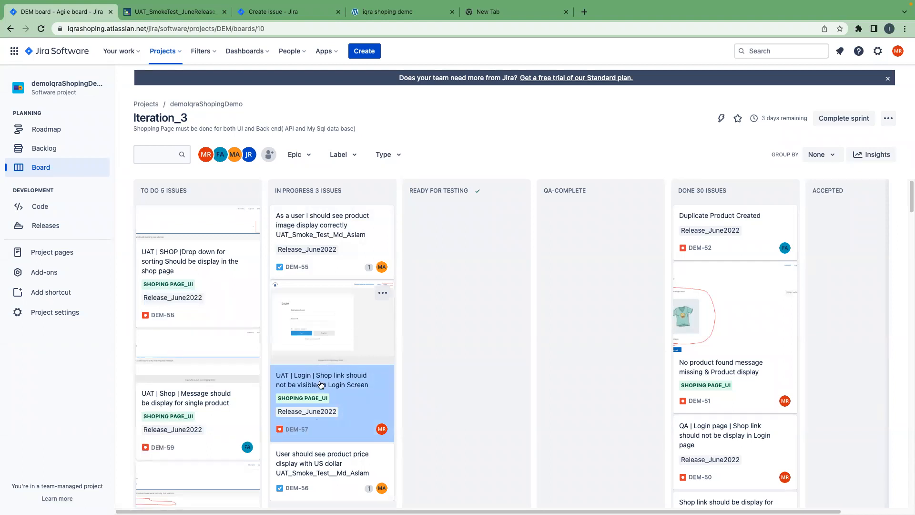
{"action": "mouse_move", "coordinate": [251, 181]}
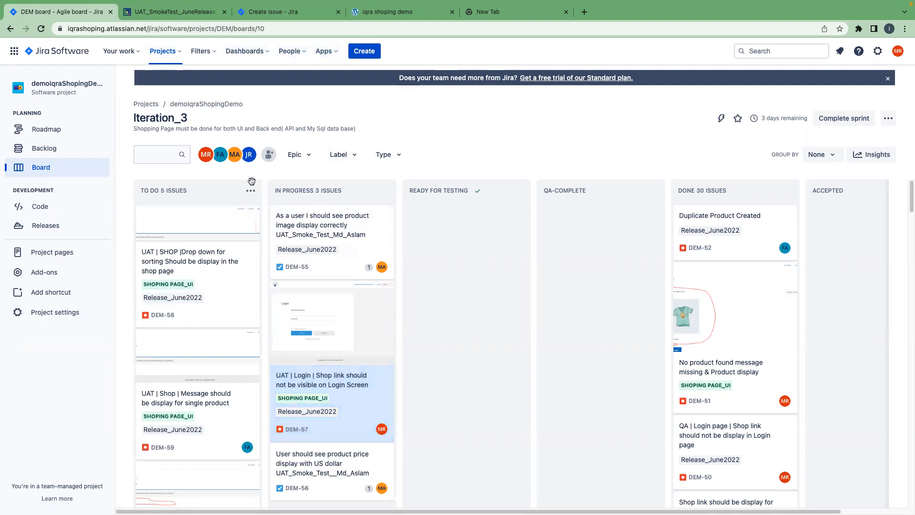
{"action": "mouse_move", "coordinate": [262, 206]}
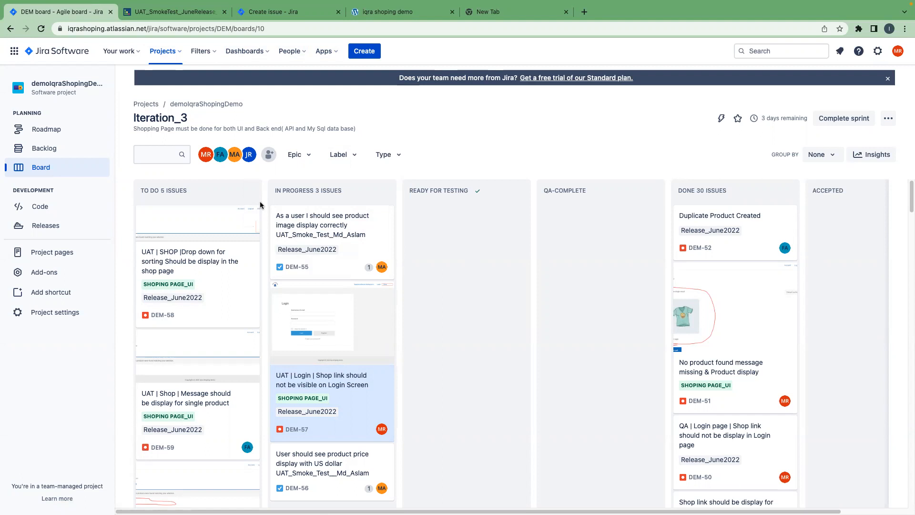
{"action": "mouse_move", "coordinate": [480, 278]}
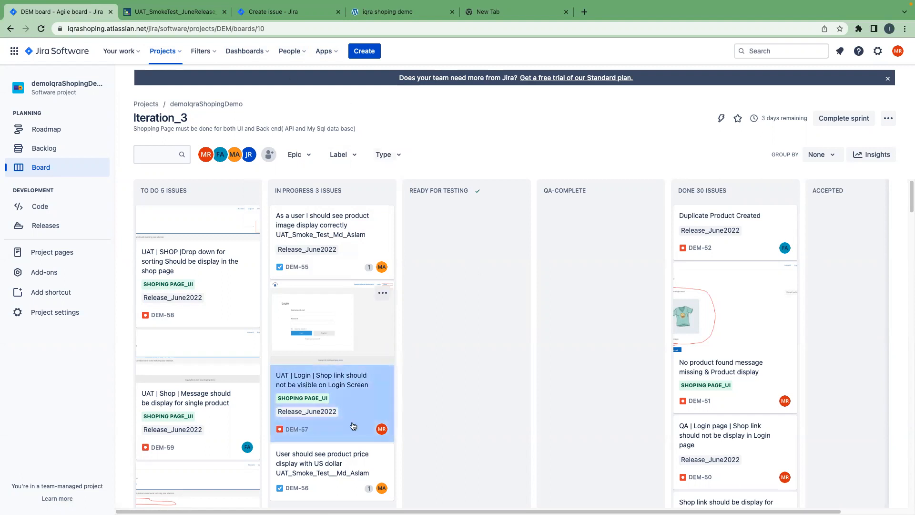
{"action": "mouse_move", "coordinate": [470, 363]}
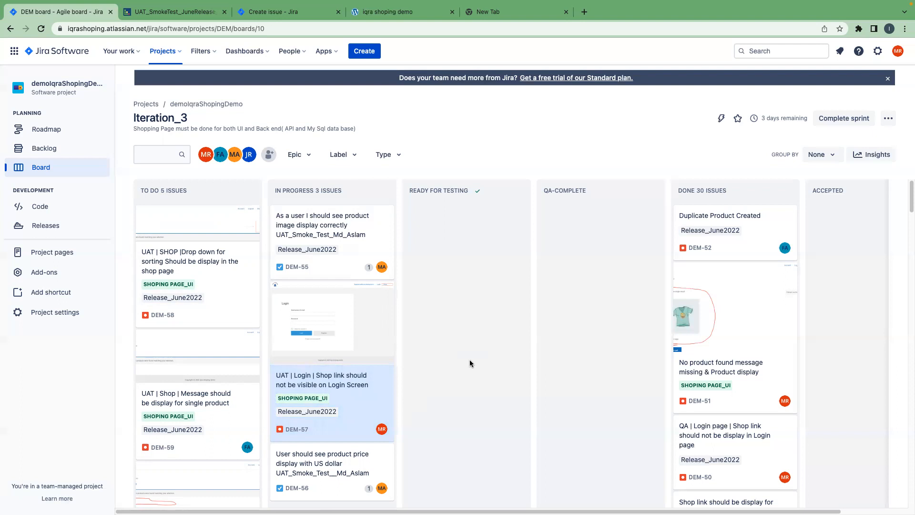
{"action": "mouse_move", "coordinate": [333, 413]}
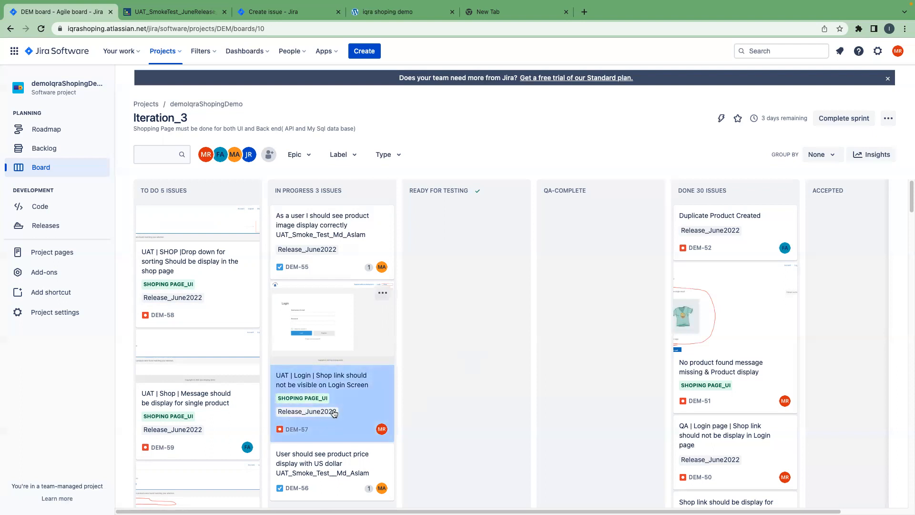
{"action": "mouse_move", "coordinate": [339, 399]}
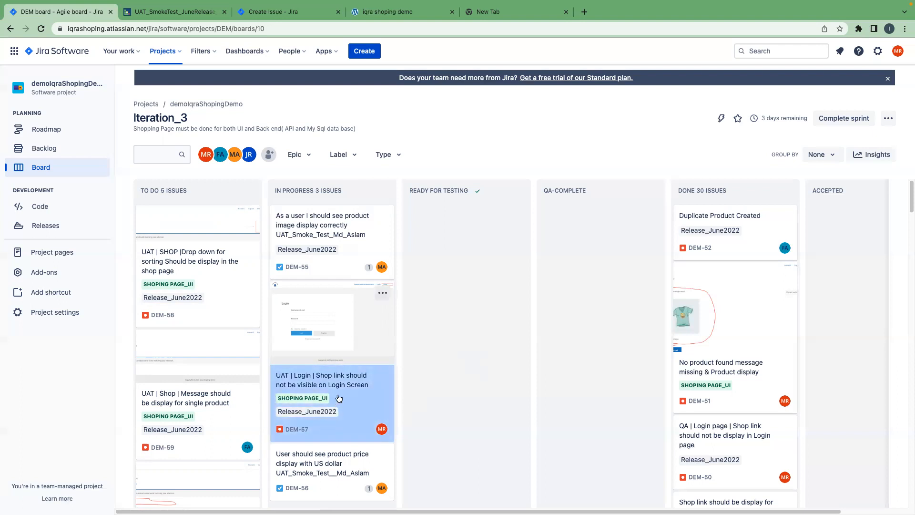
{"action": "mouse_move", "coordinate": [342, 390]}
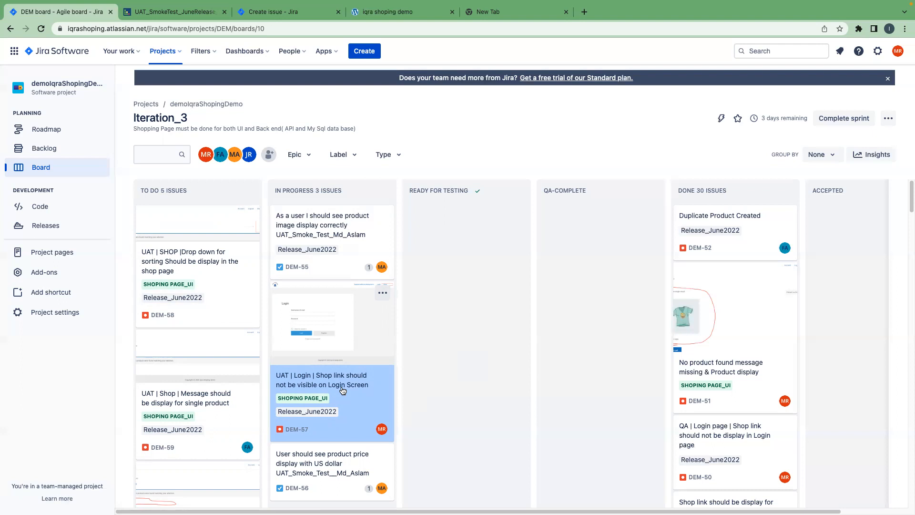
{"action": "mouse_move", "coordinate": [296, 158]}
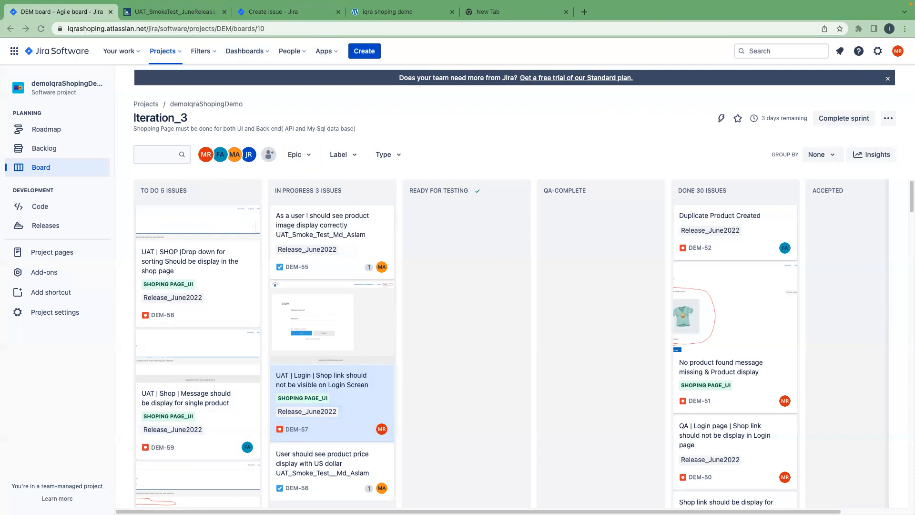
{"action": "mouse_move", "coordinate": [409, 343]}
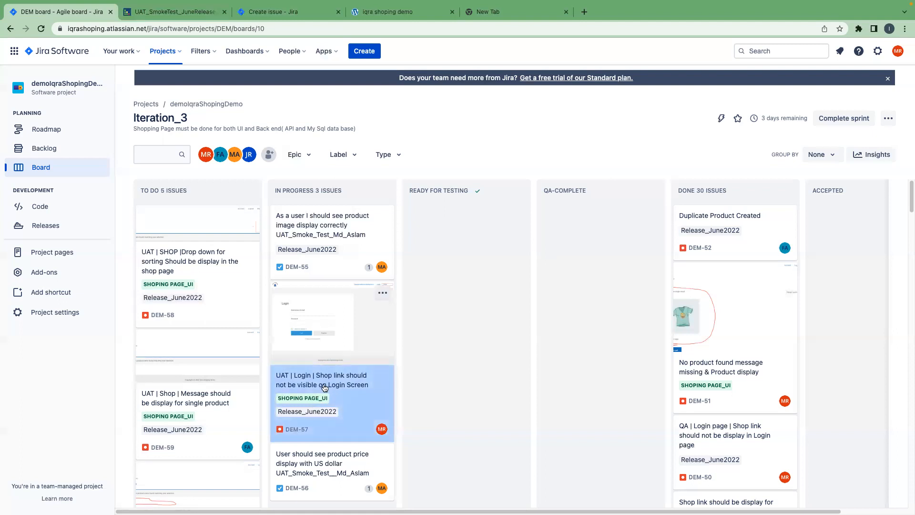
{"action": "mouse_move", "coordinate": [312, 383]}
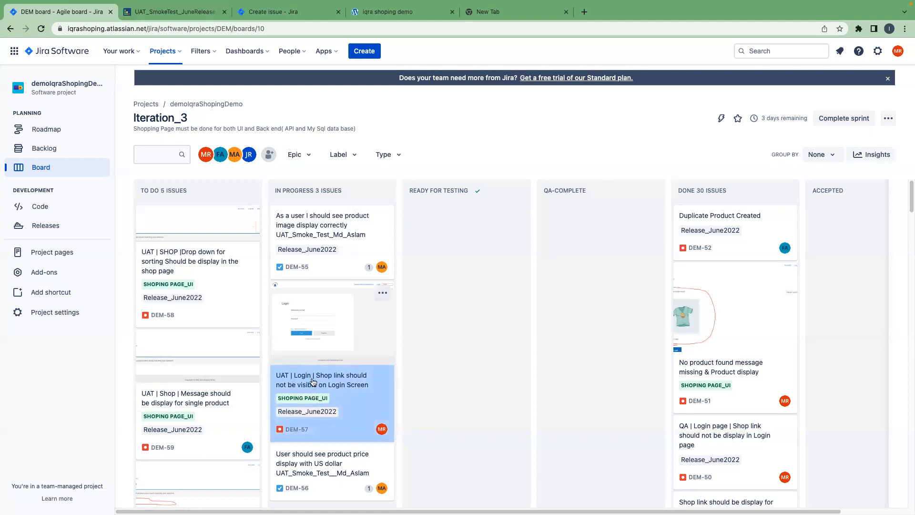
{"action": "mouse_move", "coordinate": [349, 408]}
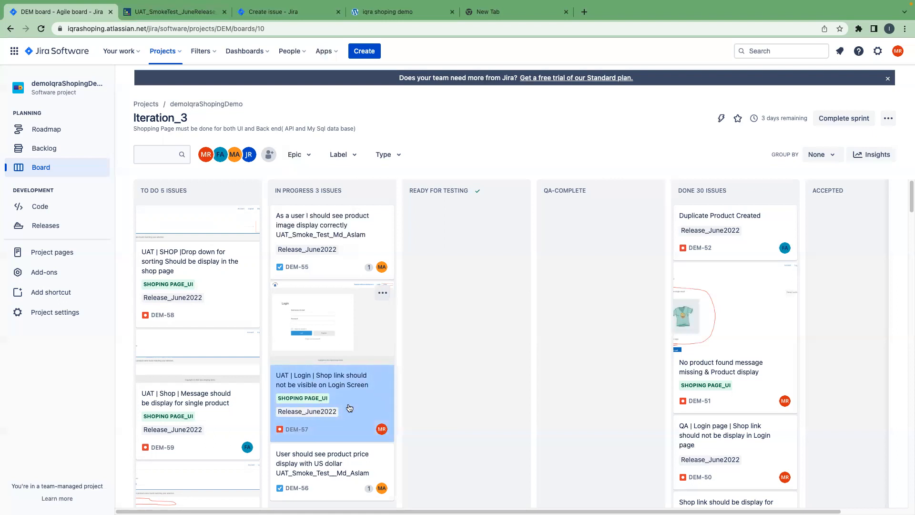
{"action": "mouse_move", "coordinate": [335, 396]}
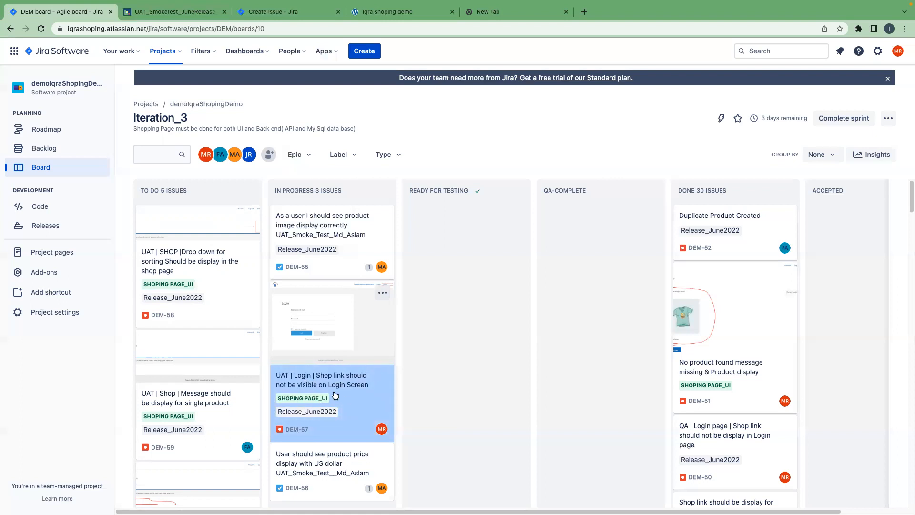
{"action": "mouse_move", "coordinate": [307, 384]}
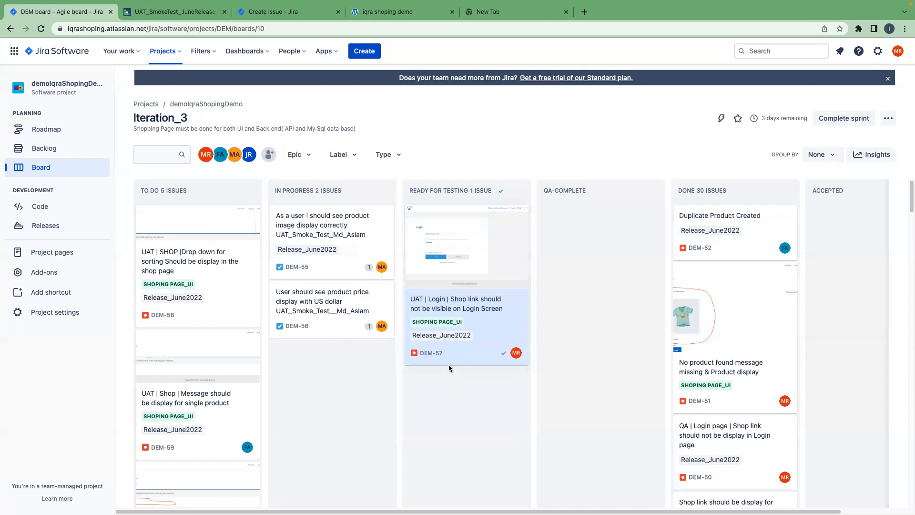
{"action": "mouse_move", "coordinate": [449, 366]}
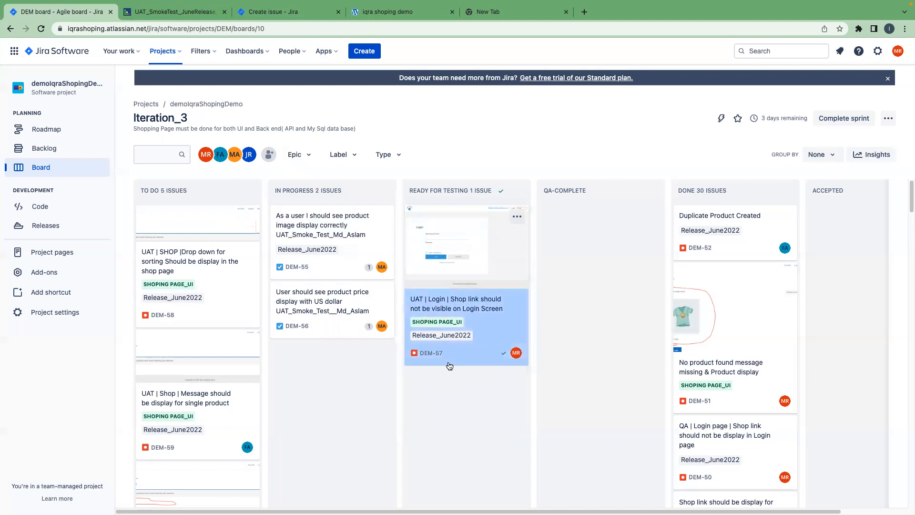
{"action": "mouse_move", "coordinate": [520, 309]}
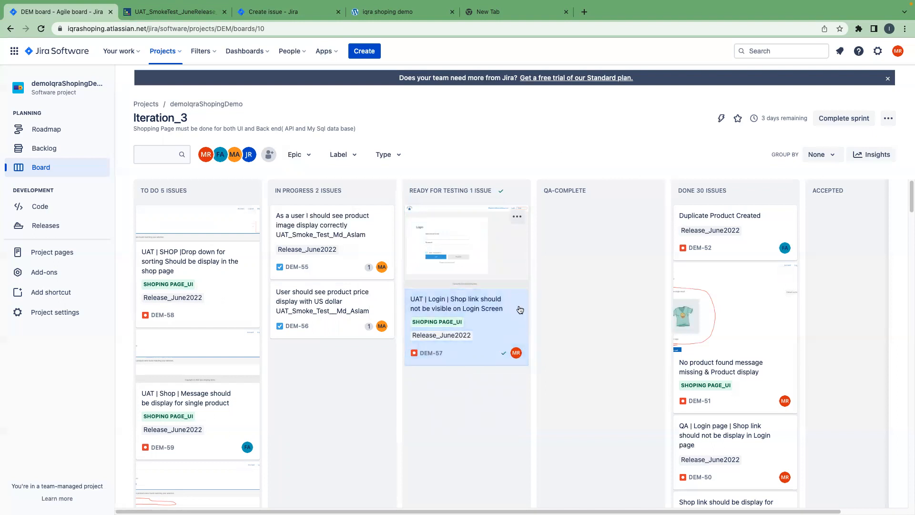
{"action": "mouse_move", "coordinate": [602, 324]}
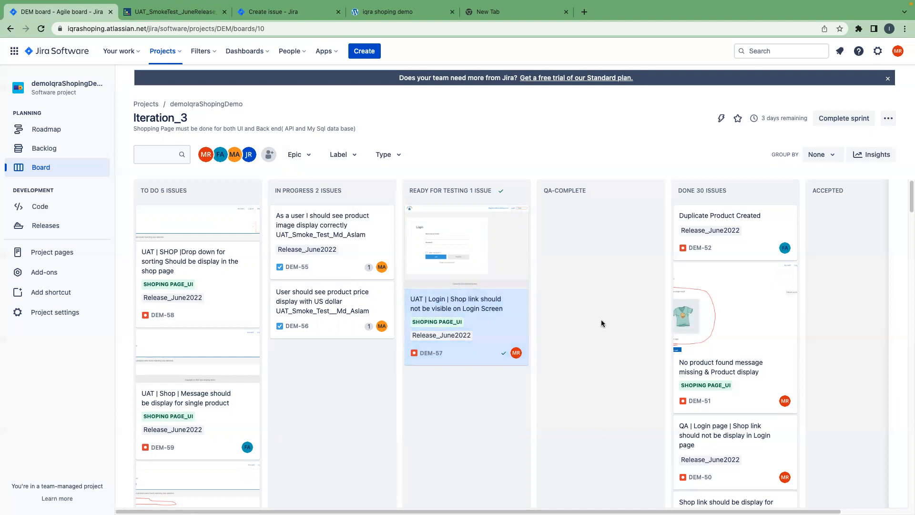
{"action": "mouse_move", "coordinate": [612, 353]}
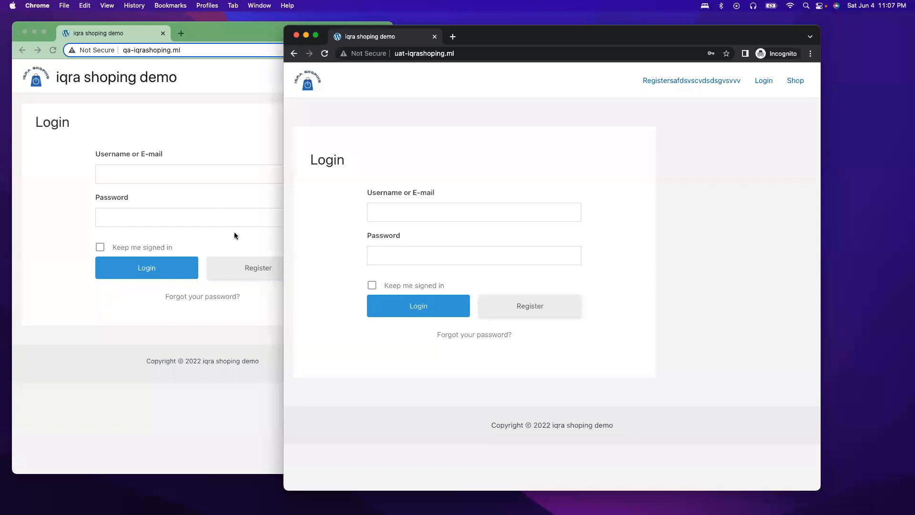
{"action": "mouse_move", "coordinate": [596, 37]}
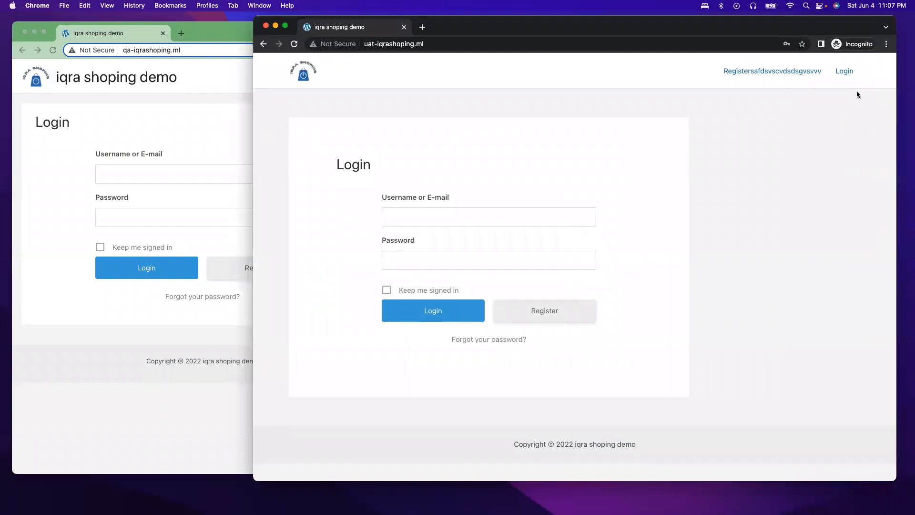
{"action": "mouse_move", "coordinate": [830, 97]}
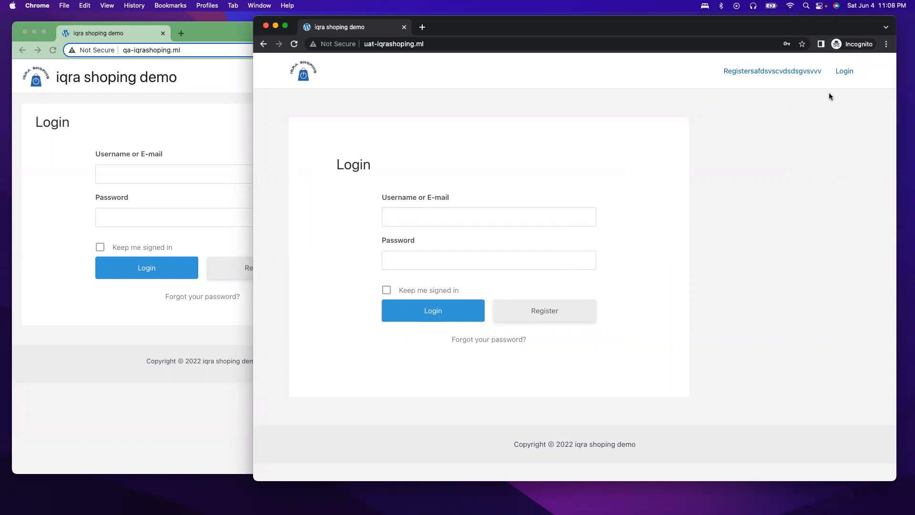
{"action": "mouse_move", "coordinate": [585, 197]}
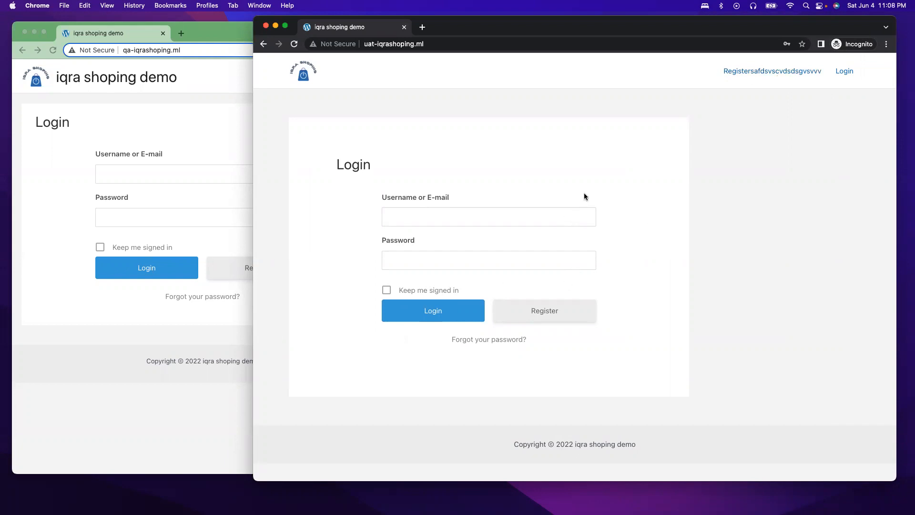
{"action": "mouse_move", "coordinate": [608, 187]}
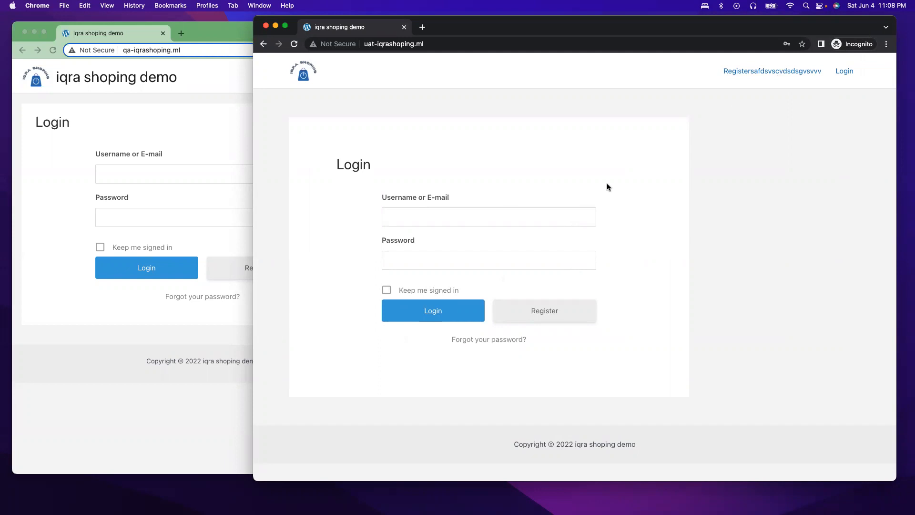
{"action": "mouse_move", "coordinate": [645, 262]}
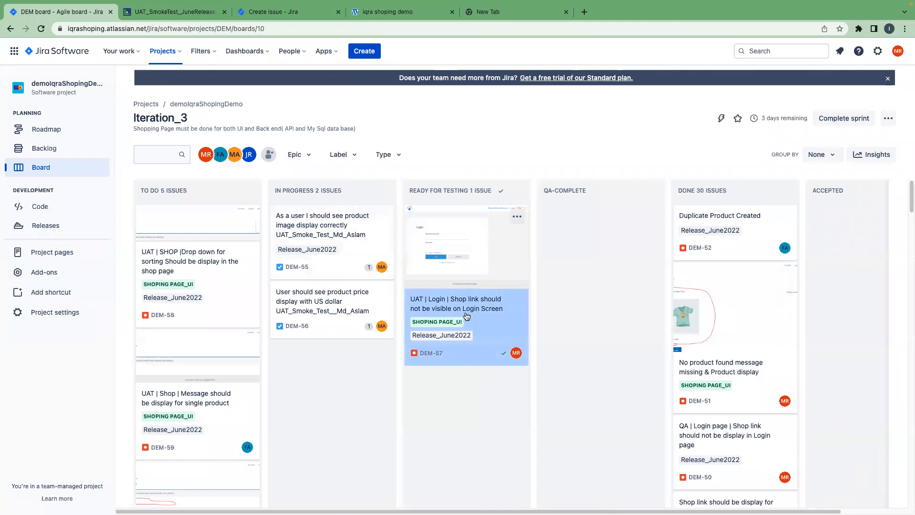
On DEM-57, type 'QA Testing is completed for this bug and working as expected. Add screen capture as reference:'.
{"action": "left_click", "coordinate": [461, 304]}
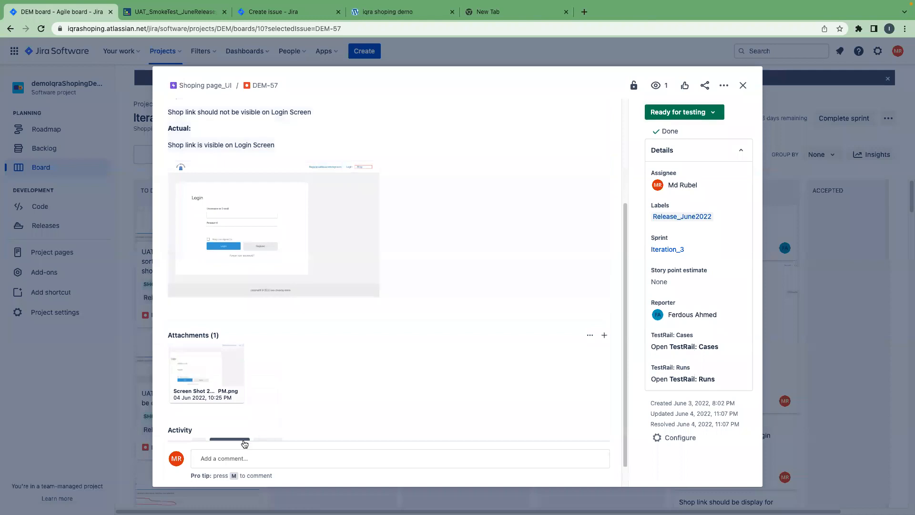
{"action": "left_click", "coordinate": [400, 458]}
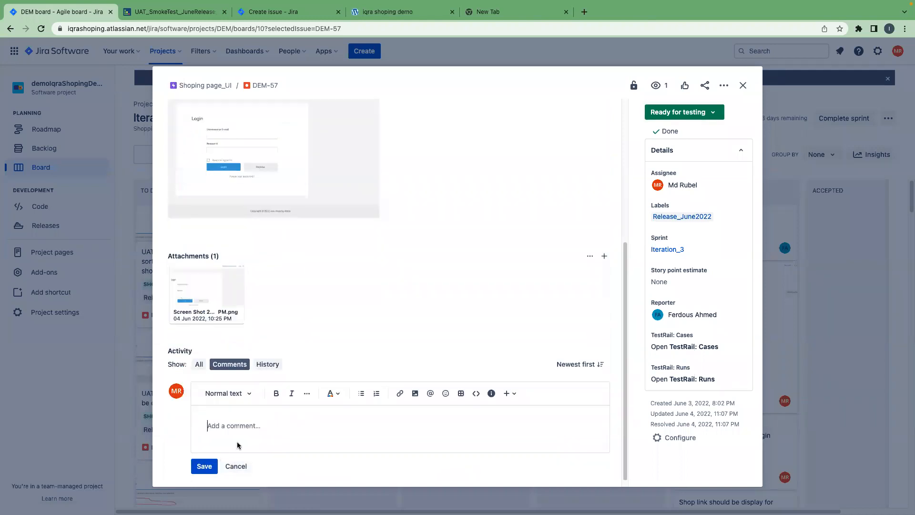
{"action": "type", "text": "QA Te"}
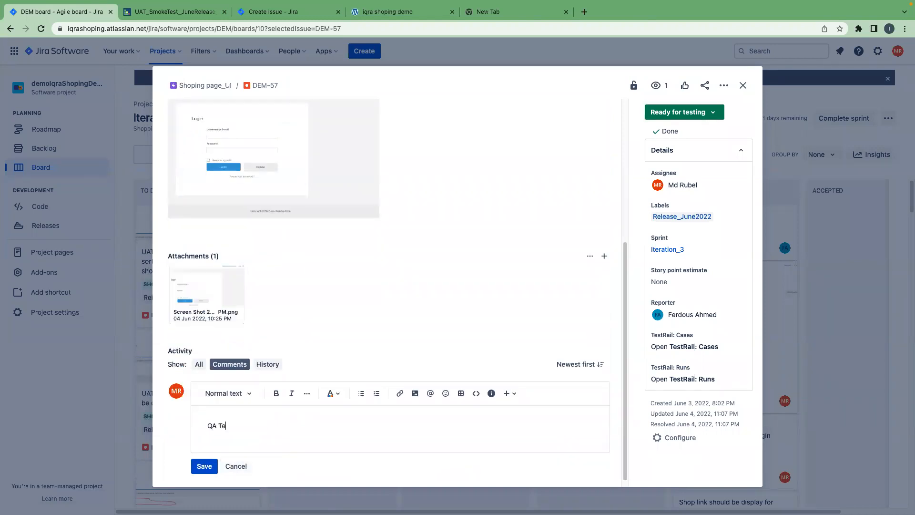
{"action": "type", "text": "sting"}
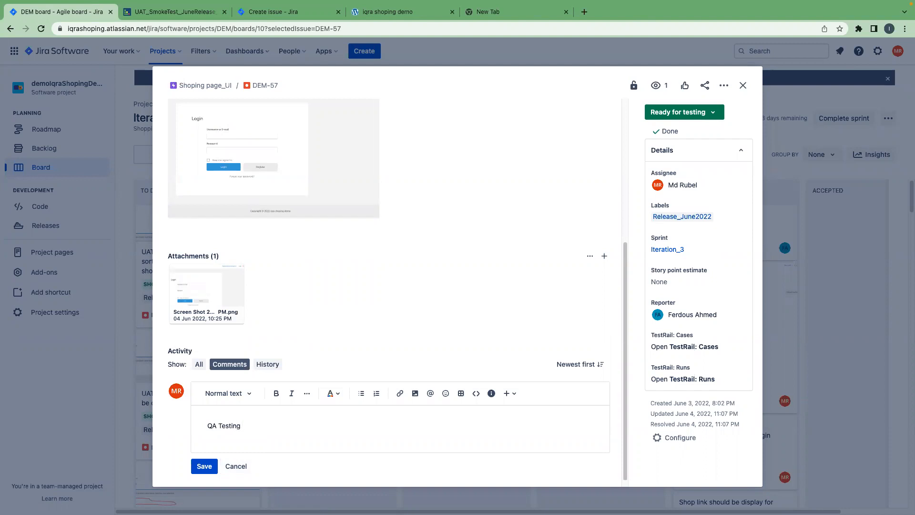
{"action": "type", "text": "is comple"}
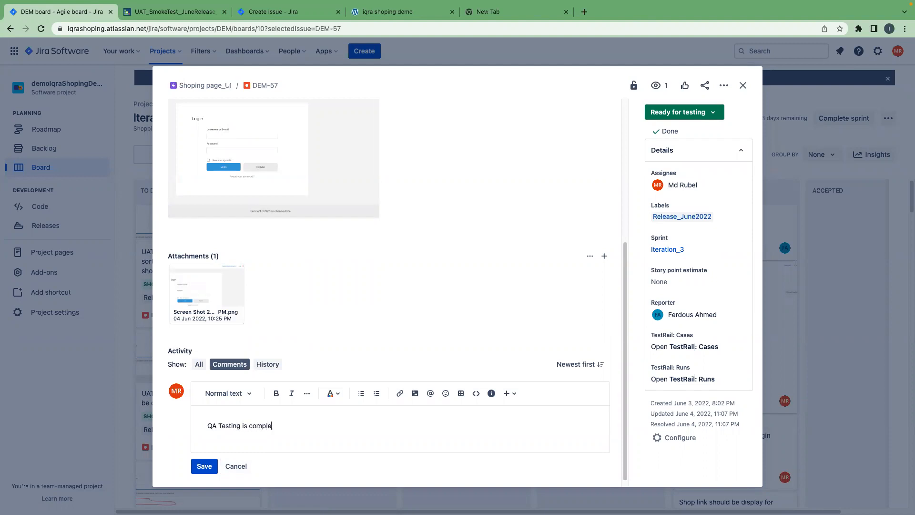
{"action": "type", "text": "ted for"}
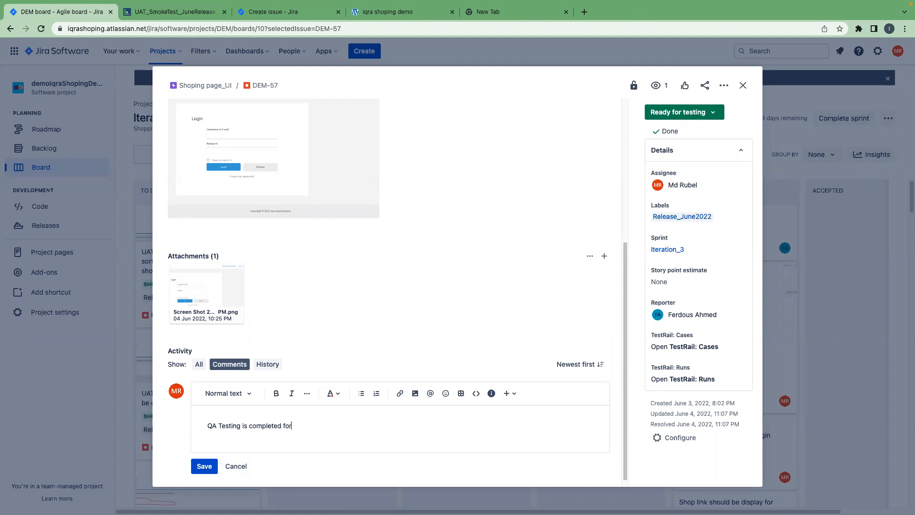
{"action": "type", "text": "this bu"}
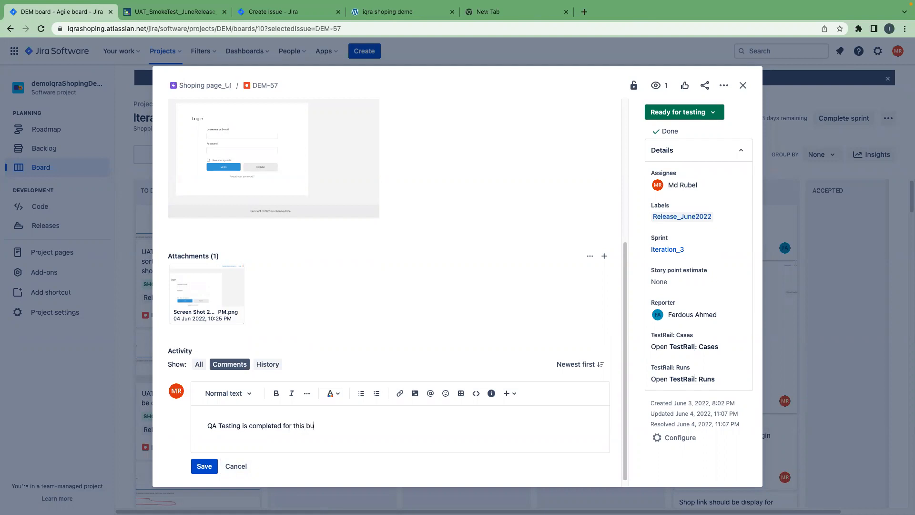
{"action": "type", "text": "g and it is worki"}
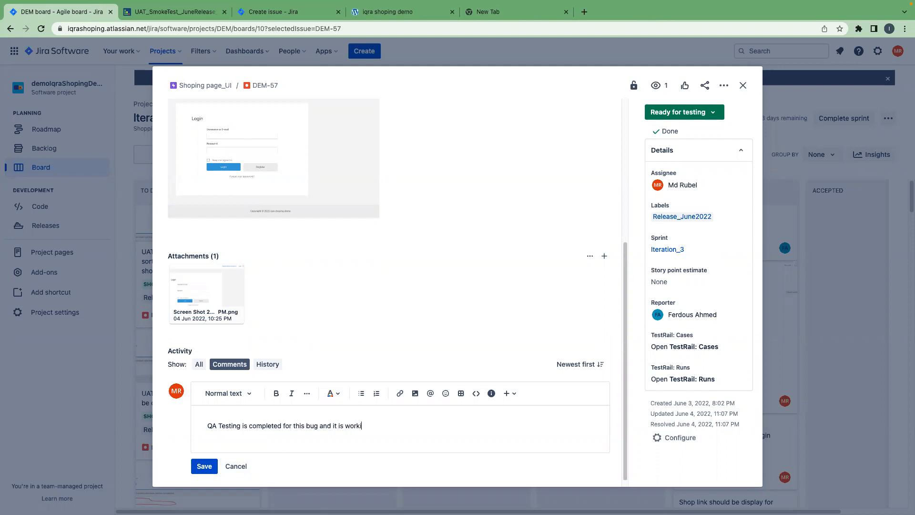
{"action": "type", "text": "ng as ex"}
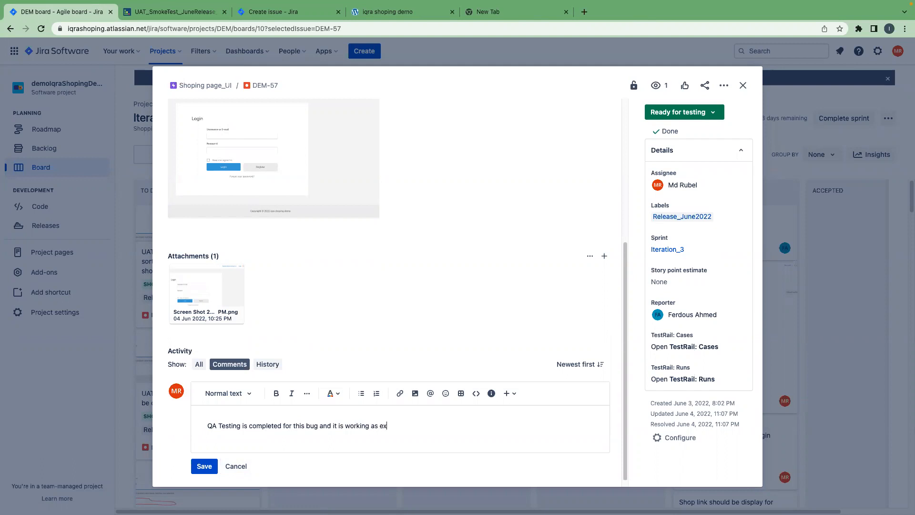
{"action": "type", "text": "pected"}
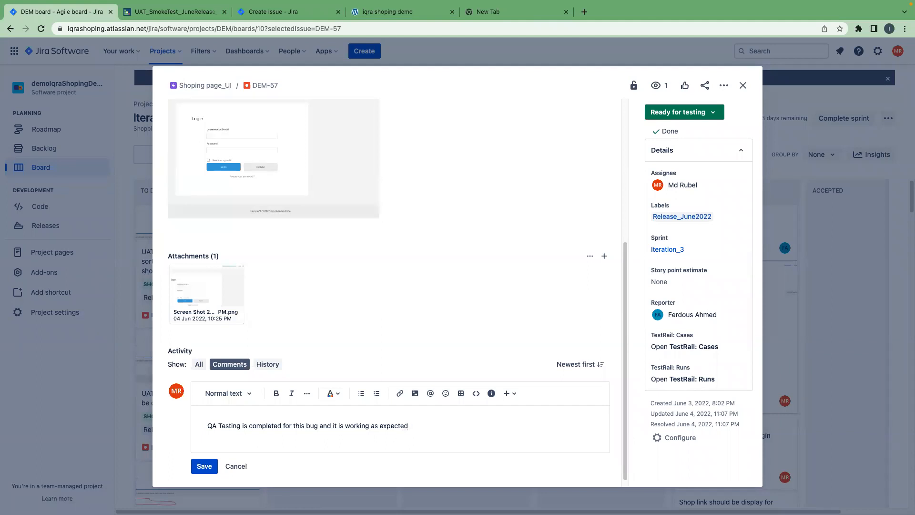
{"action": "type", "text": ". Add"}
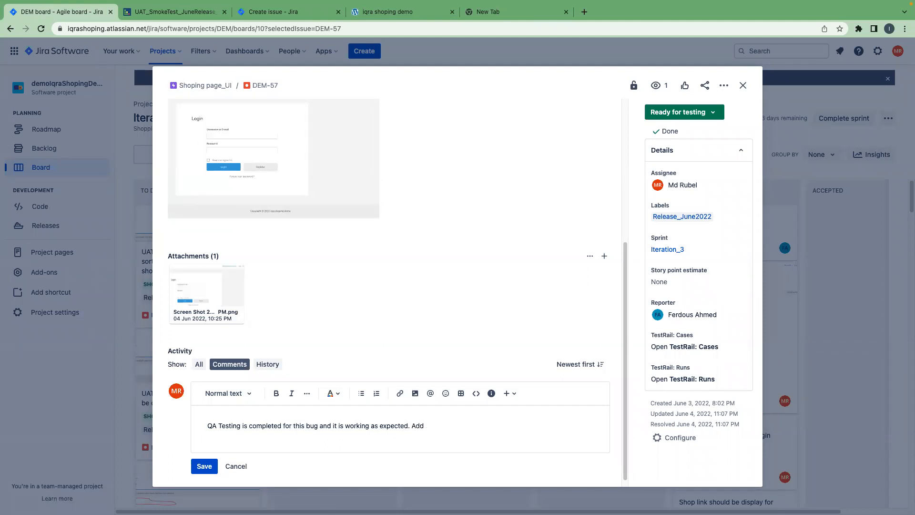
{"action": "type", "text": "screen"}
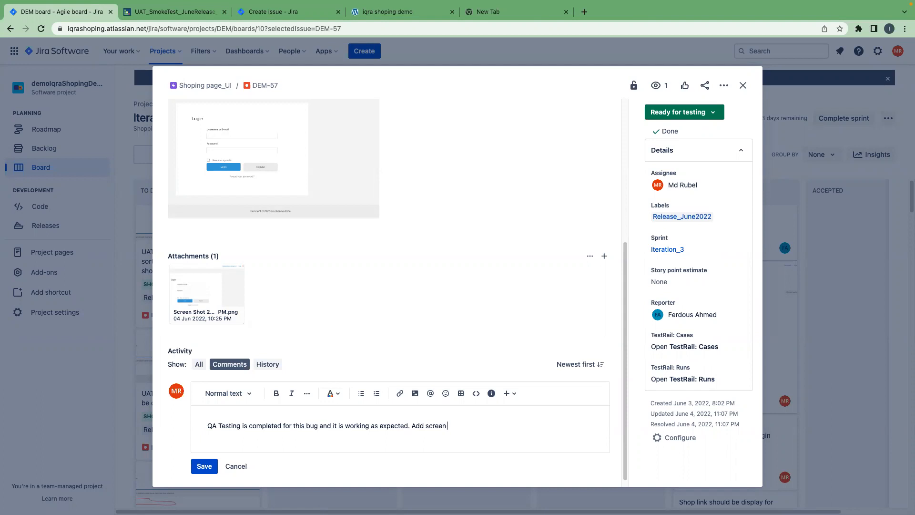
{"action": "type", "text": "capture as ref"}
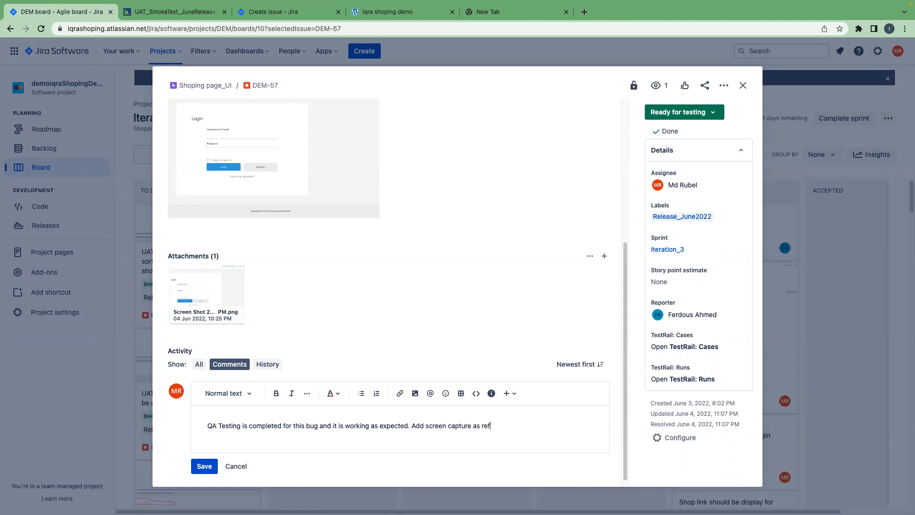
{"action": "type", "text": "erence"}
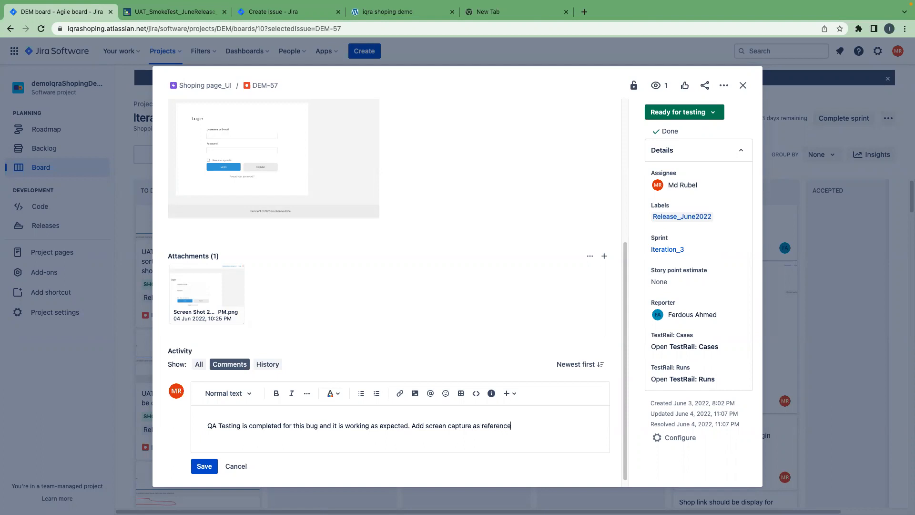
{"action": "type", "text": ":"}
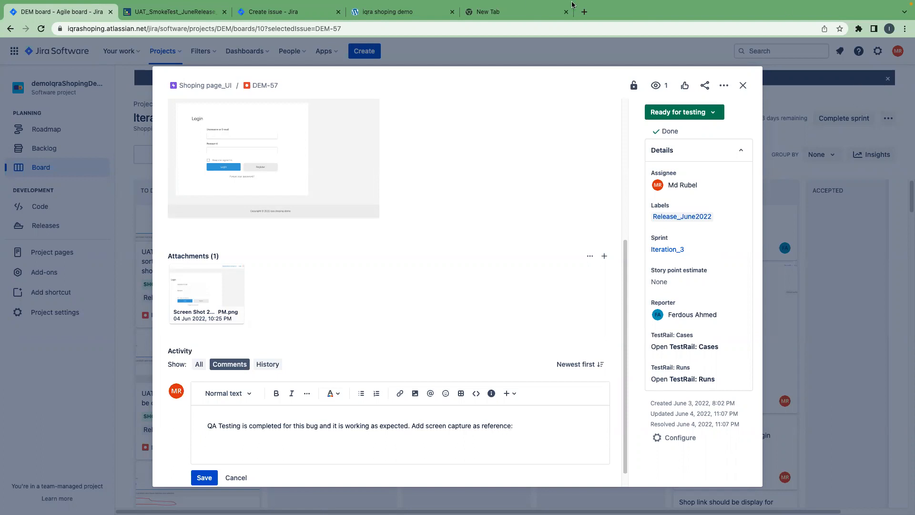
{"action": "mouse_move", "coordinate": [604, 18]}
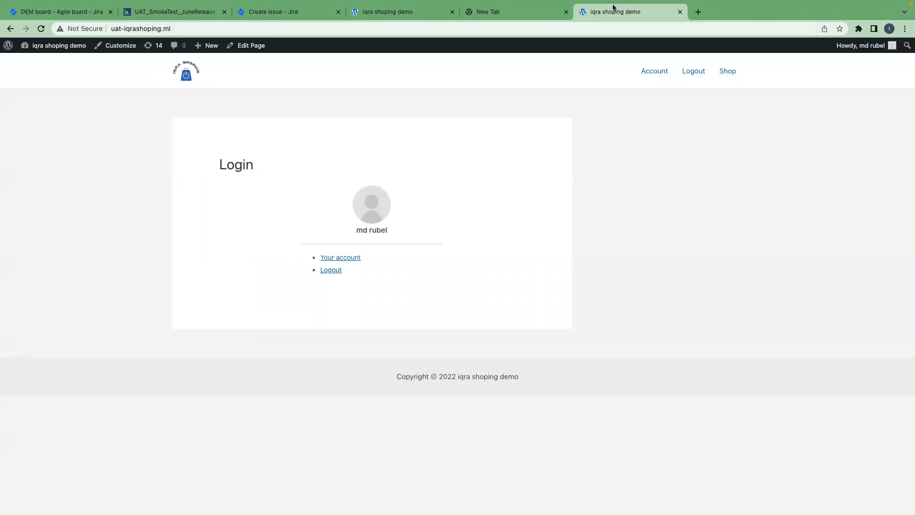
Switch to the UAT site's signed-out login page showing only Register and Login.
{"action": "left_click", "coordinate": [59, 12]}
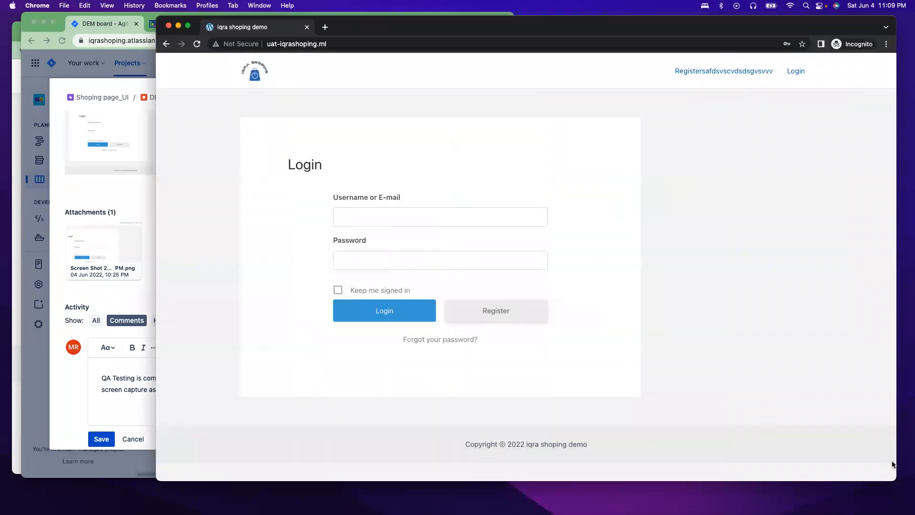
{"action": "mouse_move", "coordinate": [153, 409]}
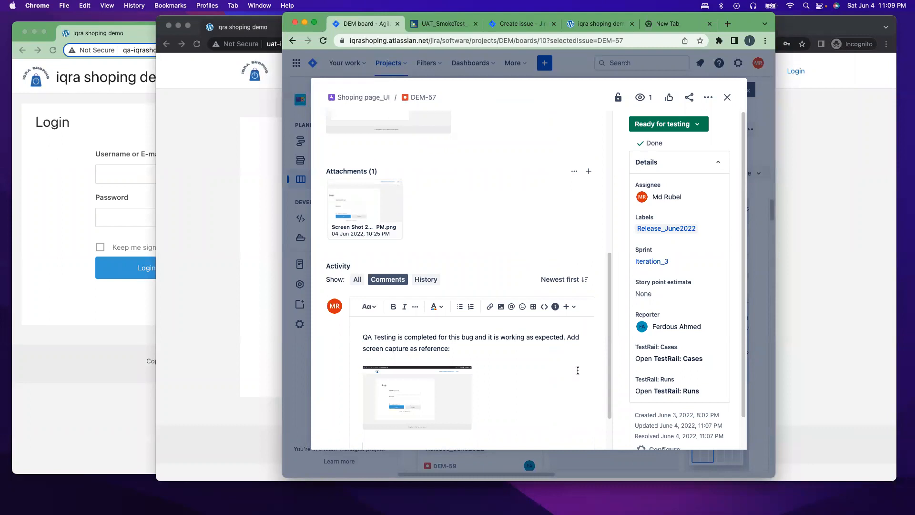
Review DEM-57's QA comment and screenshot in Activity, then close the issue.
{"action": "scroll", "scroll_direction": "up", "scroll_amount": 3}
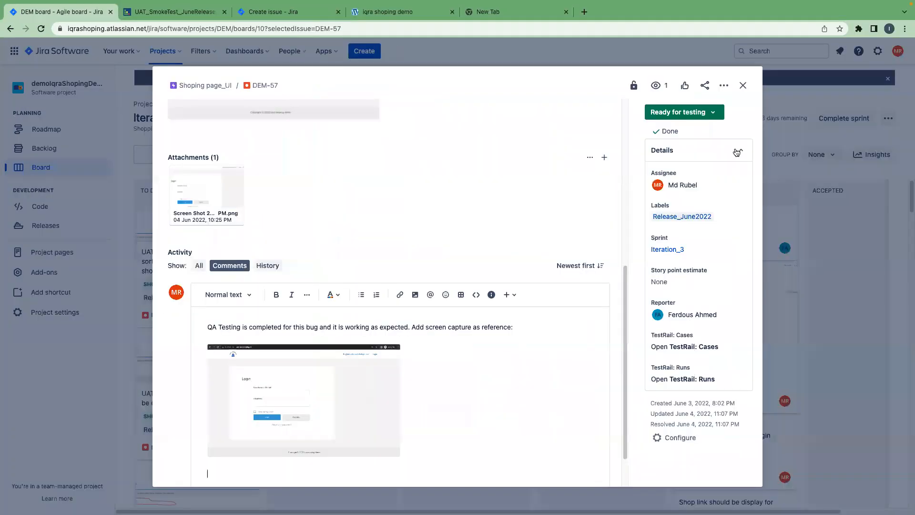
{"action": "scroll", "scroll_direction": "up", "scroll_amount": 3}
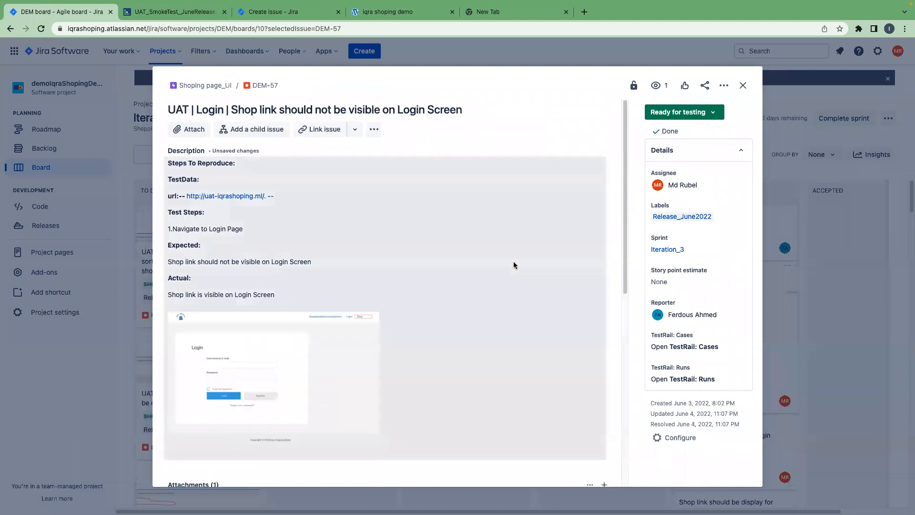
{"action": "scroll", "scroll_direction": "down", "scroll_amount": 3}
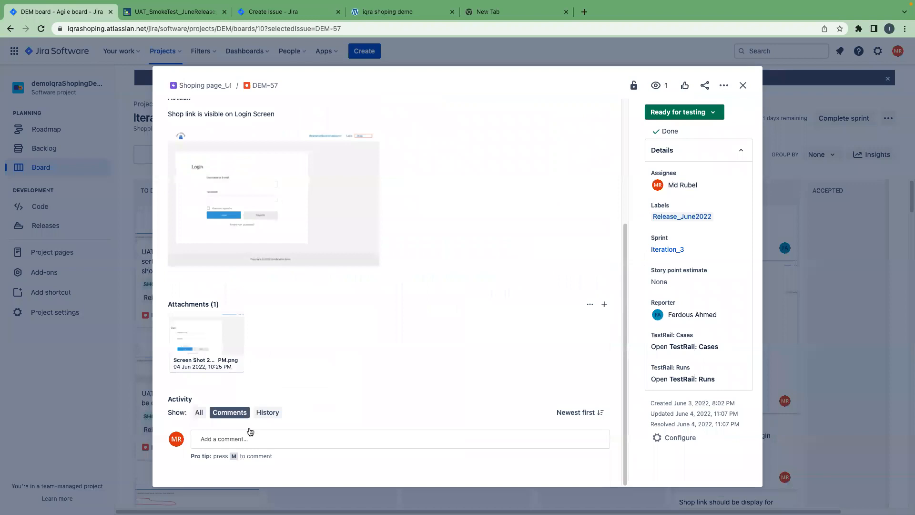
{"action": "scroll", "scroll_direction": "down", "scroll_amount": 3}
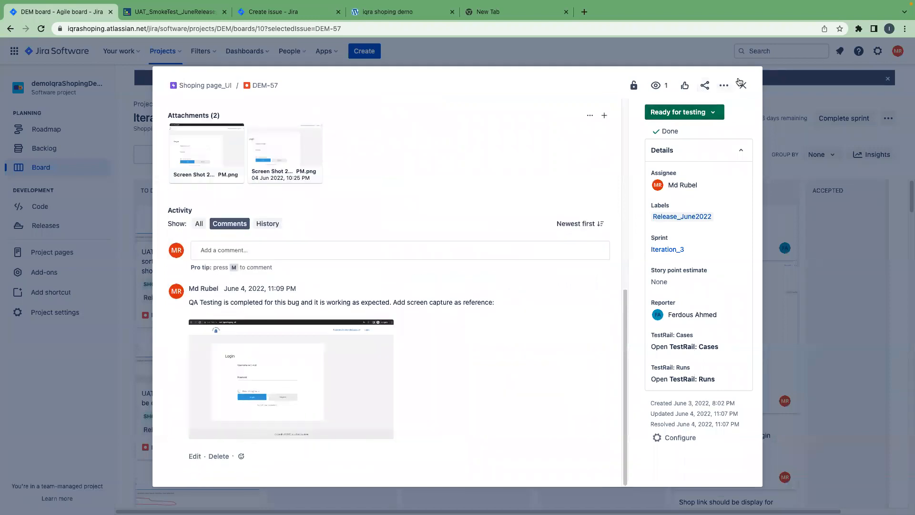
{"action": "left_click", "coordinate": [742, 85]}
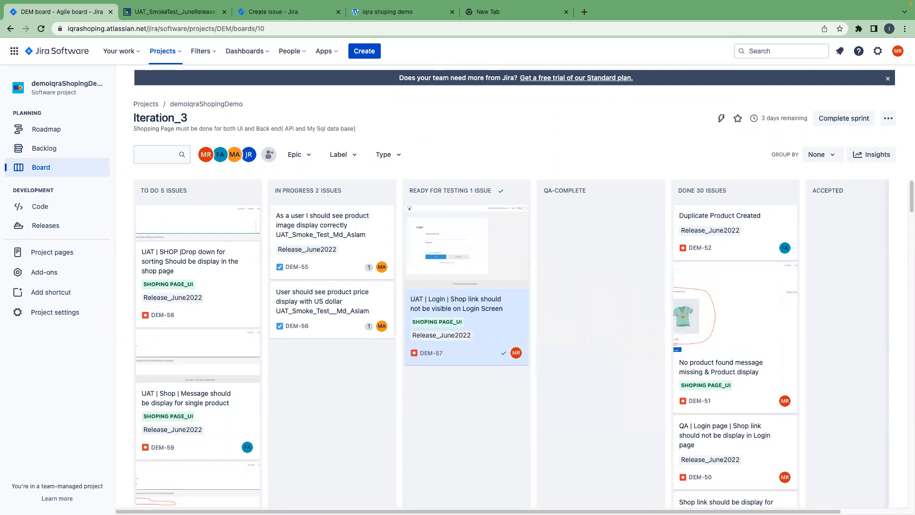
{"action": "scroll", "scroll_direction": "right", "scroll_amount": 3}
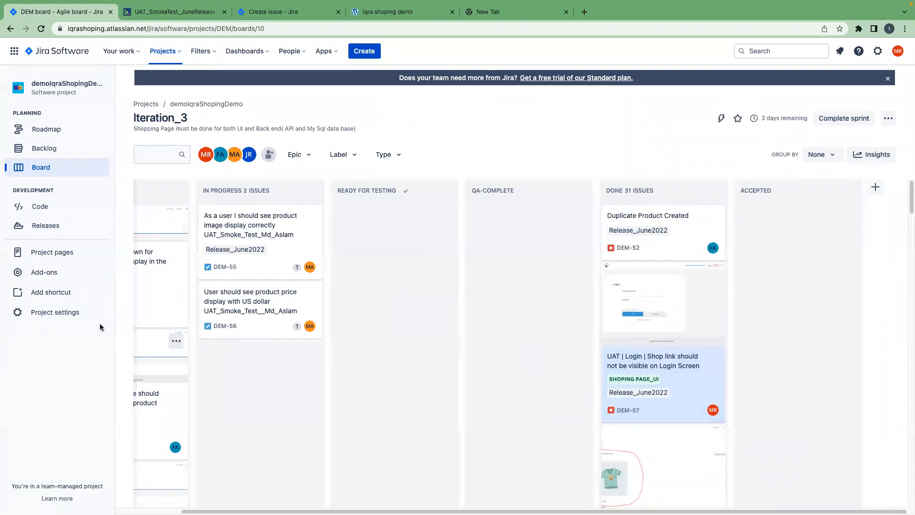
Scroll the board to the To Do column and open the DEM-61 spelling bug.
{"action": "scroll", "scroll_direction": "left", "scroll_amount": 3}
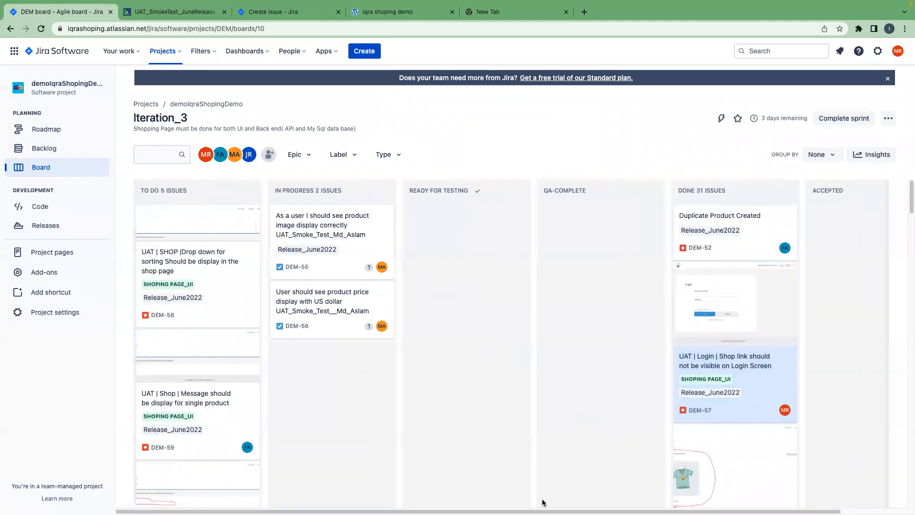
{"action": "mouse_move", "coordinate": [182, 317]}
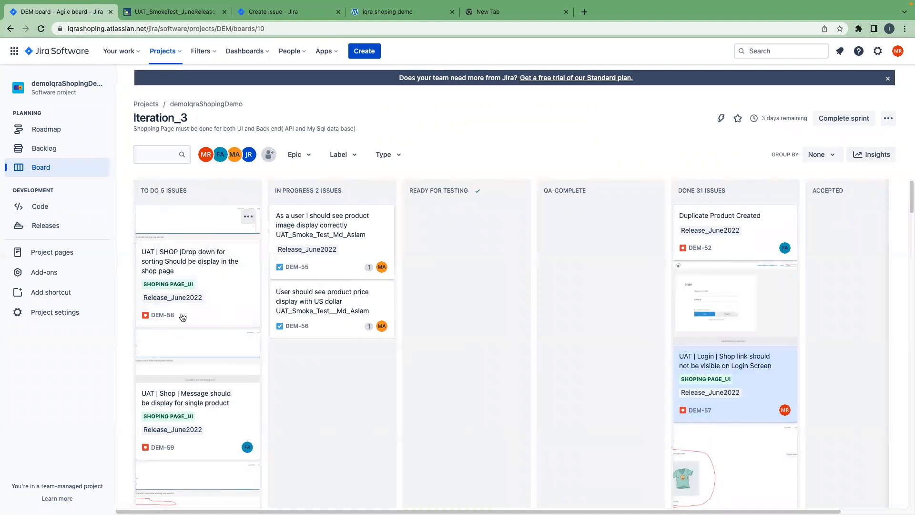
{"action": "scroll", "scroll_direction": "down", "scroll_amount": 3}
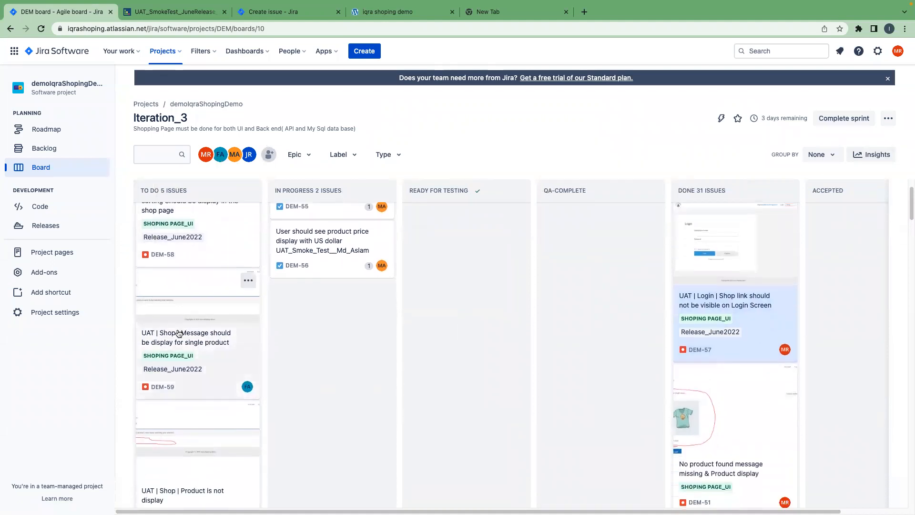
{"action": "mouse_move", "coordinate": [234, 335]}
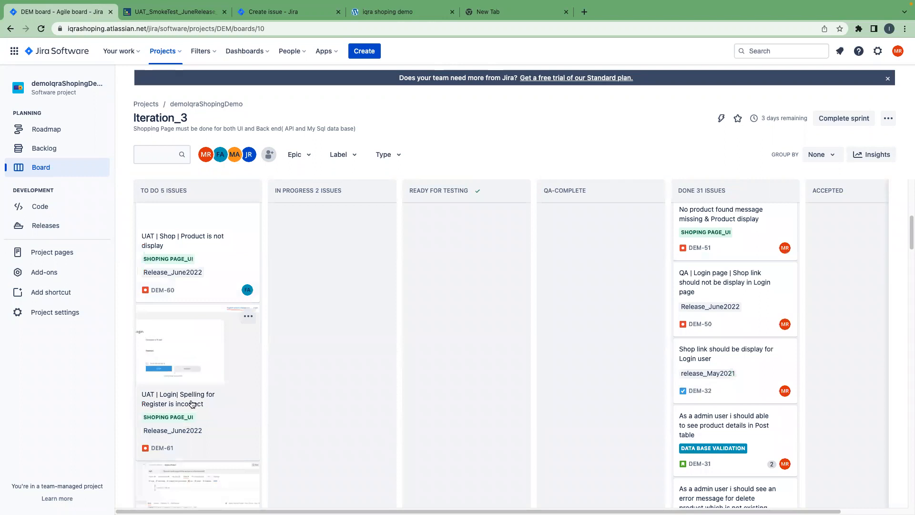
{"action": "left_click", "coordinate": [178, 398]}
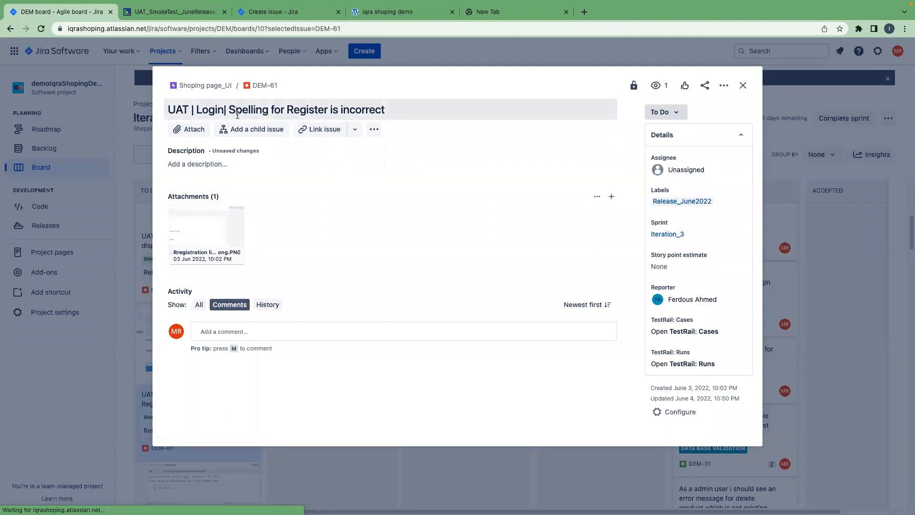
{"action": "mouse_move", "coordinate": [411, 116]}
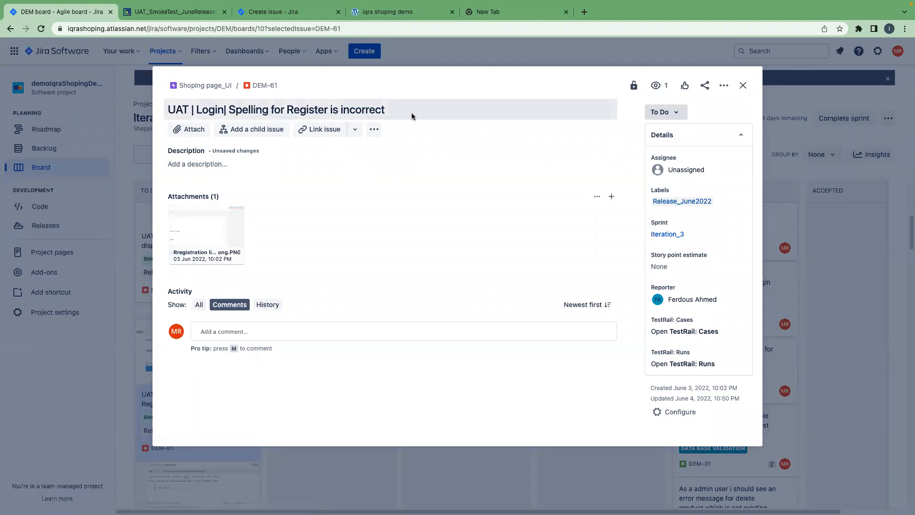
{"action": "left_click", "coordinate": [206, 228]}
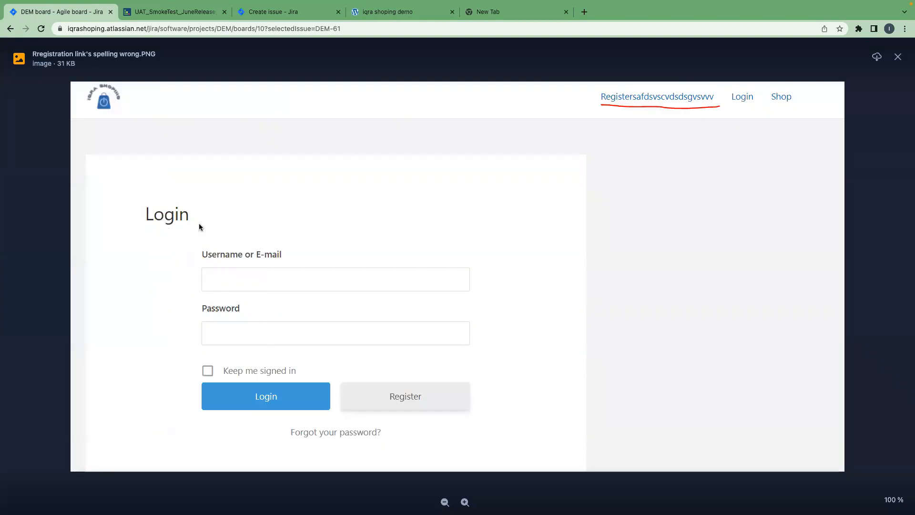
{"action": "left_click", "coordinate": [898, 57]}
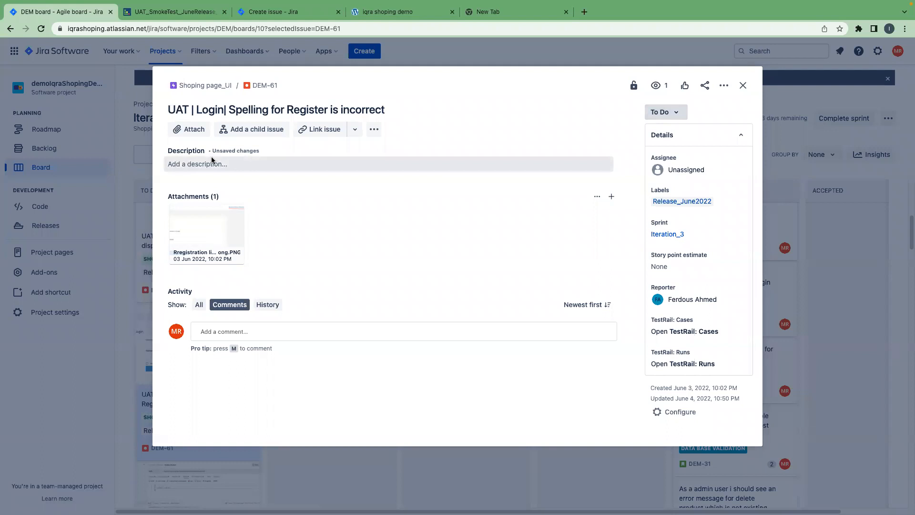
{"action": "mouse_move", "coordinate": [265, 170]}
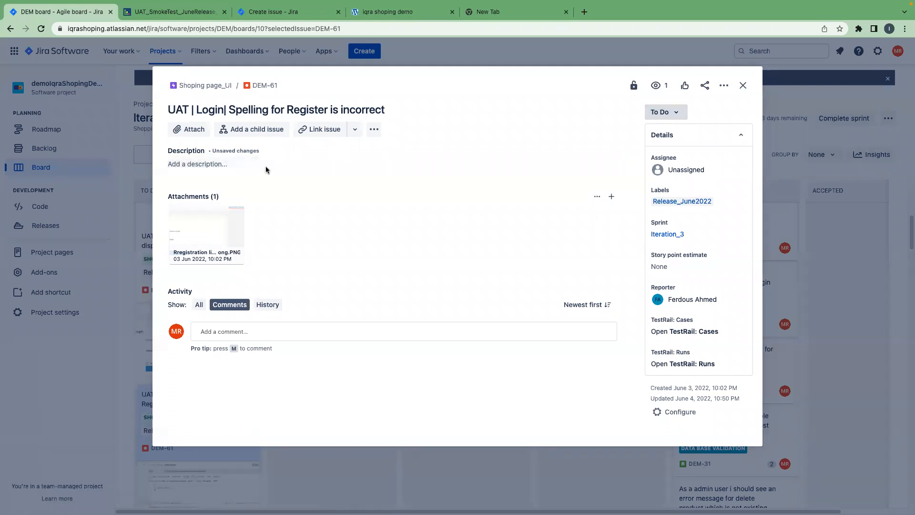
{"action": "mouse_move", "coordinate": [208, 151]}
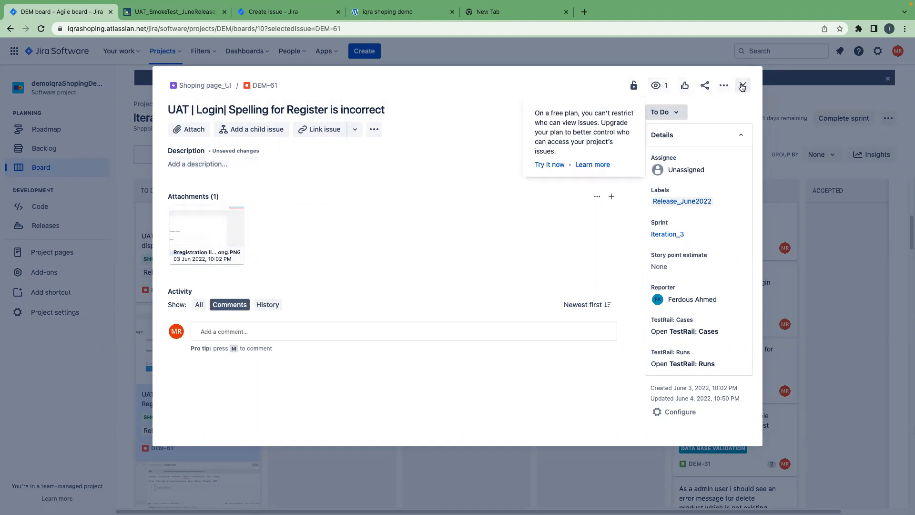
{"action": "left_click", "coordinate": [742, 86]}
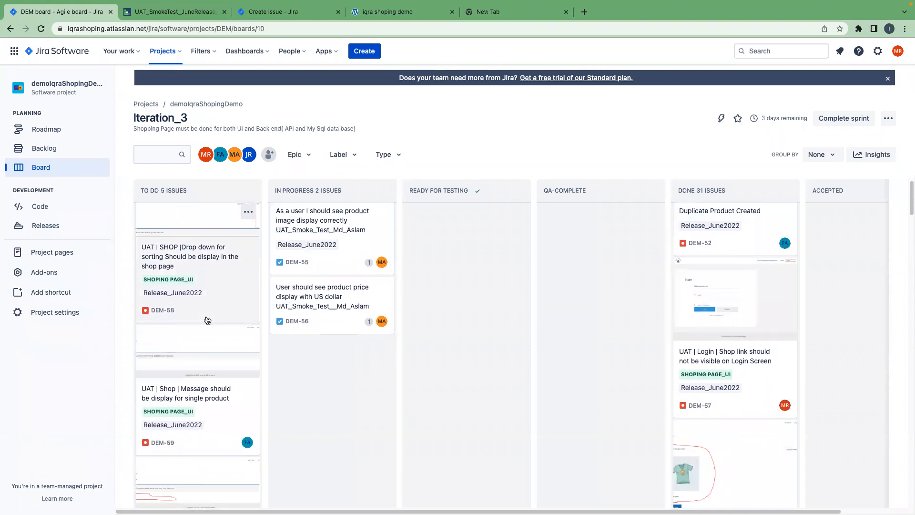
{"action": "scroll", "scroll_direction": "down", "scroll_amount": 3}
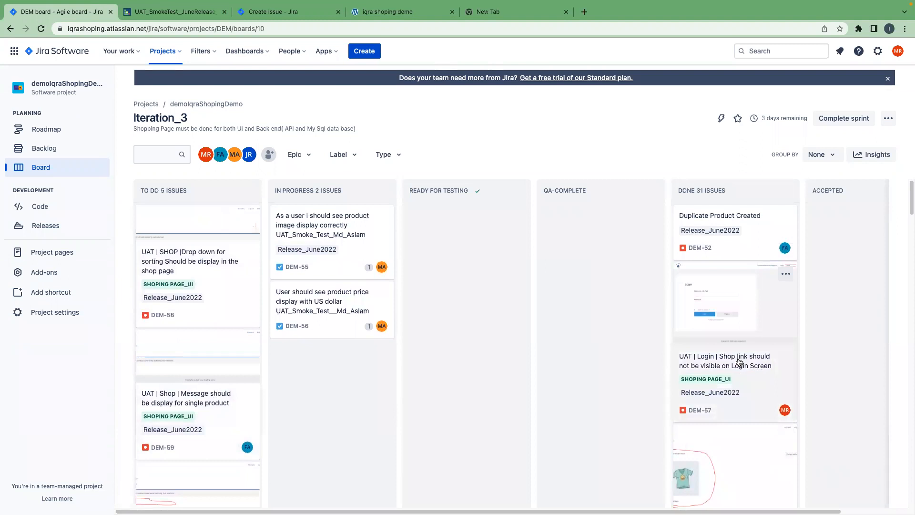
{"action": "left_click", "coordinate": [725, 361]}
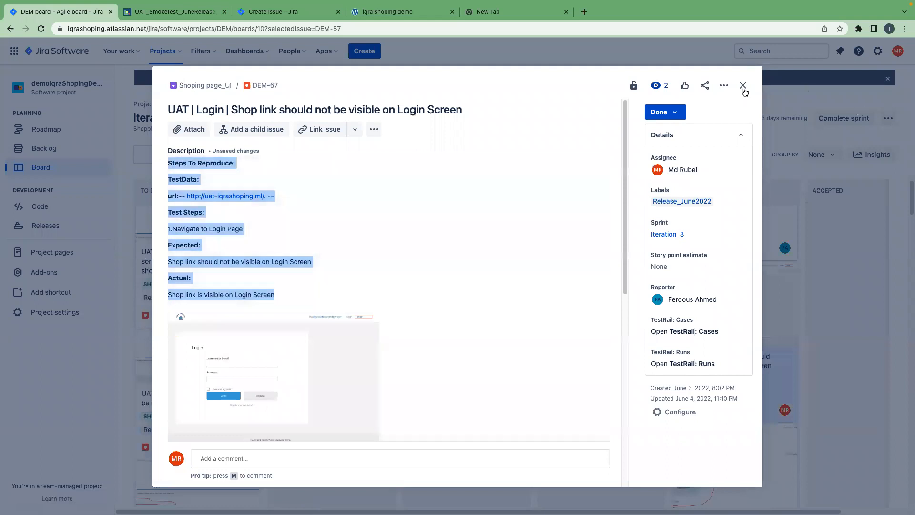
{"action": "left_click", "coordinate": [744, 86]}
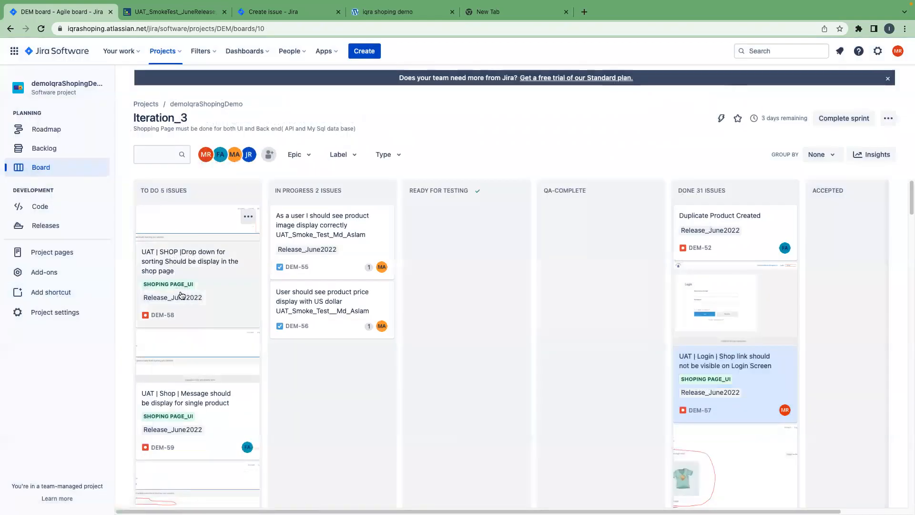
{"action": "scroll", "scroll_direction": "down", "scroll_amount": 3}
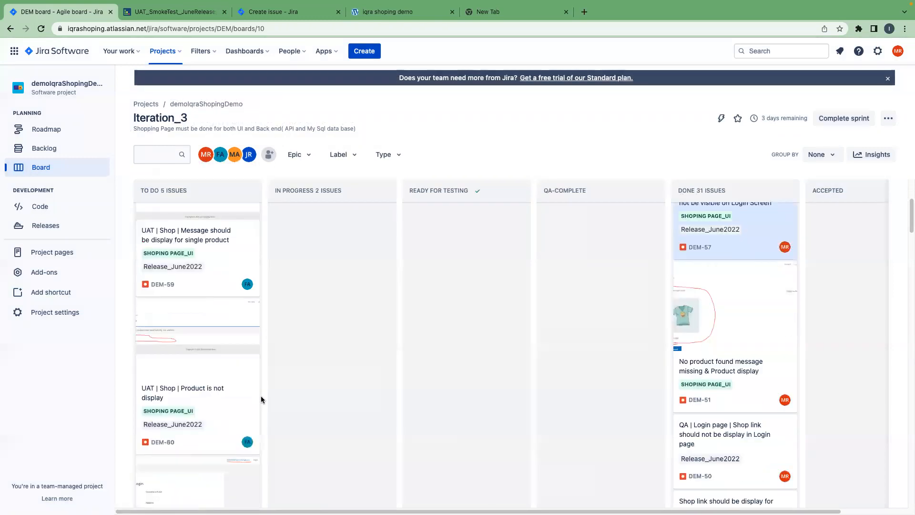
{"action": "scroll", "scroll_direction": "down", "scroll_amount": 3}
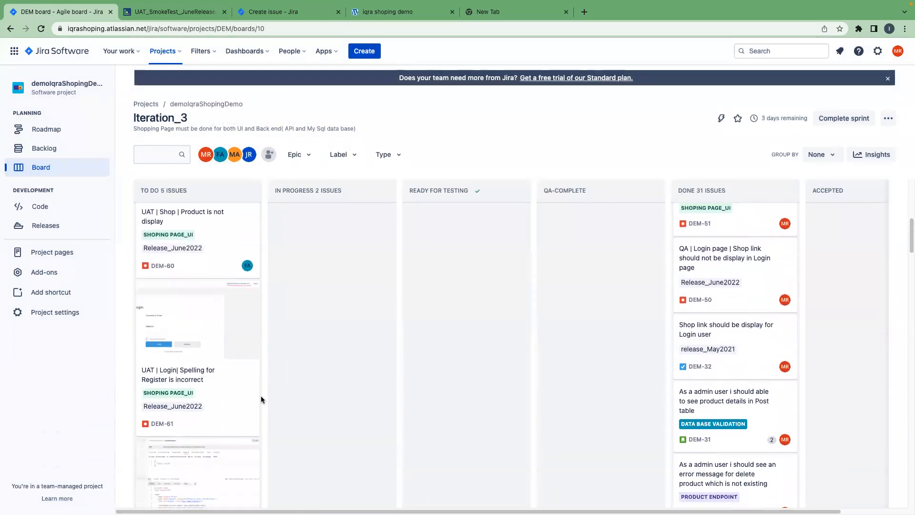
{"action": "left_click", "coordinate": [178, 374]}
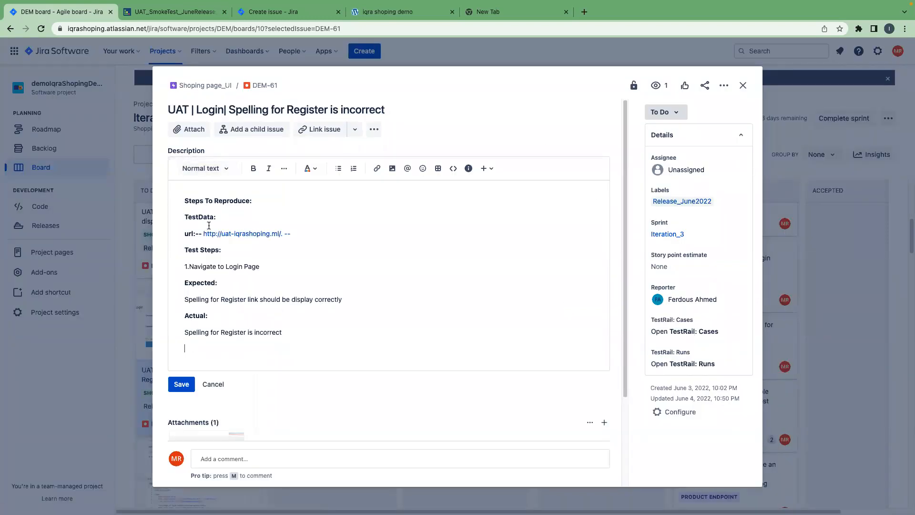
{"action": "mouse_move", "coordinate": [254, 364]}
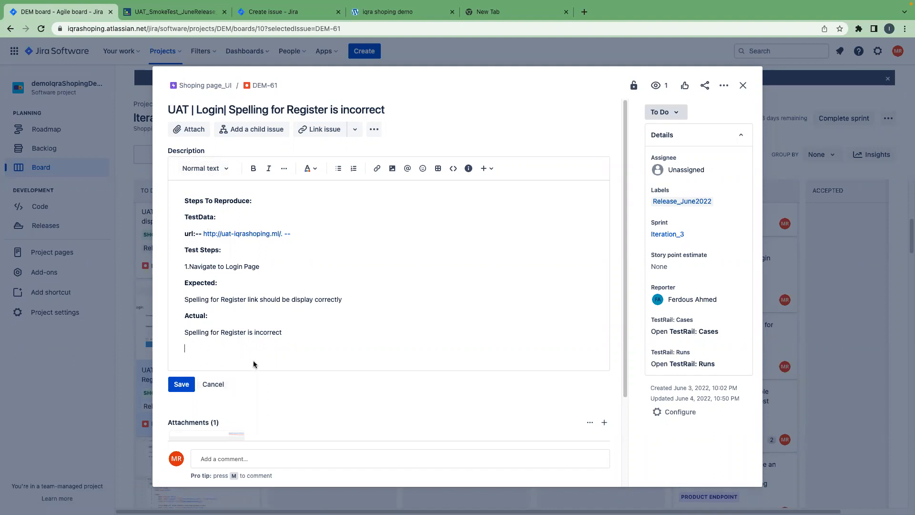
Save DEM-61's description, view the Register screenshot full-size, then close the issue.
{"action": "left_click", "coordinate": [181, 384]}
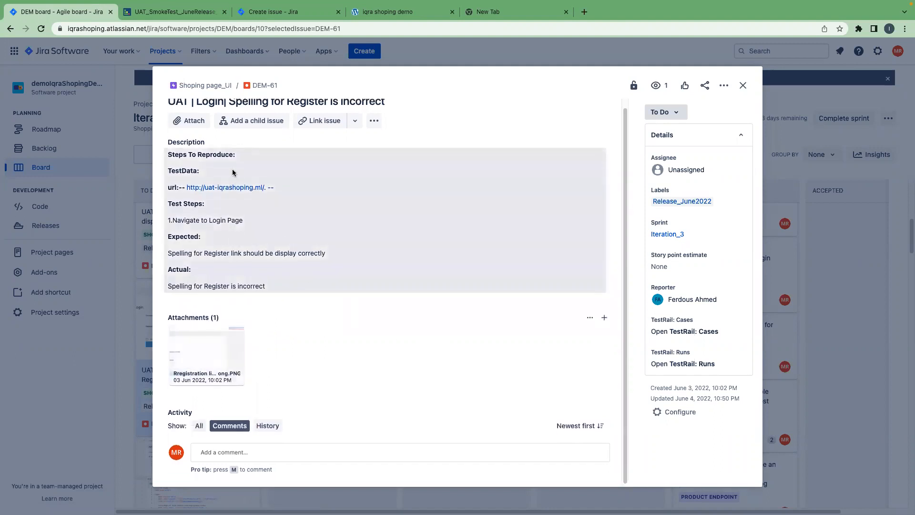
{"action": "mouse_move", "coordinate": [165, 179]}
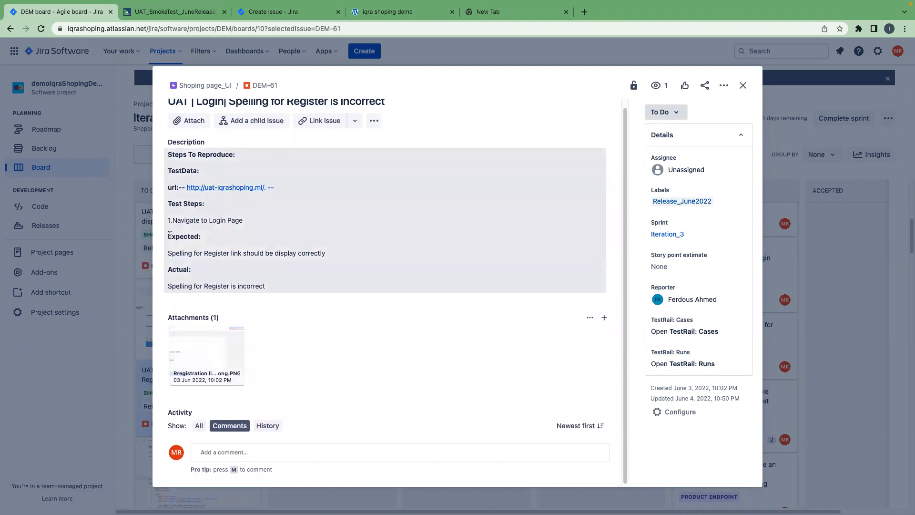
{"action": "mouse_move", "coordinate": [221, 262]}
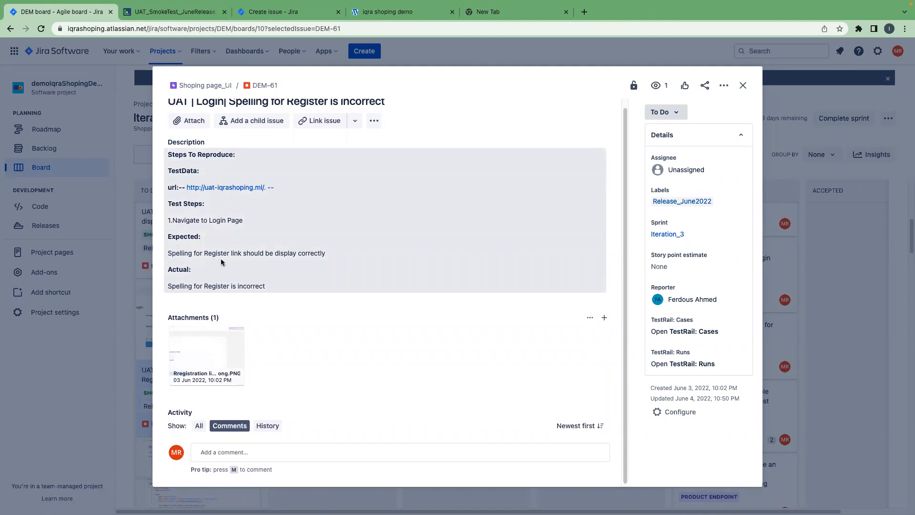
{"action": "mouse_move", "coordinate": [310, 261]}
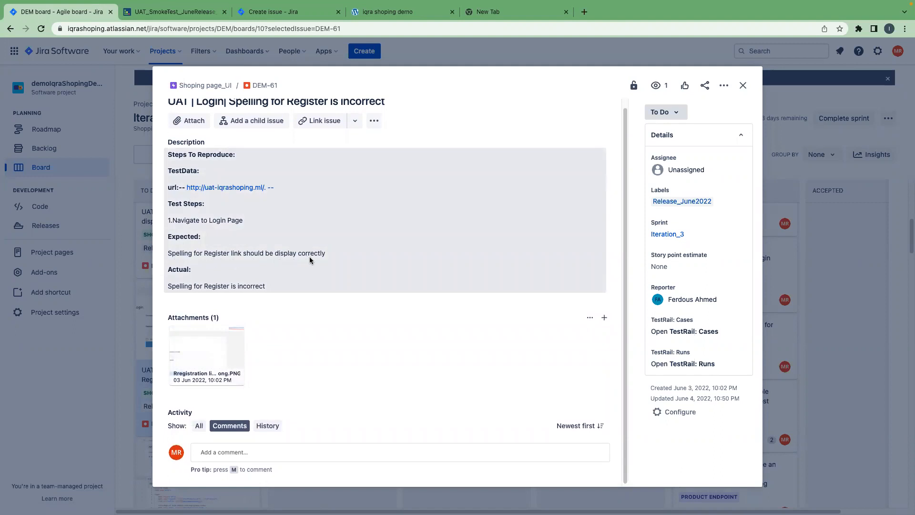
{"action": "mouse_move", "coordinate": [264, 293]}
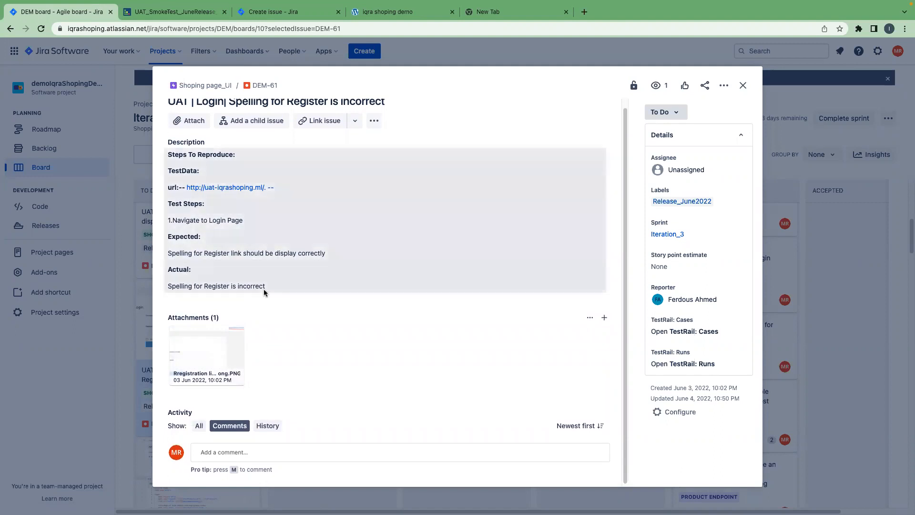
{"action": "mouse_move", "coordinate": [206, 354]}
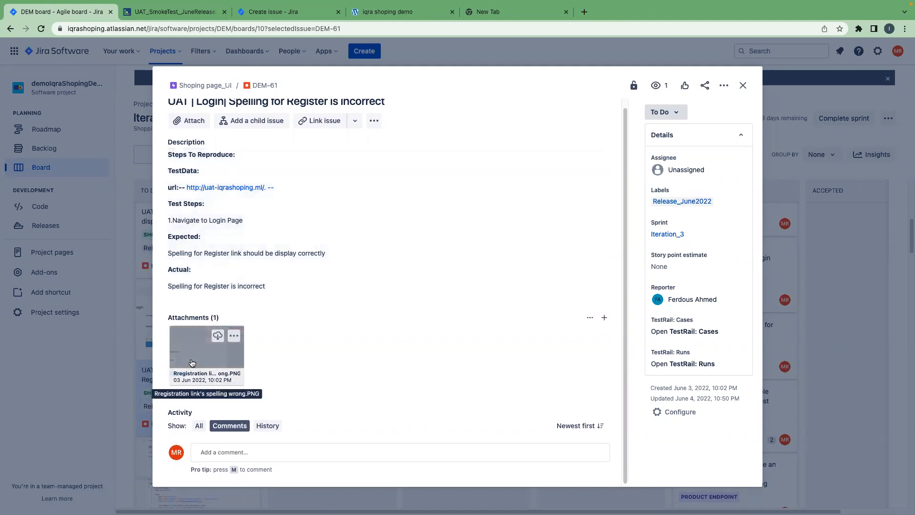
{"action": "left_click", "coordinate": [206, 351]}
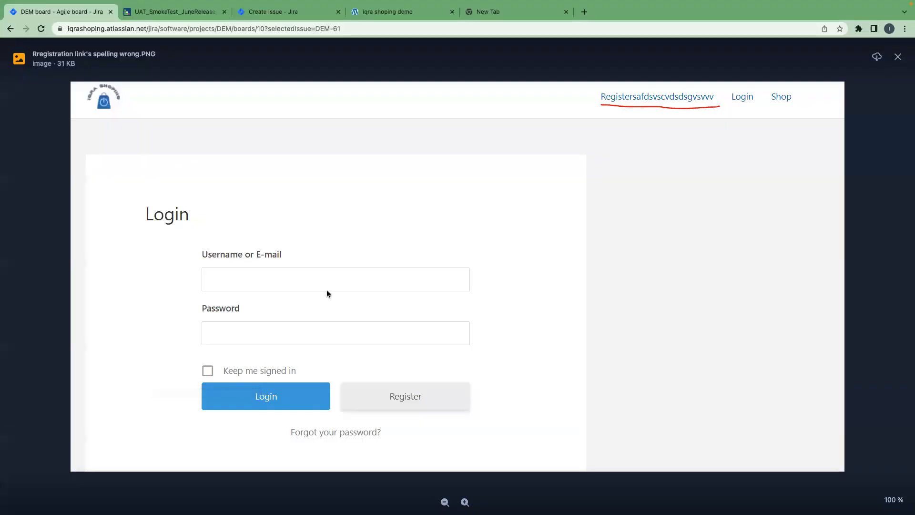
{"action": "mouse_move", "coordinate": [171, 324]}
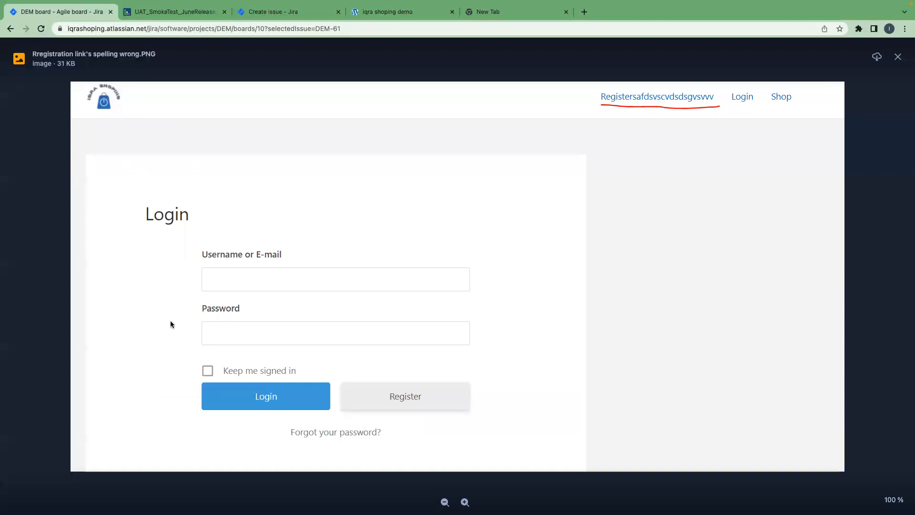
{"action": "mouse_move", "coordinate": [621, 130]}
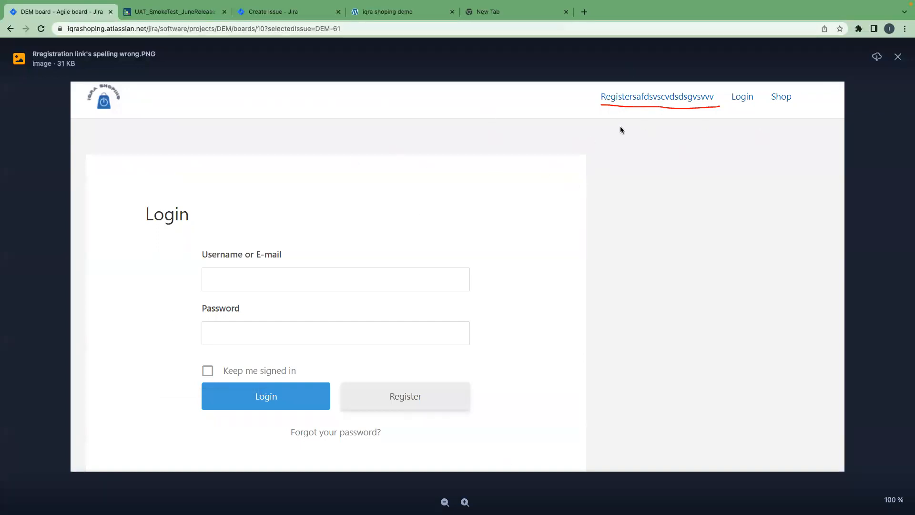
{"action": "mouse_move", "coordinate": [619, 102]}
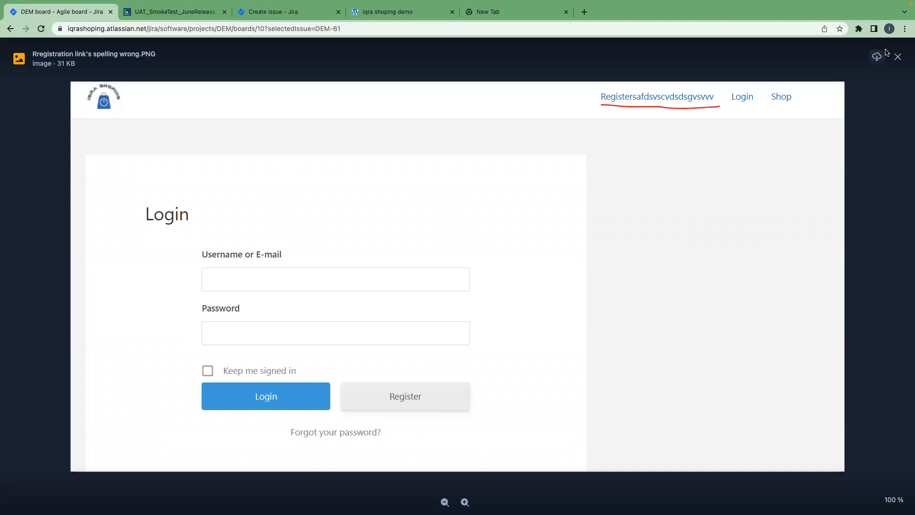
{"action": "left_click", "coordinate": [898, 56]}
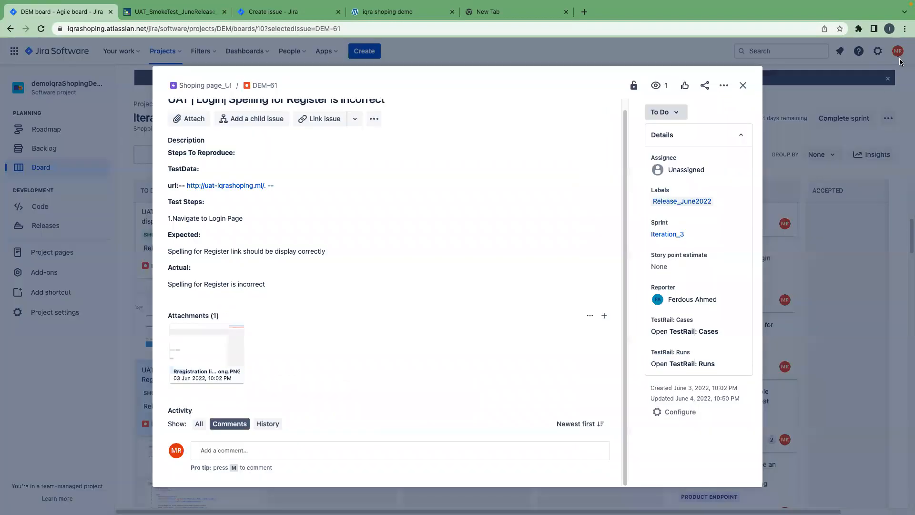
{"action": "left_click", "coordinate": [743, 86]}
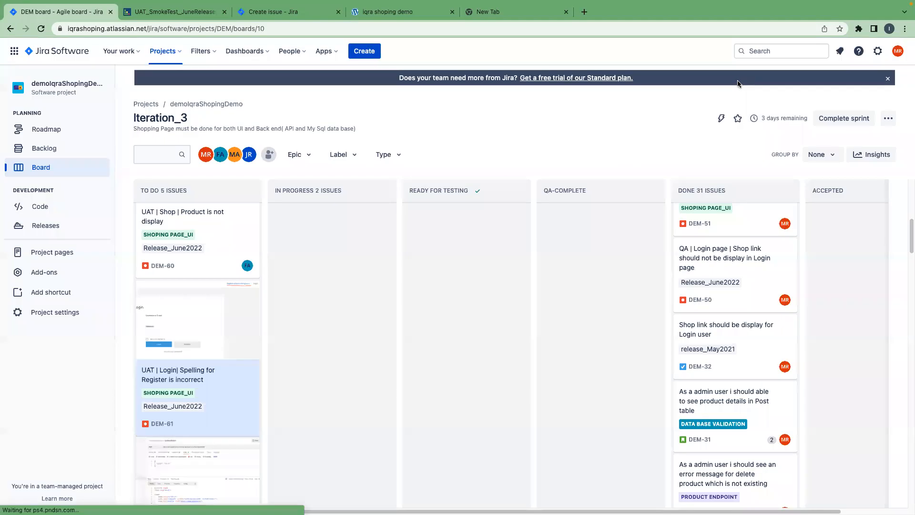
{"action": "mouse_move", "coordinate": [239, 465]}
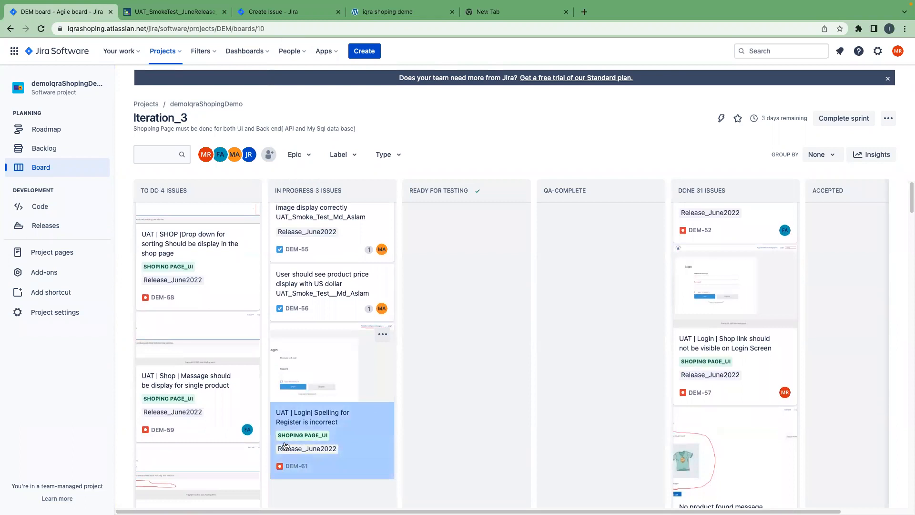
{"action": "mouse_move", "coordinate": [349, 453]}
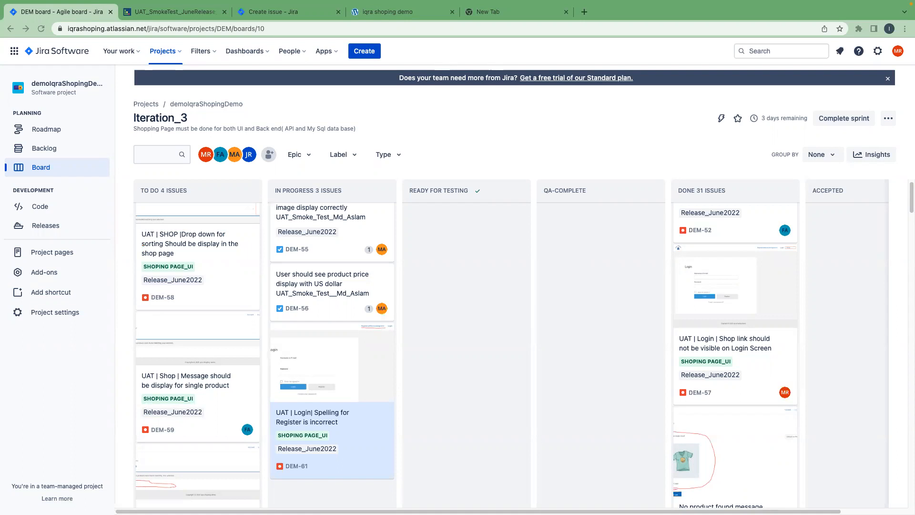
Scroll down the Iteration_3 board to bring the DEM-61 card into view.
{"action": "scroll", "scroll_direction": "down", "scroll_amount": 3}
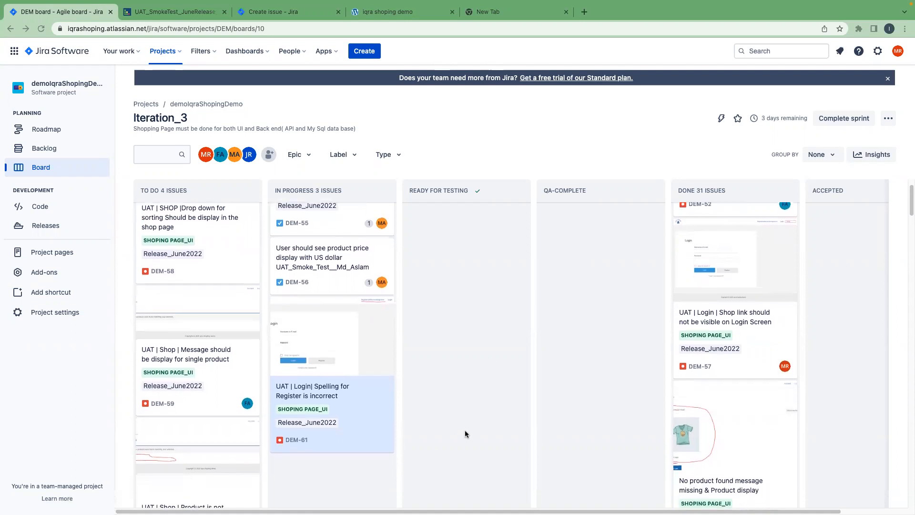
{"action": "scroll", "scroll_direction": "down", "scroll_amount": 3}
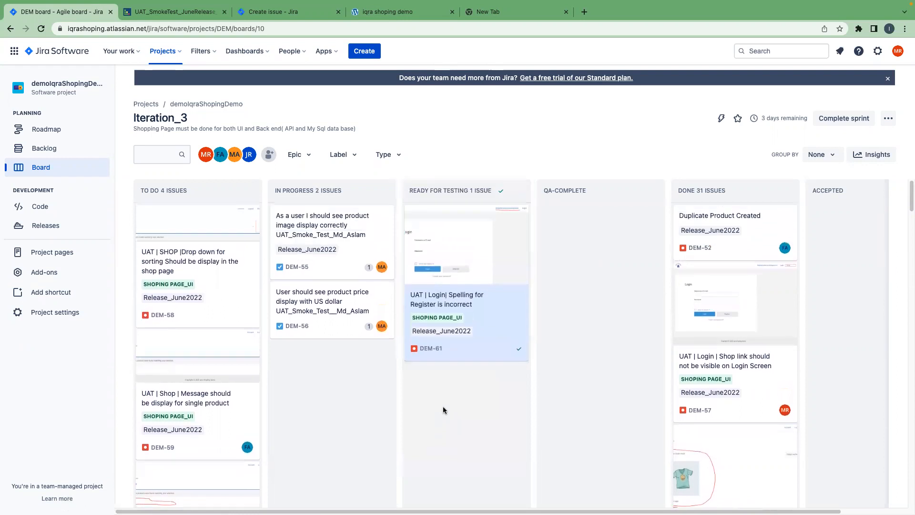
{"action": "mouse_move", "coordinate": [487, 382]}
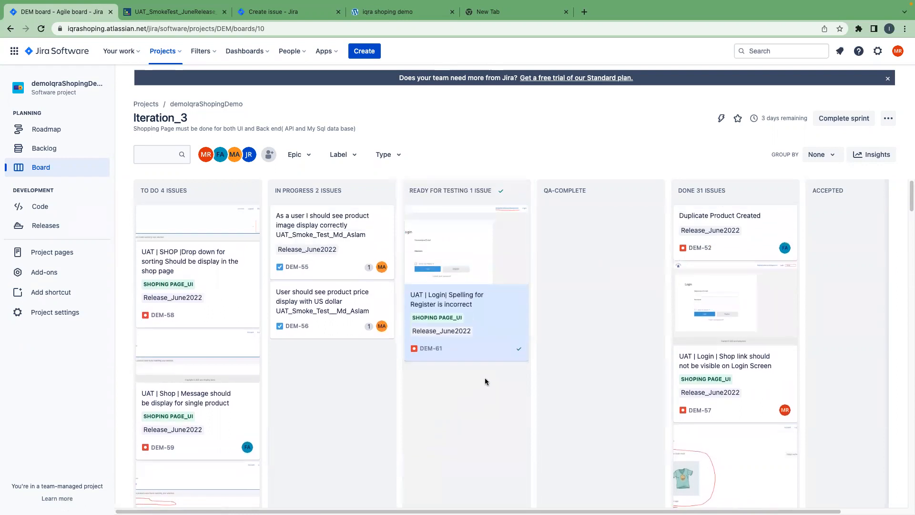
{"action": "mouse_move", "coordinate": [378, 357]}
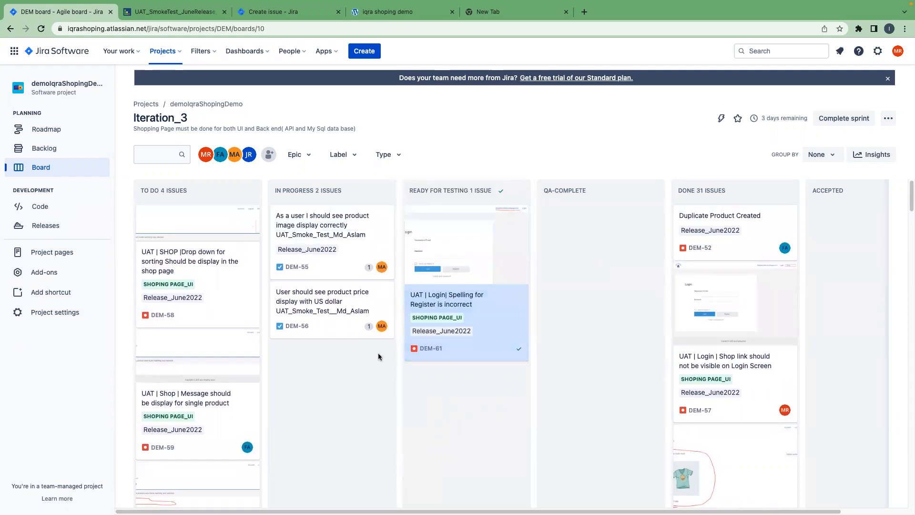
{"action": "mouse_move", "coordinate": [492, 269]}
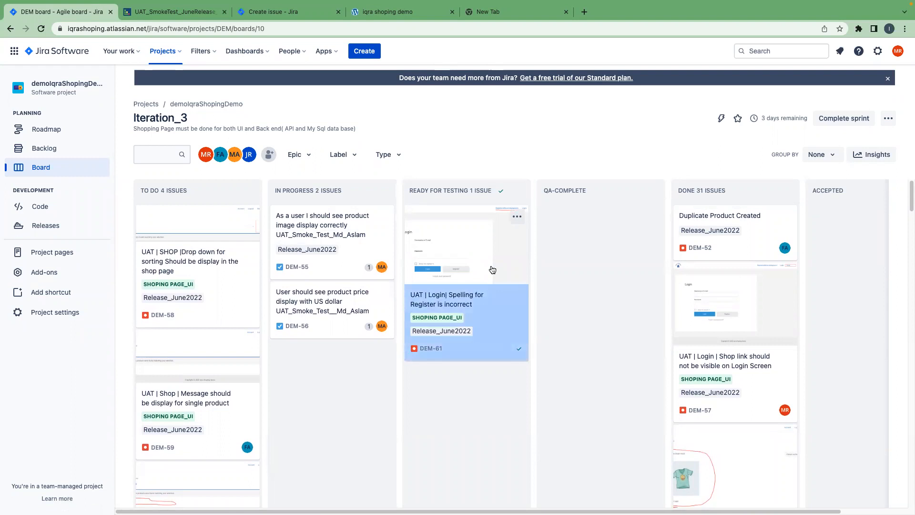
{"action": "mouse_move", "coordinate": [390, 349]}
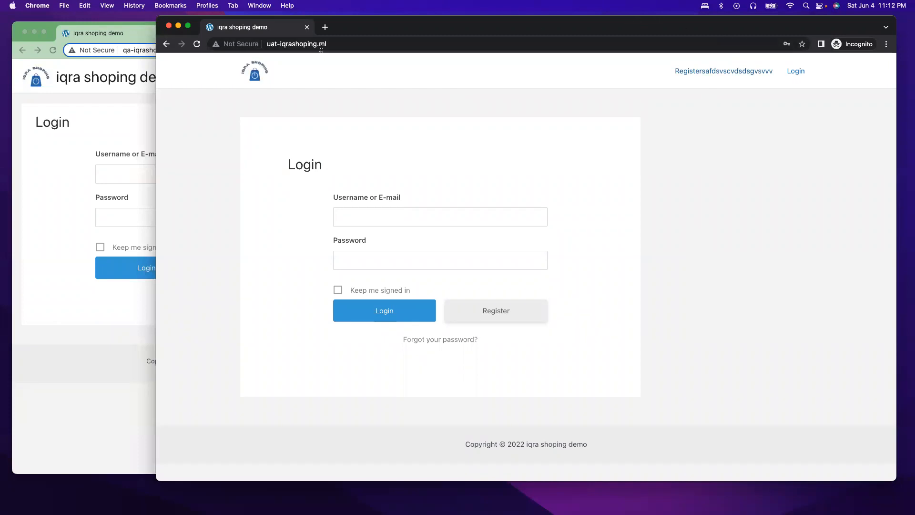
Reload the UAT login page to recheck the Register link spelling.
{"action": "left_click", "coordinate": [197, 44]}
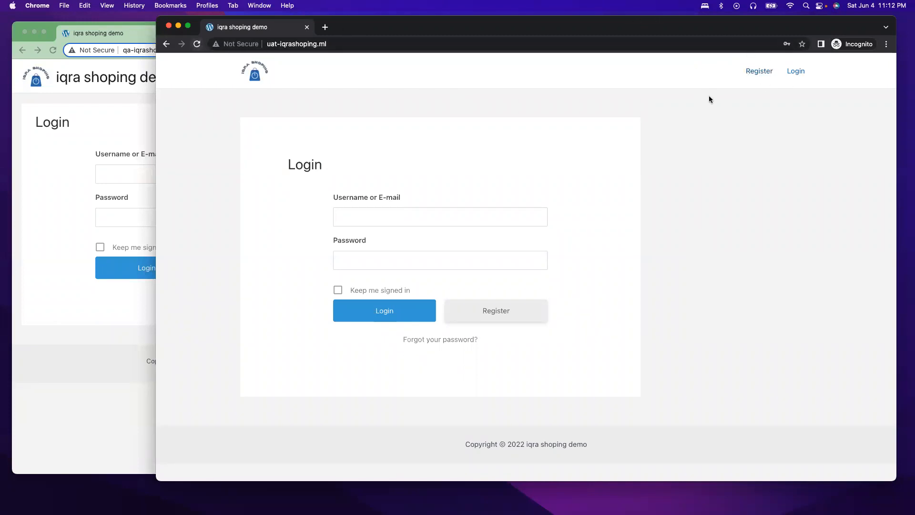
{"action": "mouse_move", "coordinate": [778, 299]}
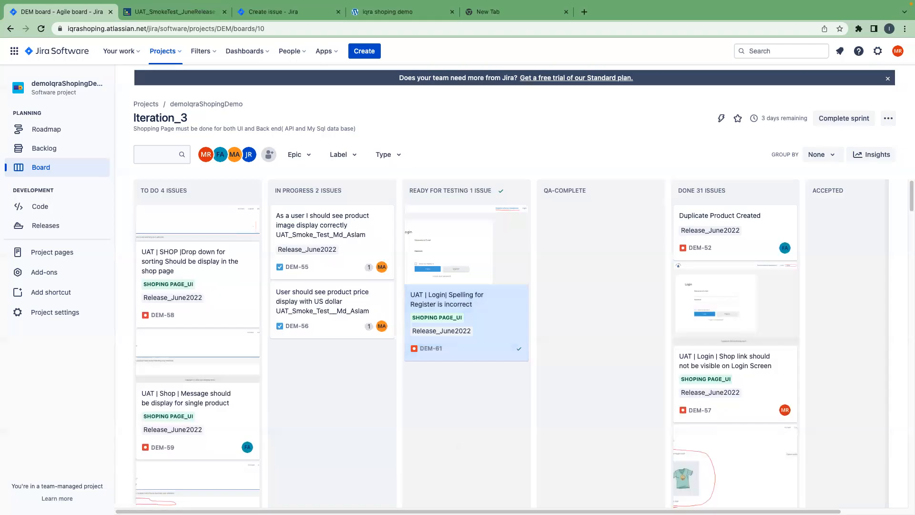
{"action": "mouse_move", "coordinate": [450, 316]}
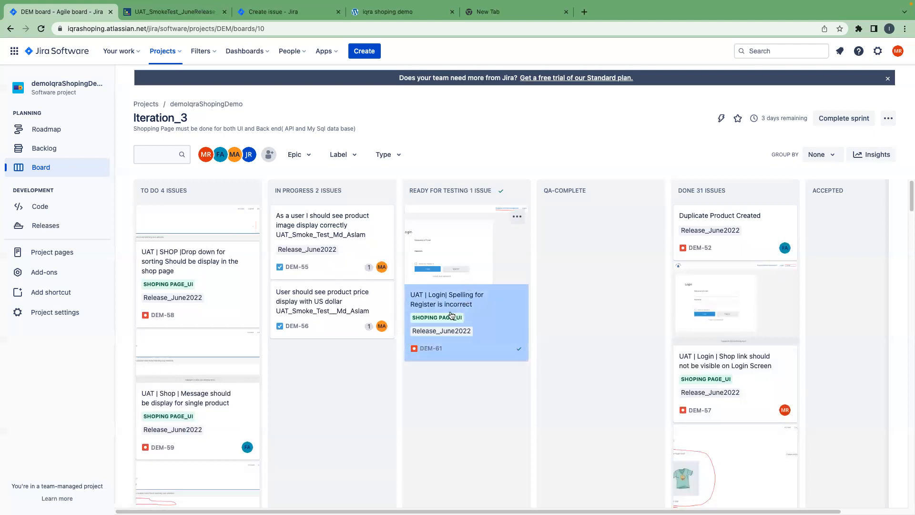
Open the DEM-61 card from the Ready for Testing column.
{"action": "left_click", "coordinate": [448, 299]}
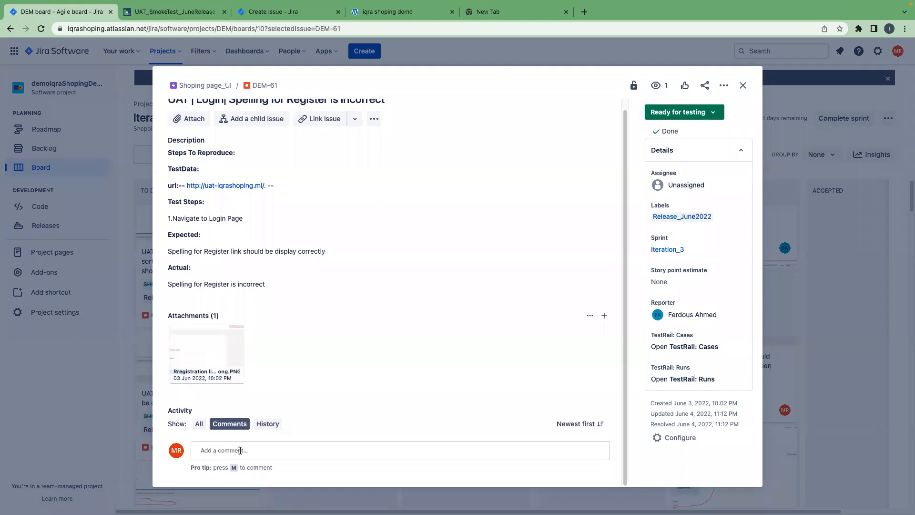
Comment 'QA Testing is completed for this bug and working as expected', citing the attached screen capture.
{"action": "type", "text": "QA"}
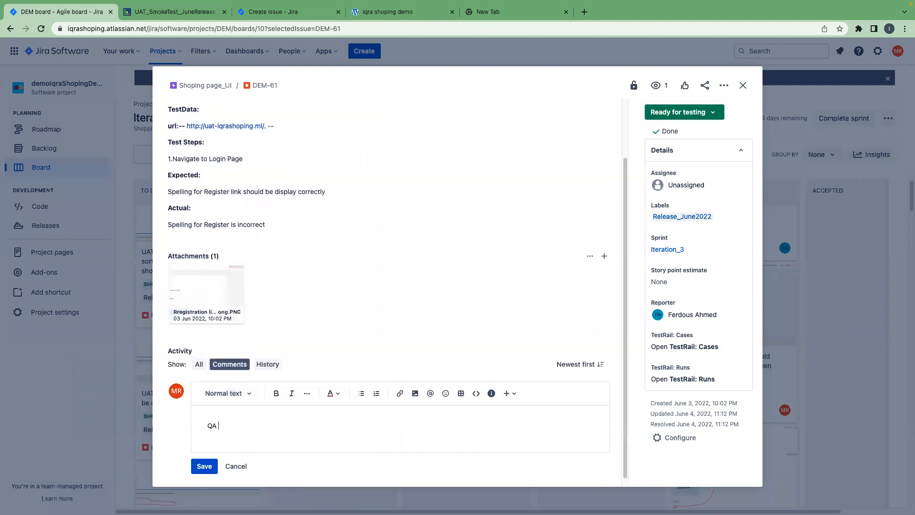
{"action": "type", "text": "Test"}
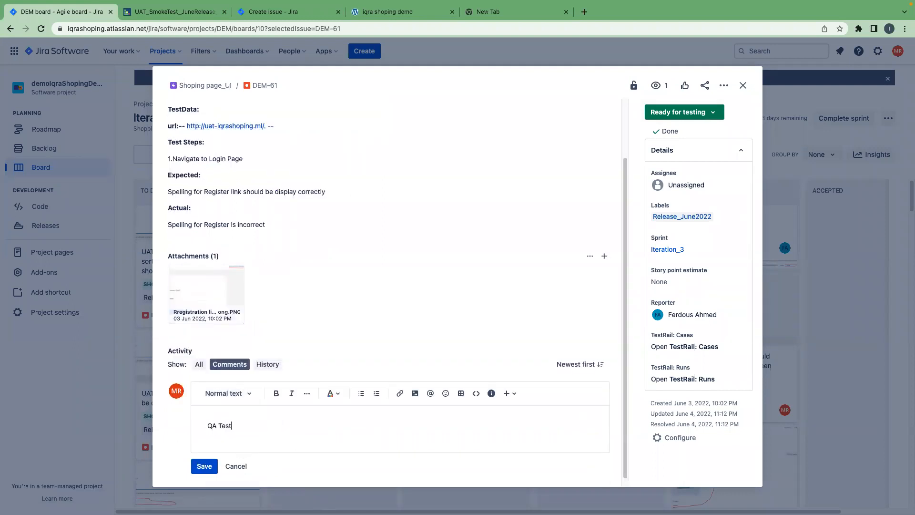
{"action": "type", "text": "ing is"}
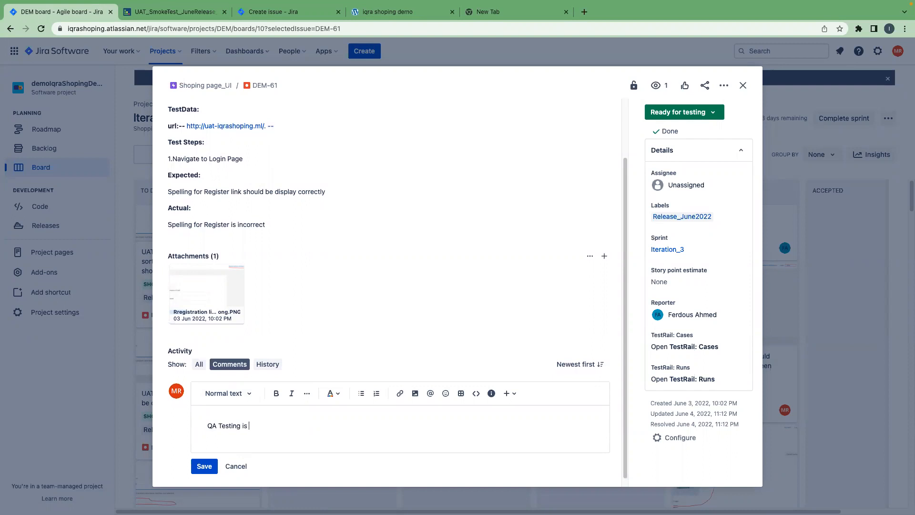
{"action": "type", "text": "compl"}
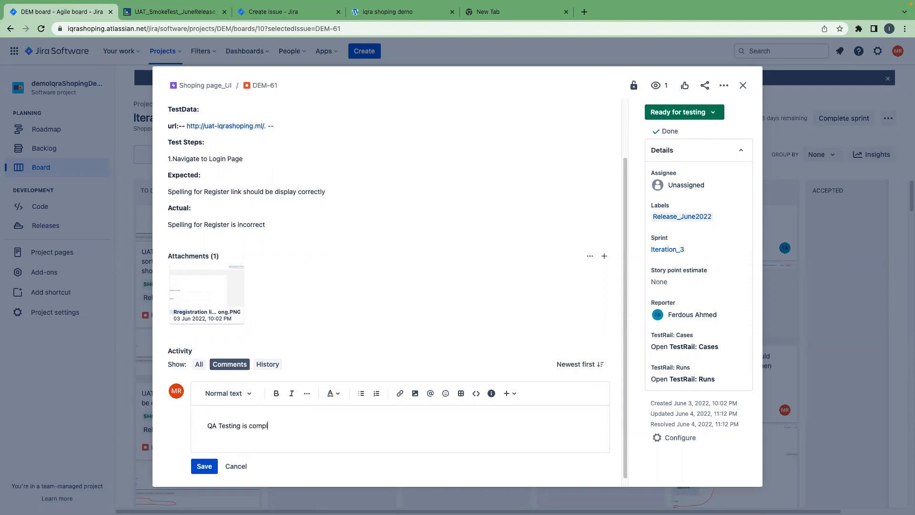
{"action": "type", "text": "leted for"}
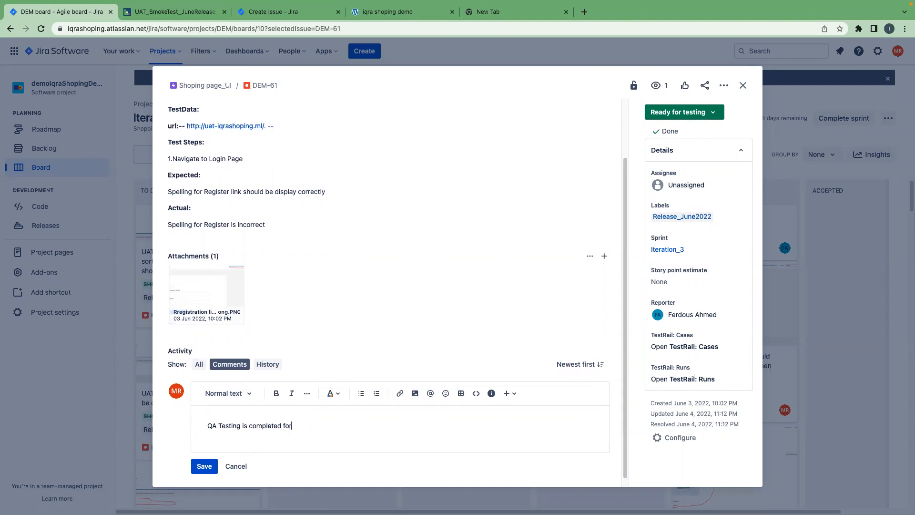
{"action": "type", "text": "this b"}
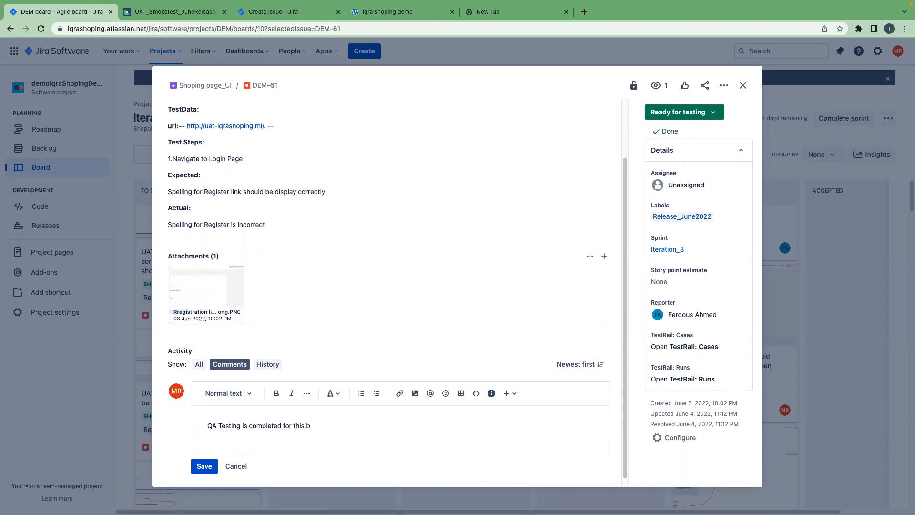
{"action": "type", "text": "ug and it is"}
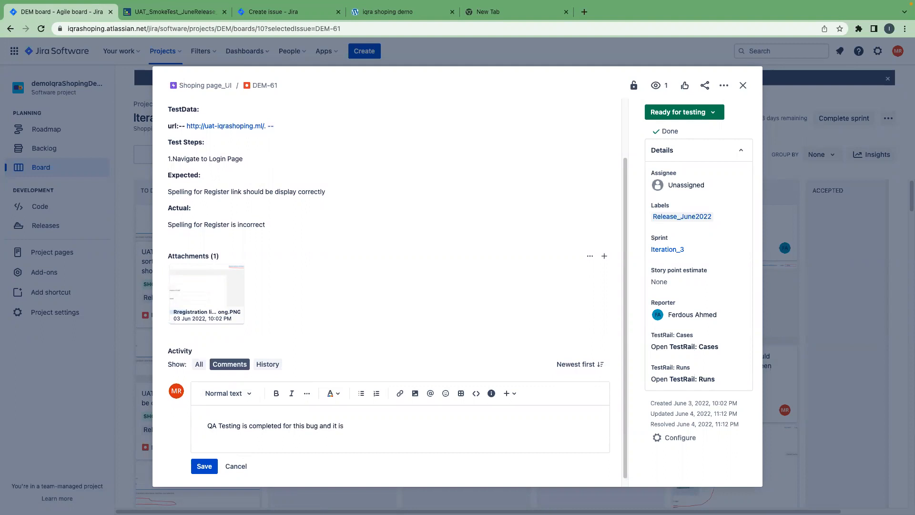
{"action": "type", "text": "working"}
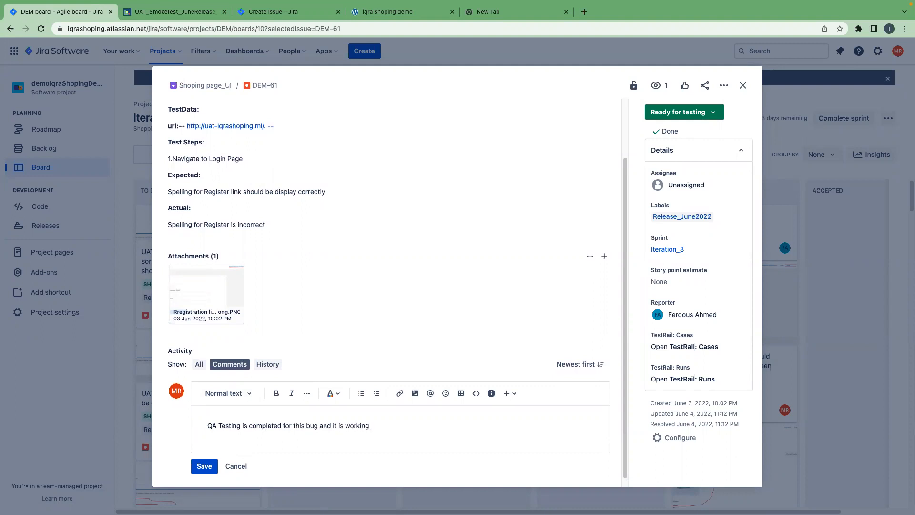
{"action": "type", "text": "as exp"}
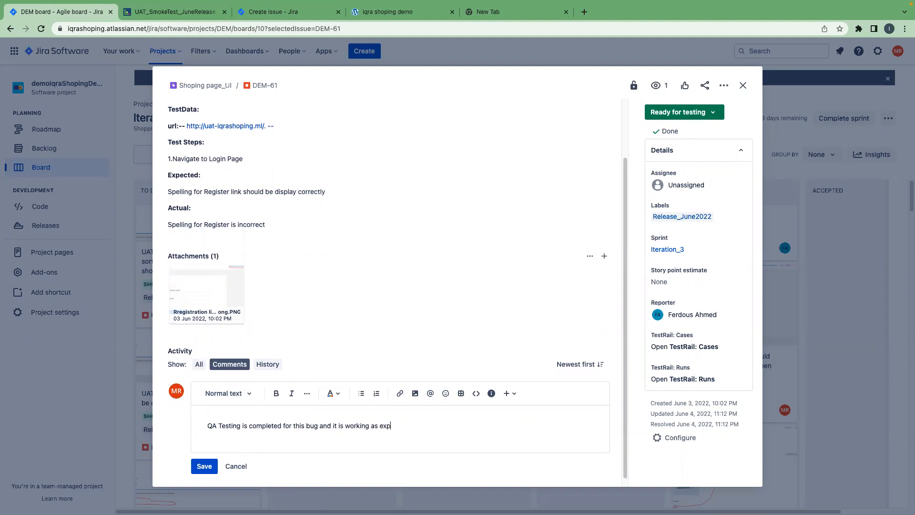
{"action": "type", "text": "ected. Atta"}
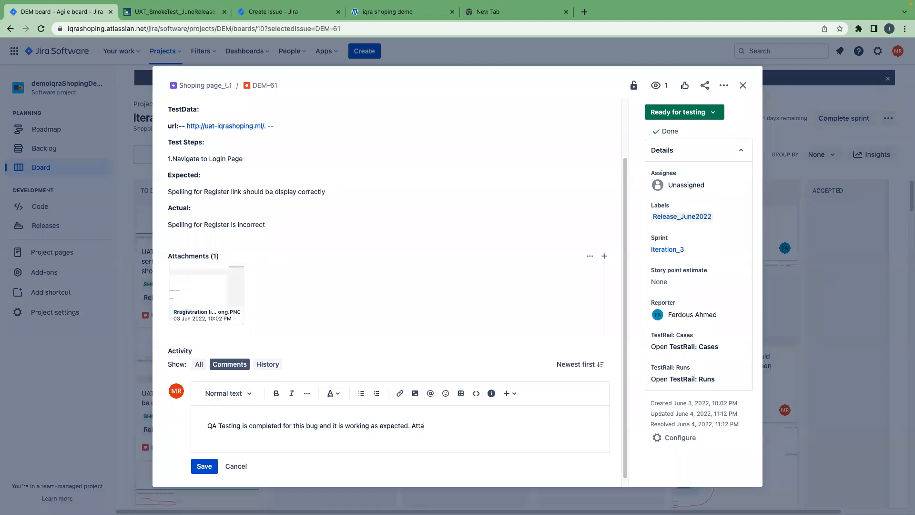
{"action": "type", "text": "ched sc"}
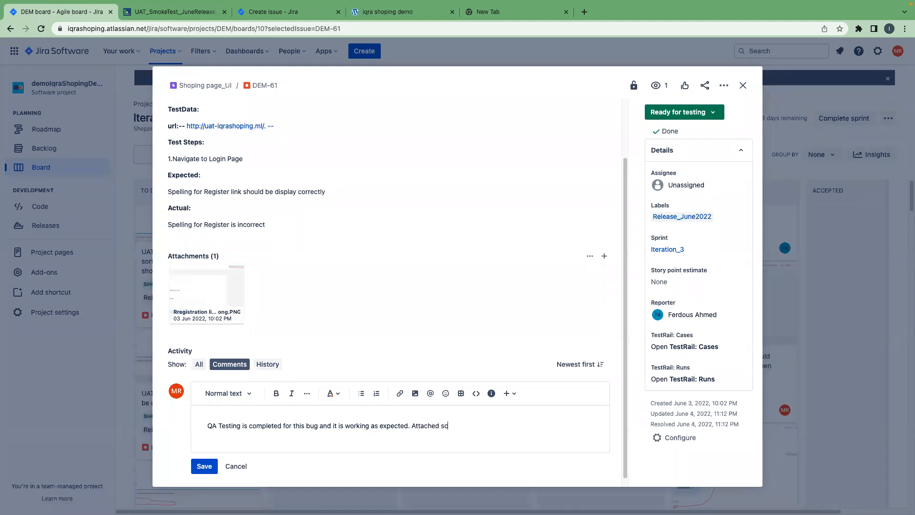
{"action": "type", "text": "reen cap"}
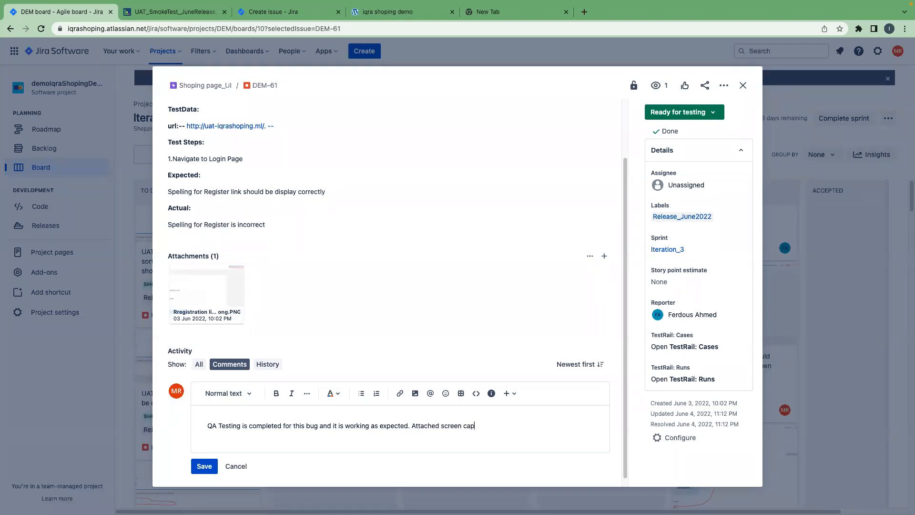
{"action": "type", "text": "tu"}
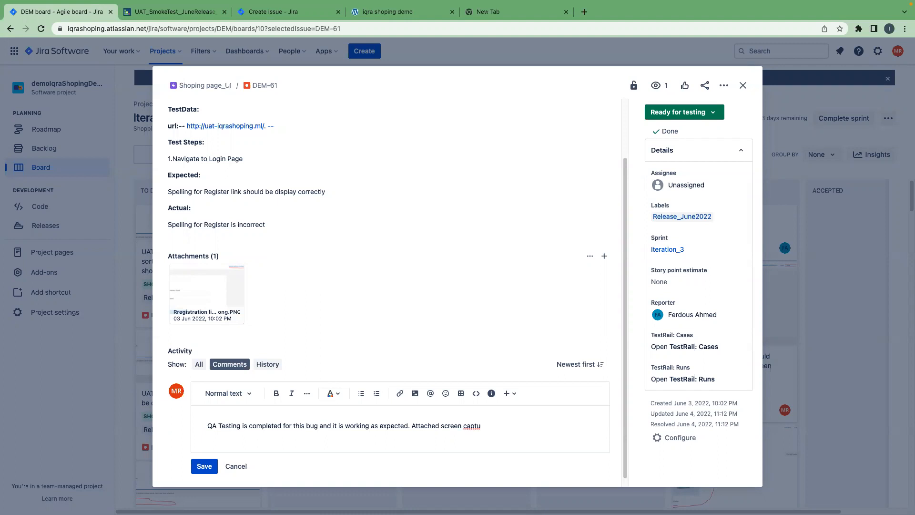
{"action": "type", "text": "re as a"}
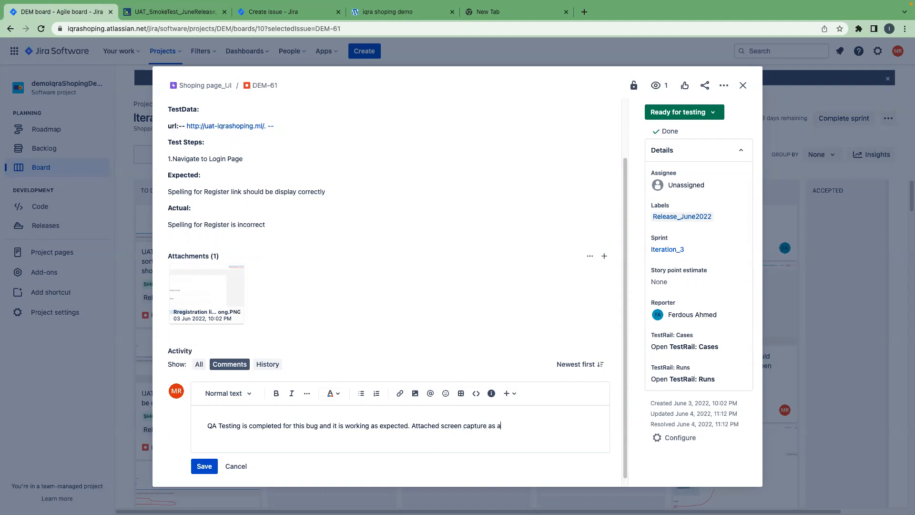
{"action": "type", "text": "referrence"}
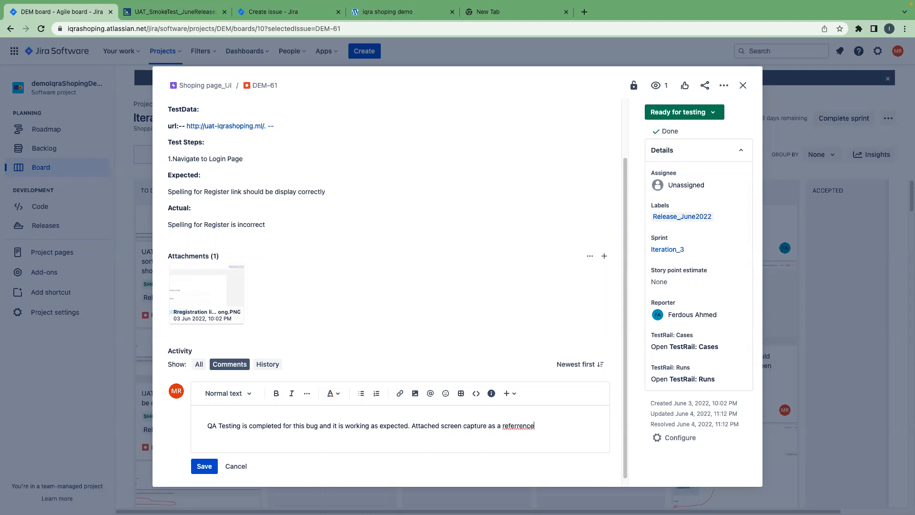
{"action": "type", "text": "."}
{"action": "key", "text": "enter"}
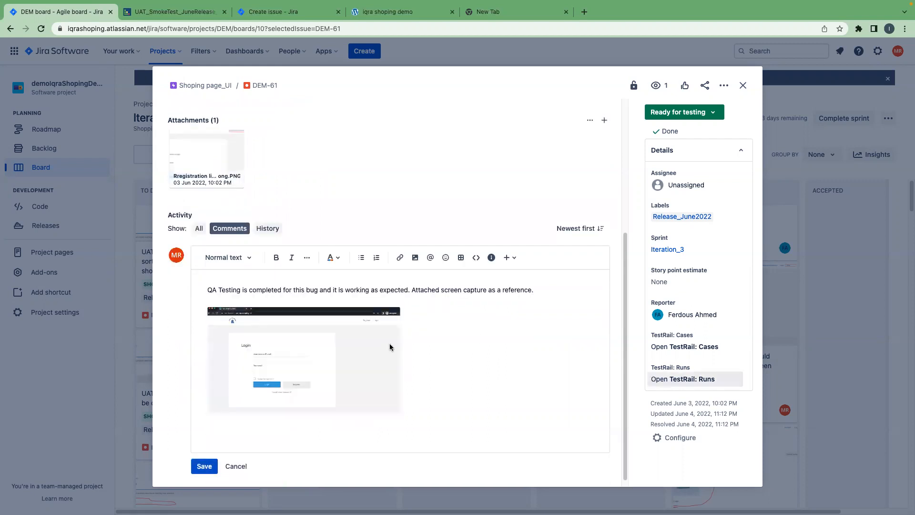
{"action": "mouse_move", "coordinate": [206, 481]}
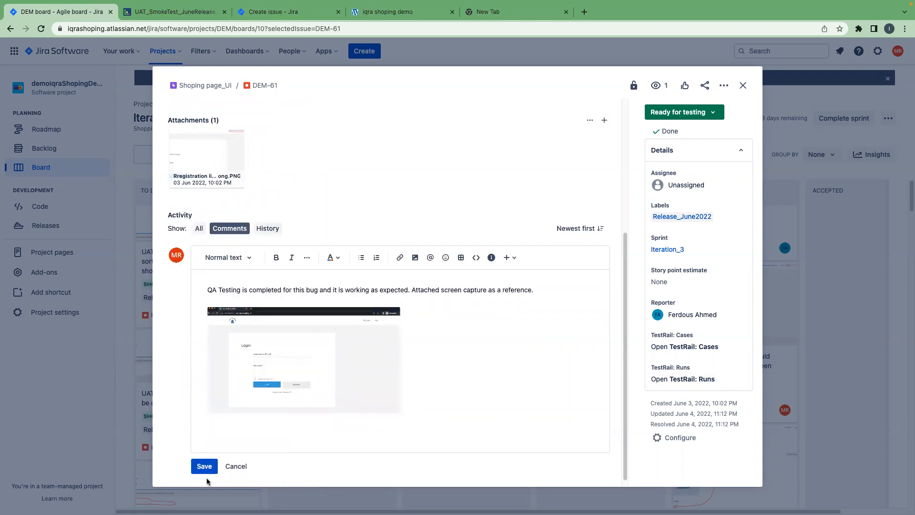
Save the QA comment with its screenshot and close DEM-61.
{"action": "left_click", "coordinate": [204, 466]}
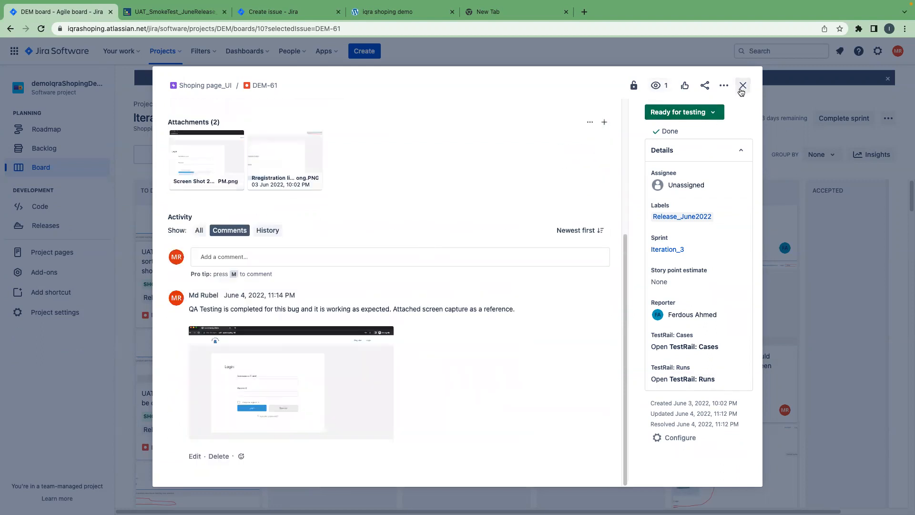
{"action": "left_click", "coordinate": [742, 86]}
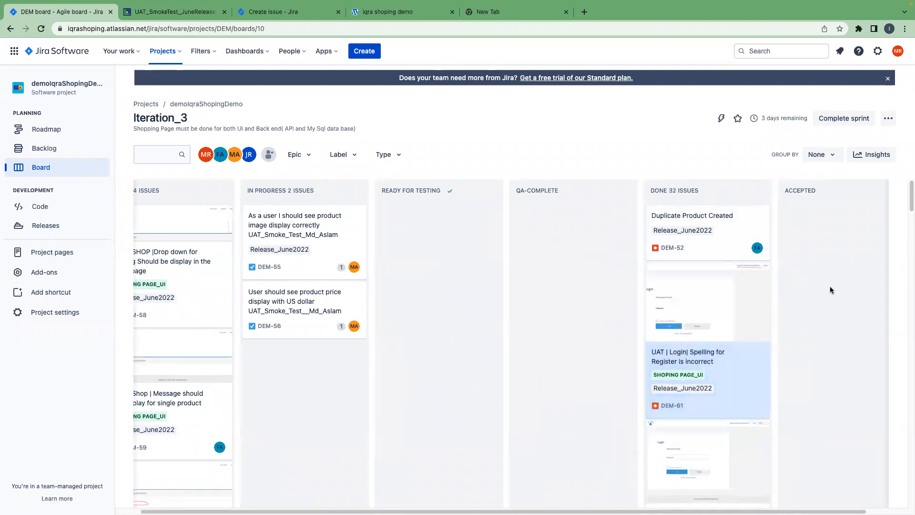
{"action": "mouse_move", "coordinate": [825, 289]}
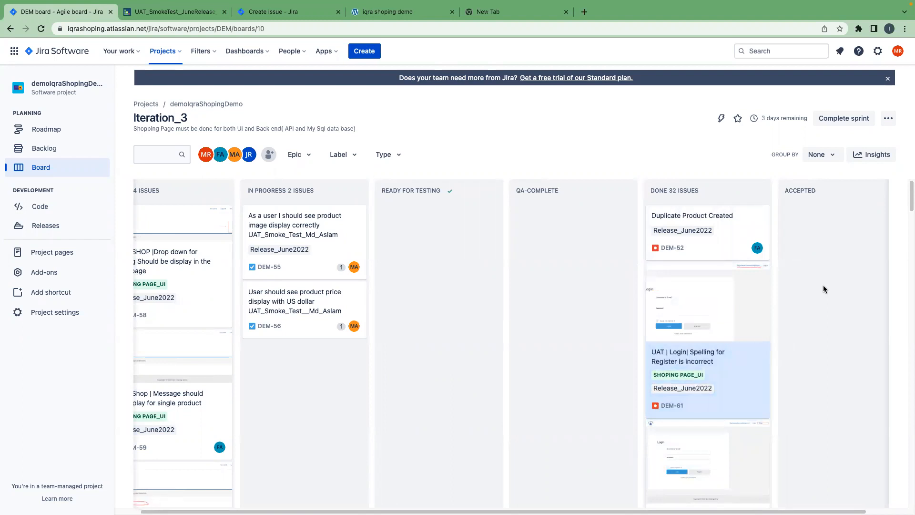
{"action": "mouse_move", "coordinate": [537, 349]}
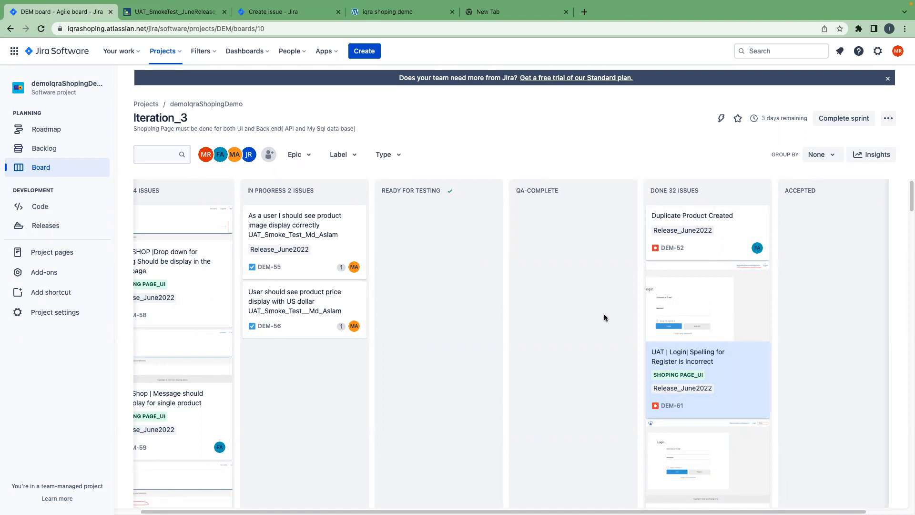
{"action": "mouse_move", "coordinate": [450, 306]}
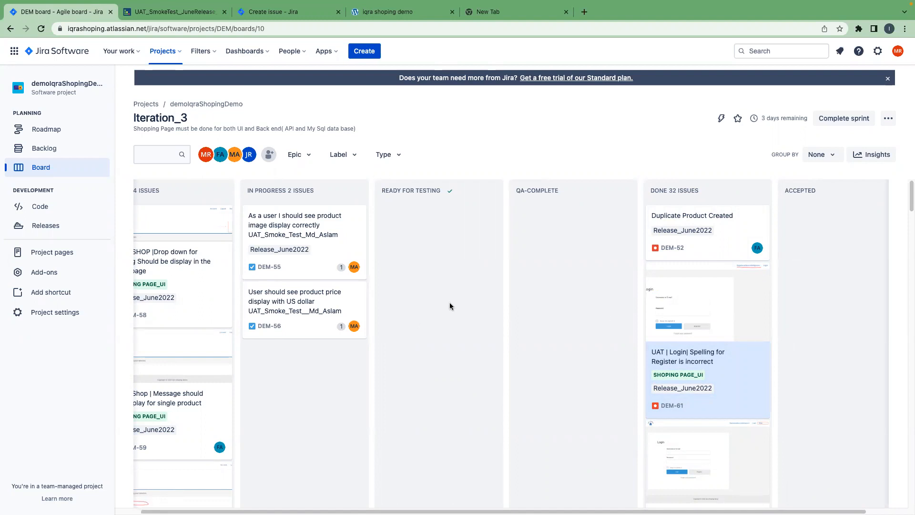
{"action": "mouse_move", "coordinate": [286, 310]}
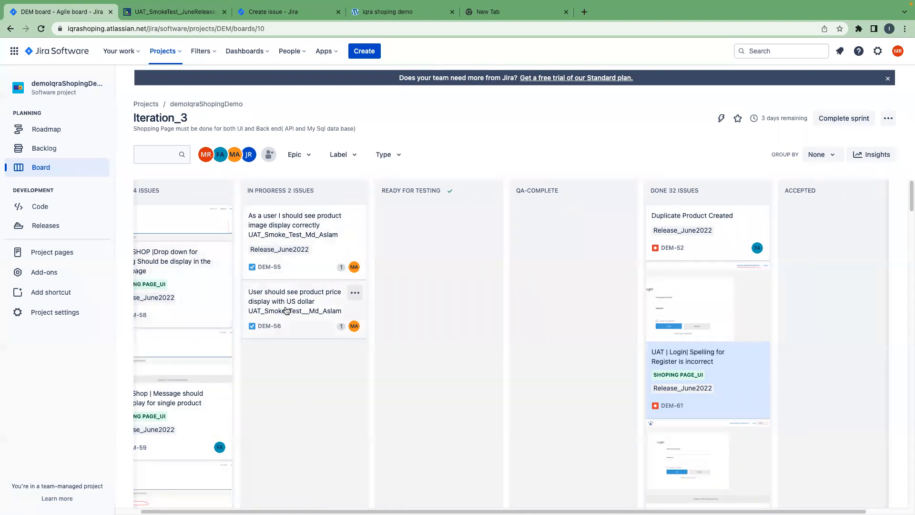
{"action": "mouse_move", "coordinate": [433, 398]}
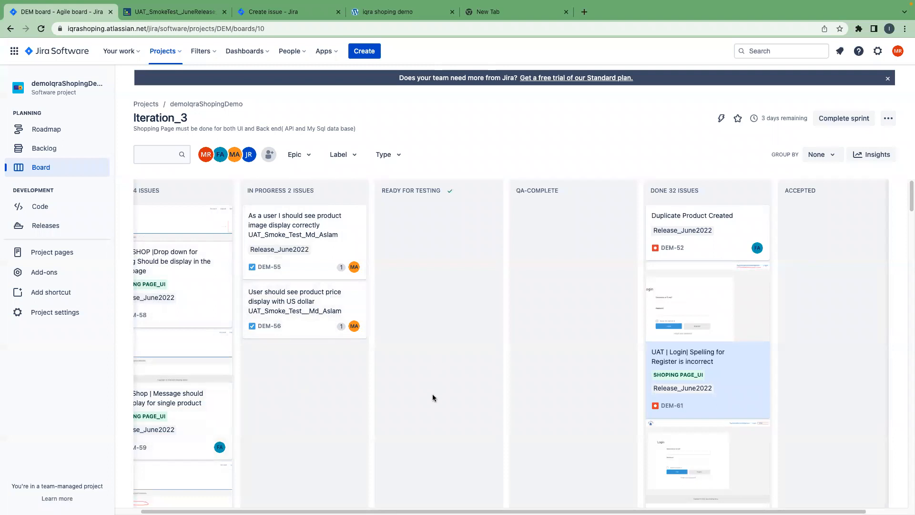
{"action": "mouse_move", "coordinate": [435, 332]}
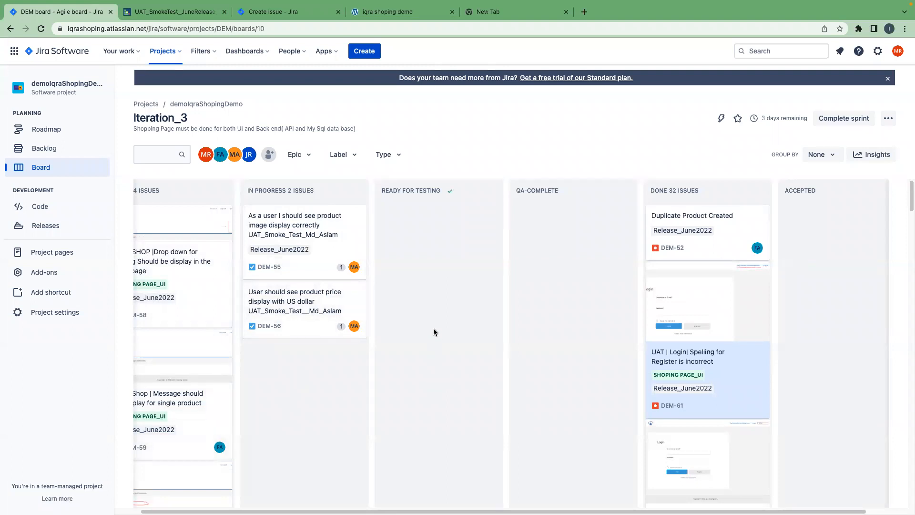
{"action": "mouse_move", "coordinate": [428, 338]}
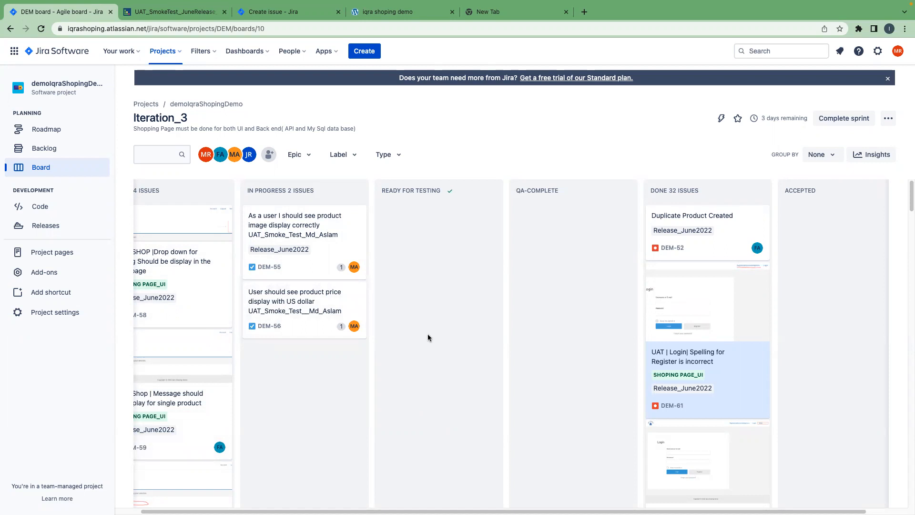
{"action": "mouse_move", "coordinate": [406, 351]}
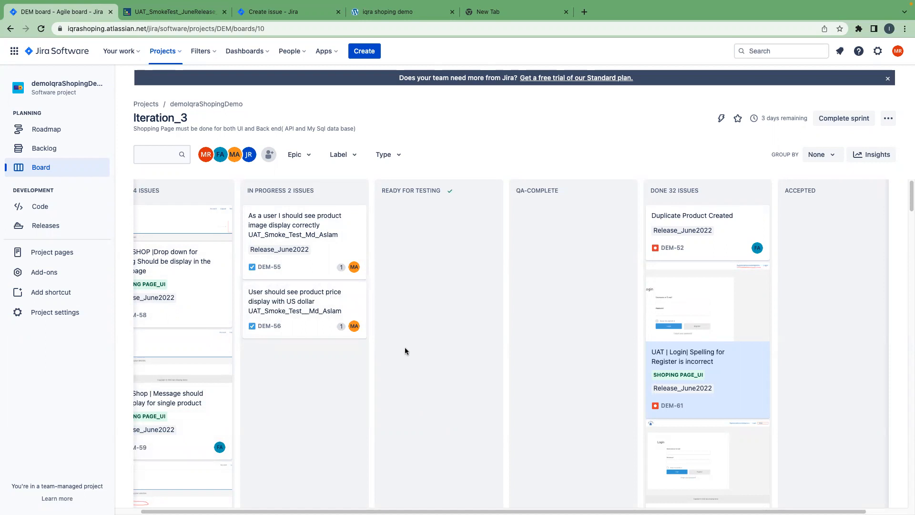
{"action": "mouse_move", "coordinate": [414, 398]}
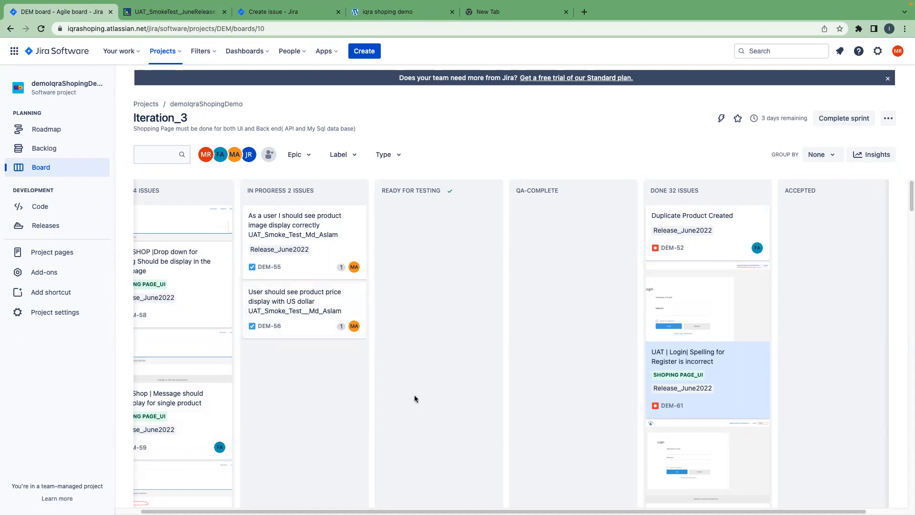
{"action": "mouse_move", "coordinate": [401, 386]}
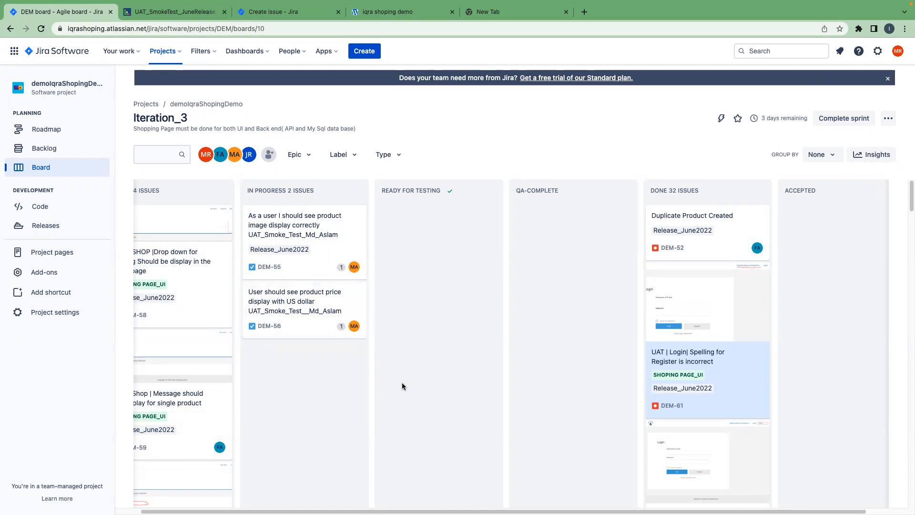
{"action": "mouse_move", "coordinate": [487, 265]}
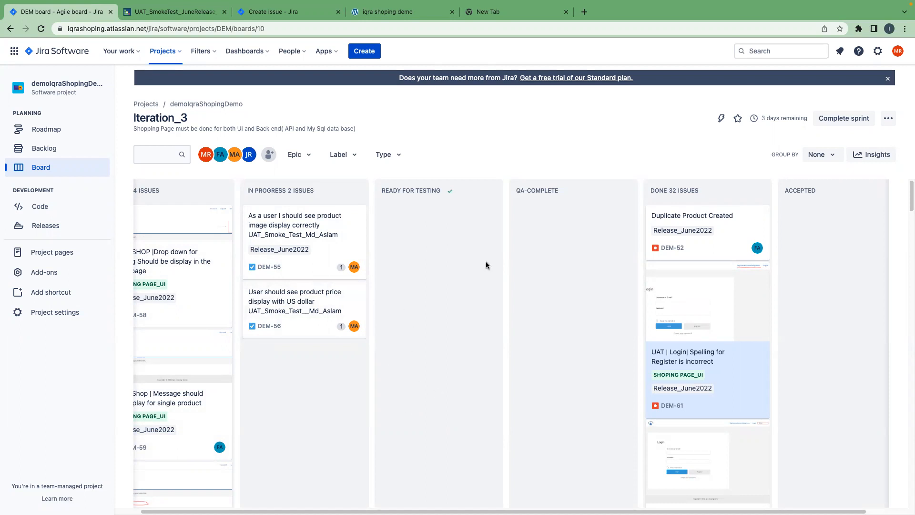
{"action": "mouse_move", "coordinate": [468, 288]}
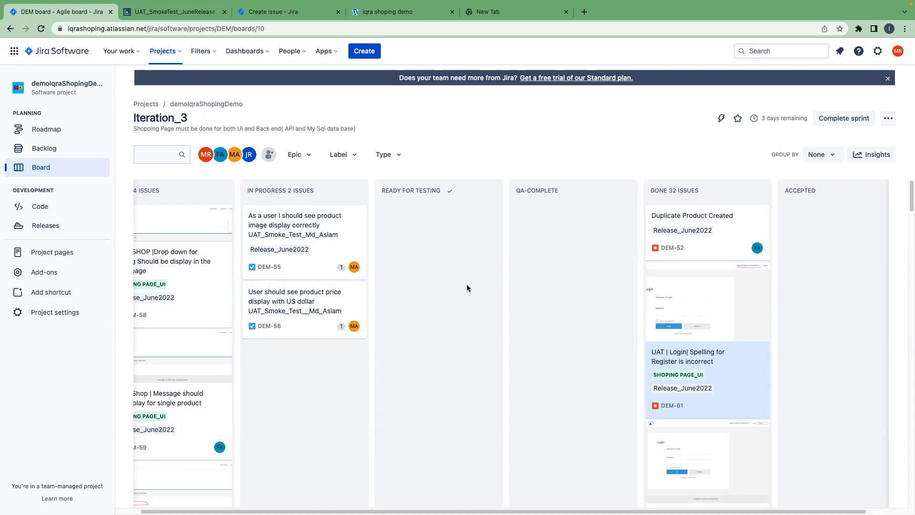
{"action": "mouse_move", "coordinate": [448, 58]}
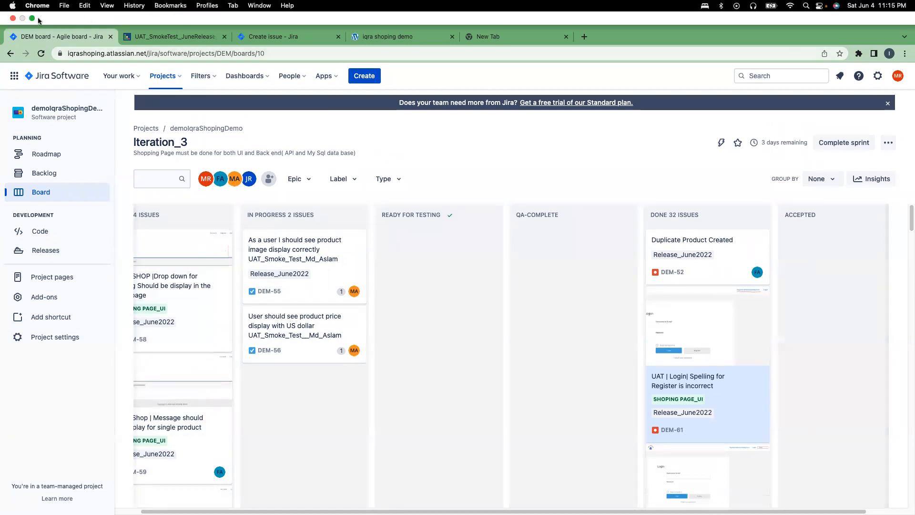
{"action": "scroll", "scroll_direction": "down", "scroll_amount": 3}
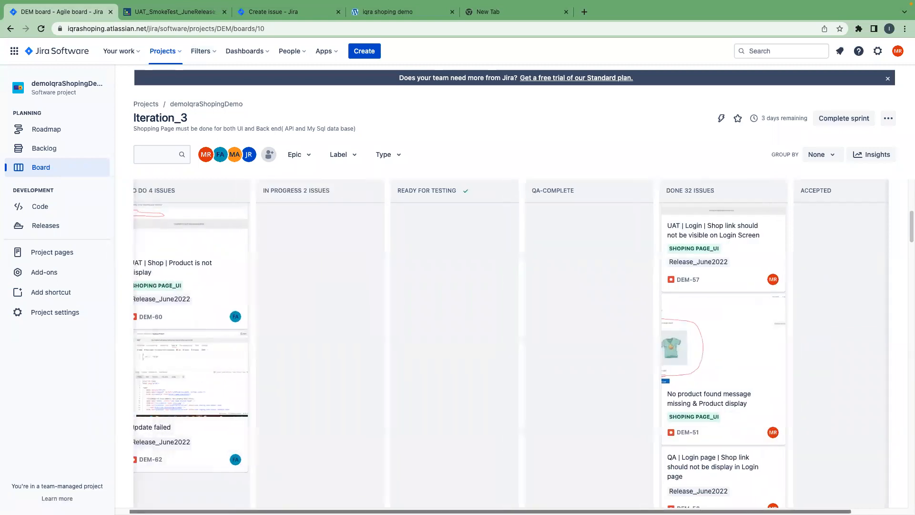
{"action": "scroll", "scroll_direction": "down", "scroll_amount": 3}
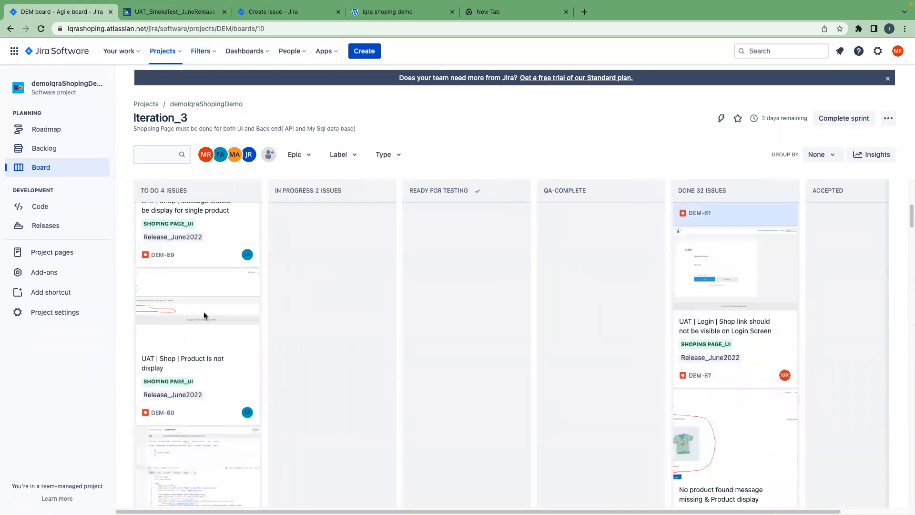